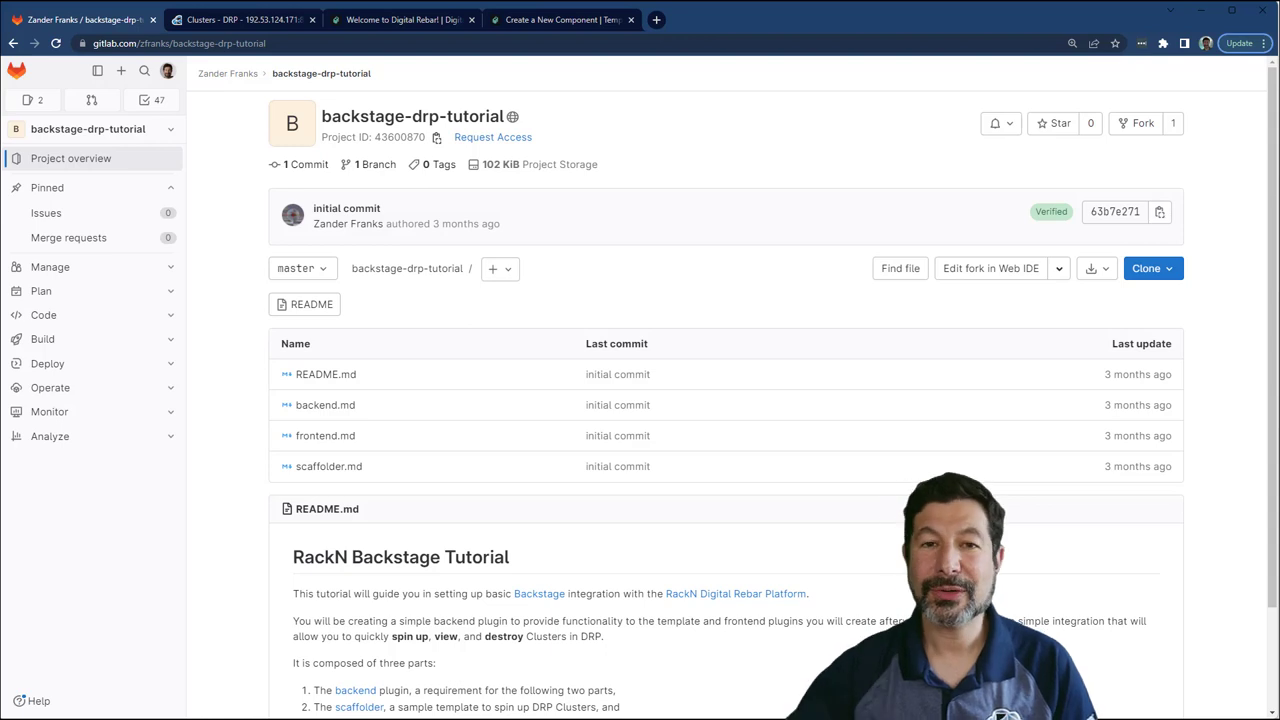
In the Digital Rebar portal cluster list, switch to the operator view and back to superuser.
scroll(down, 3)
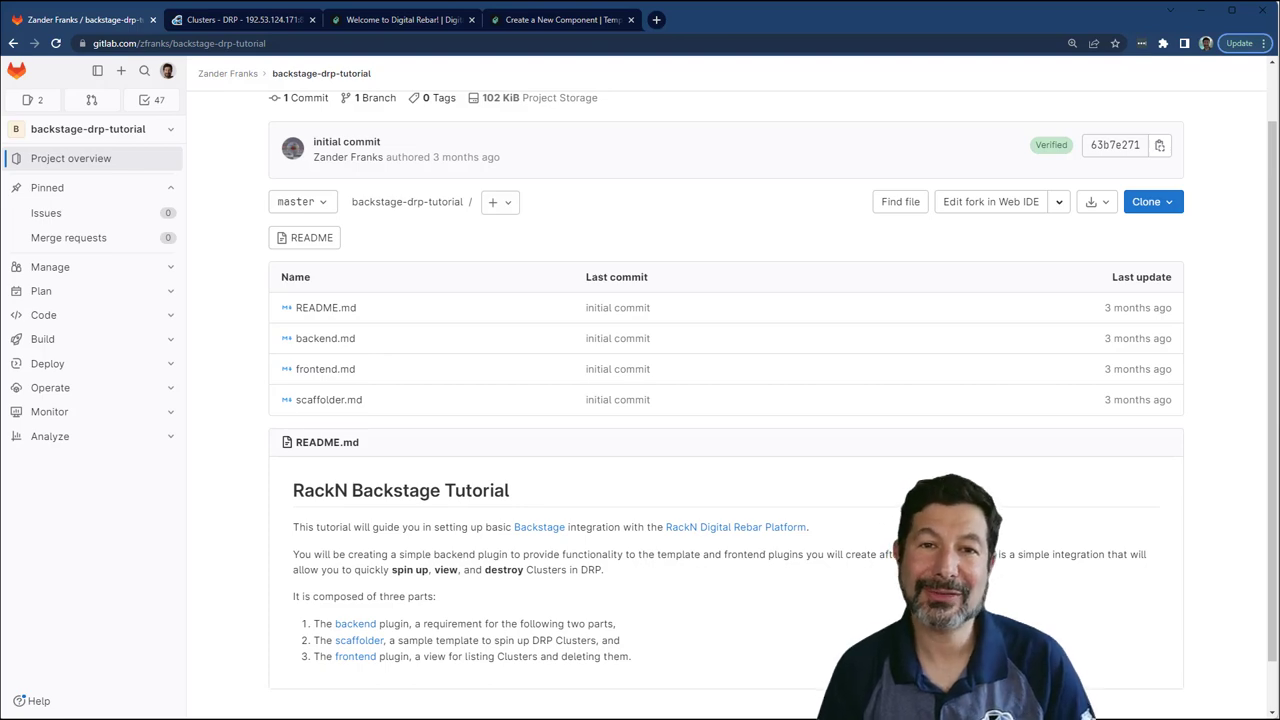
click(244, 20)
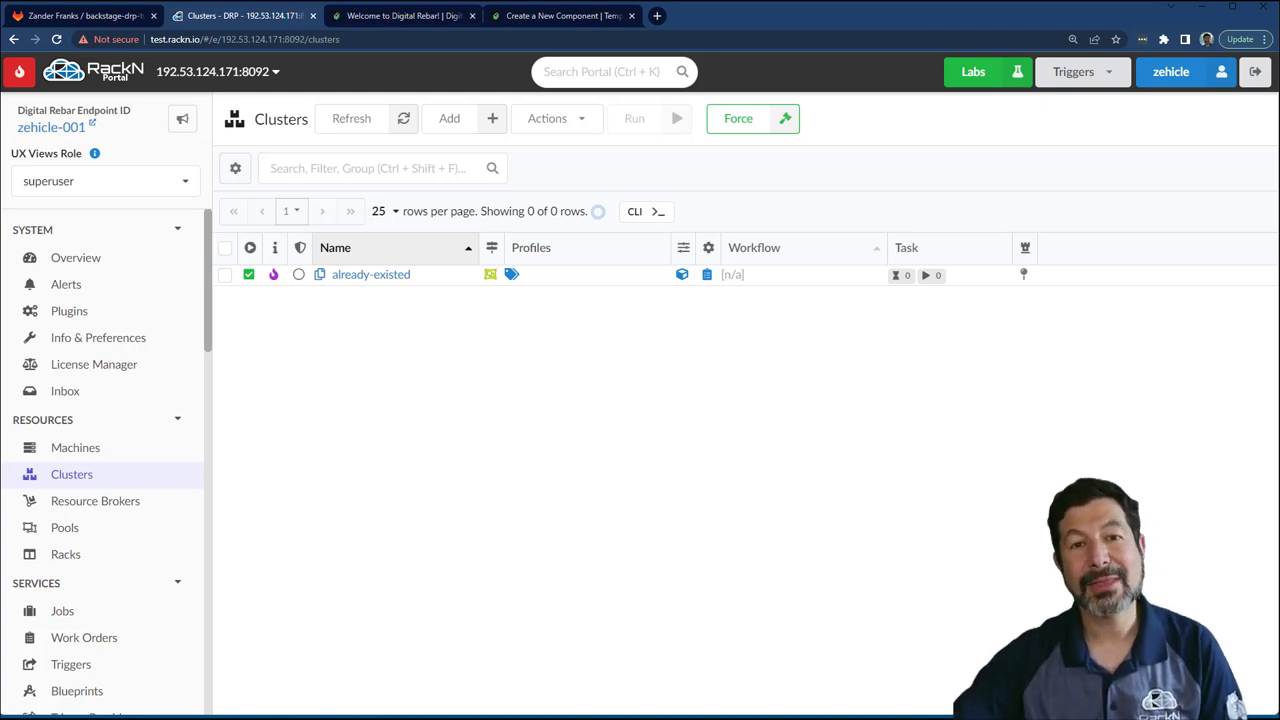
click(104, 180)
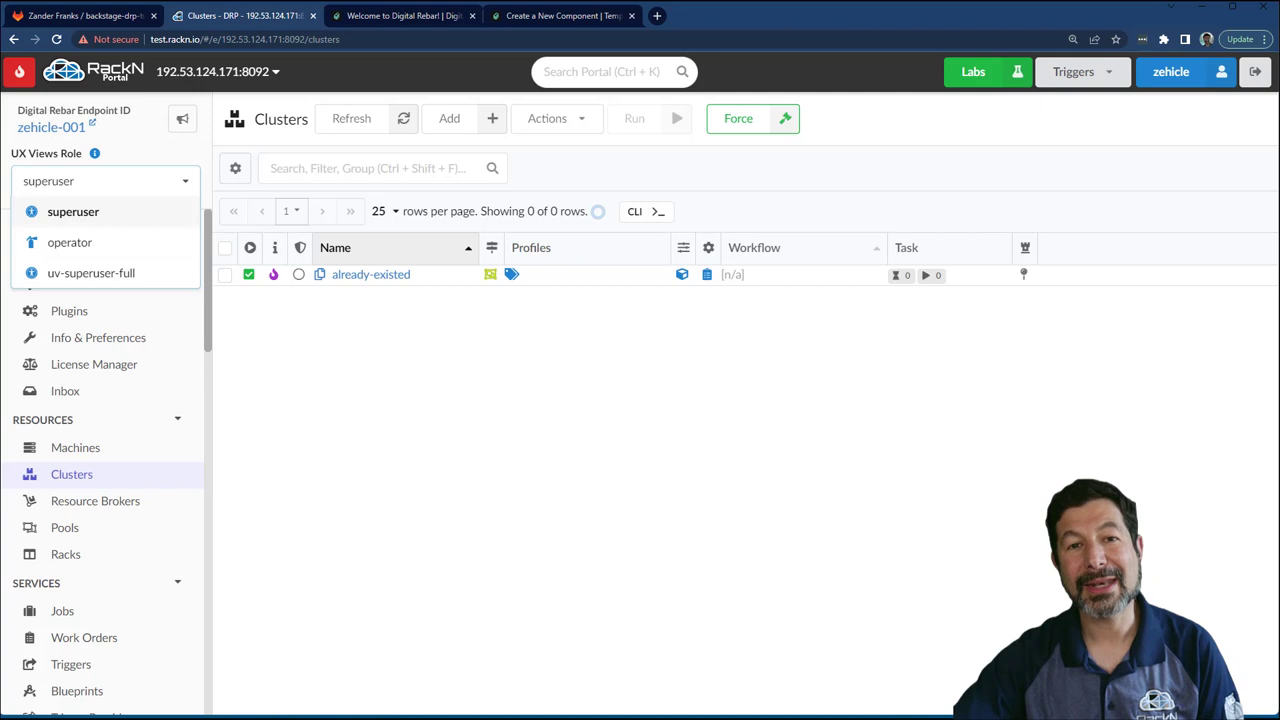
click(70, 242)
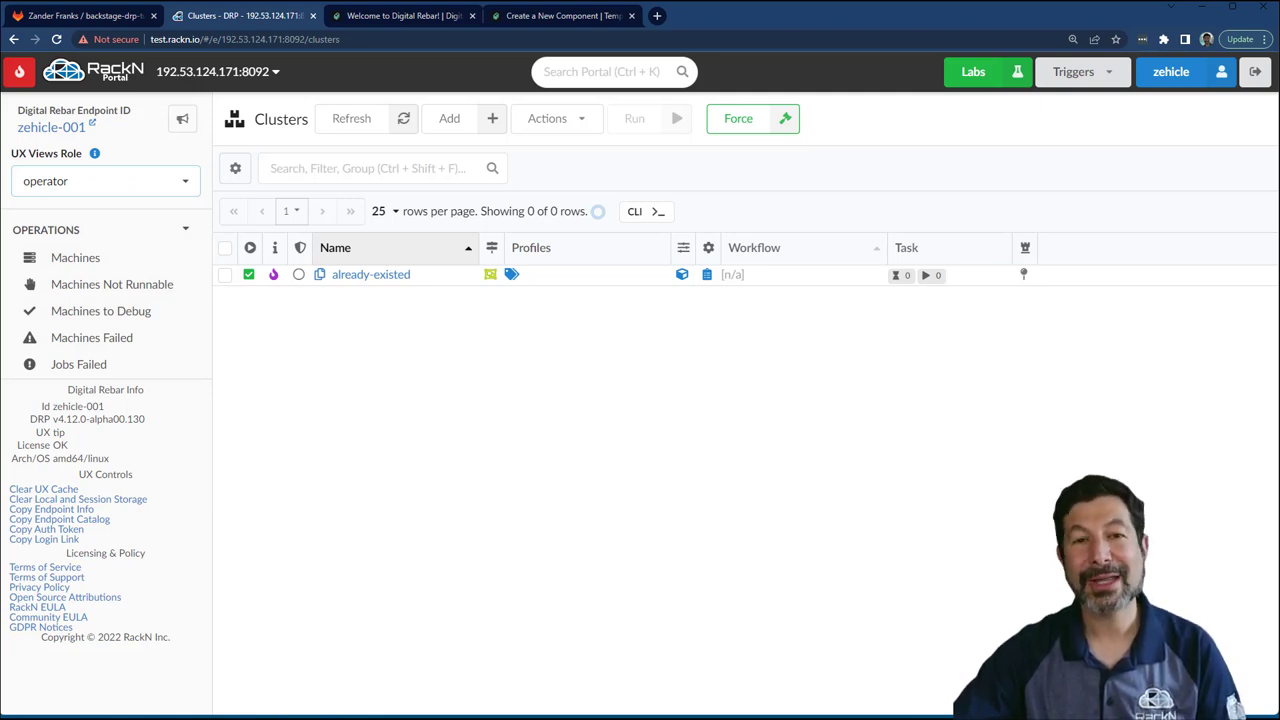
click(104, 180)
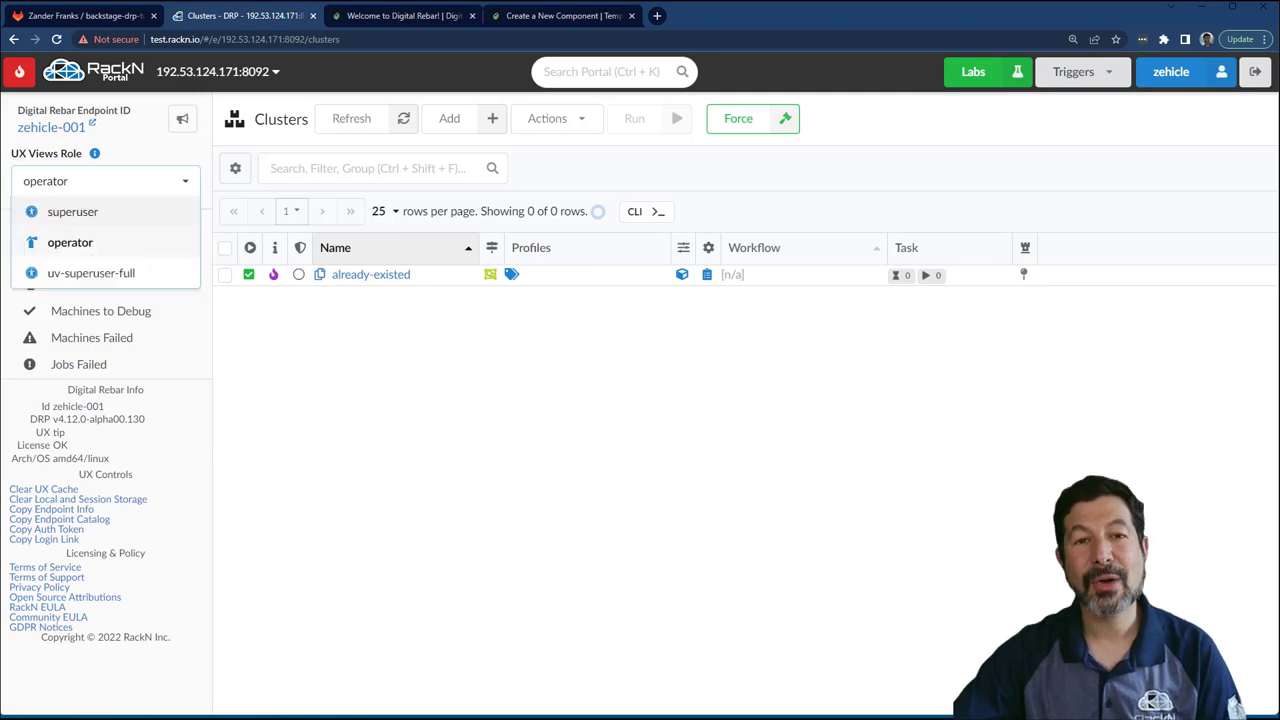
click(72, 212)
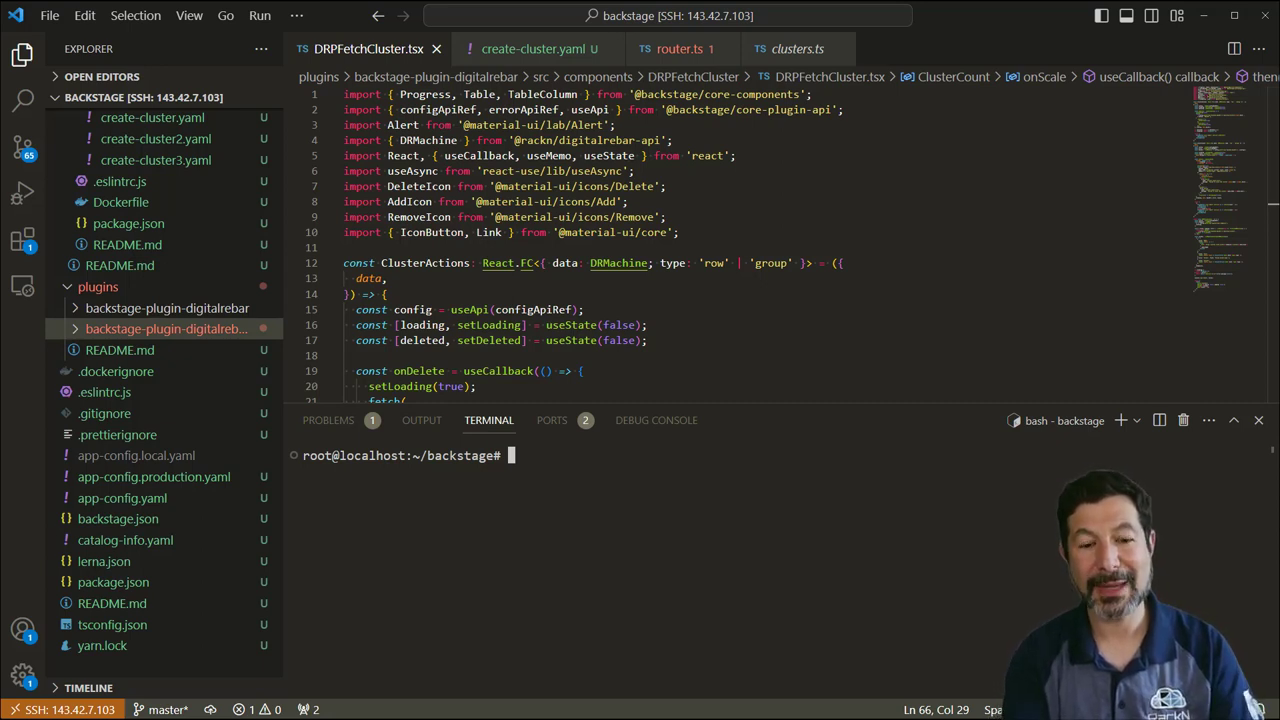
List the repo and plugins/ folder, return to the root with cd .. and enter yarn dev.
text(ls)
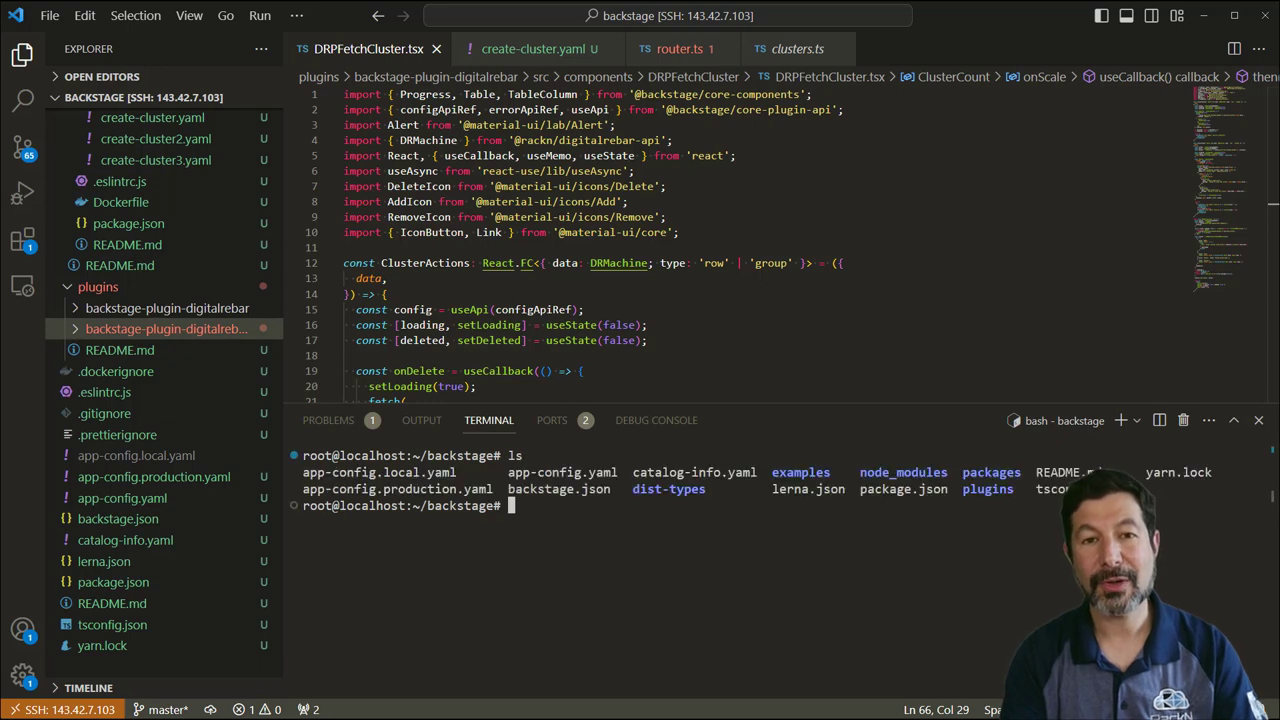
text(cd pl)
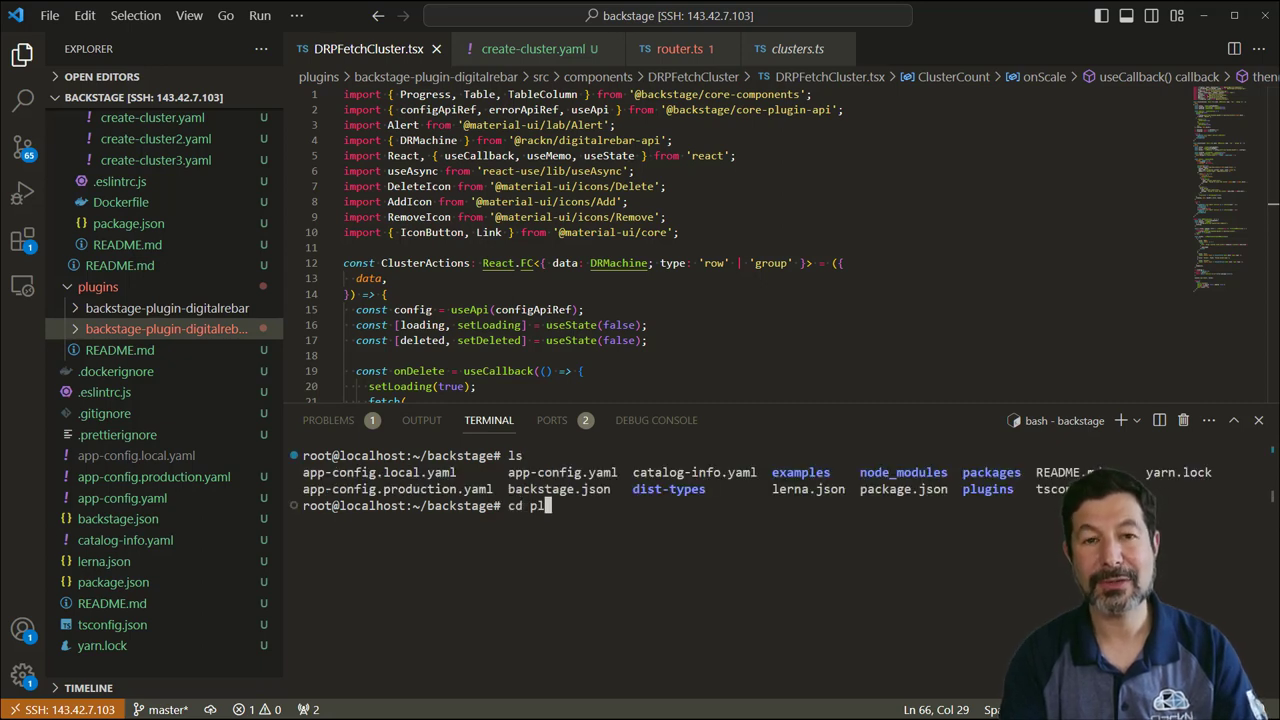
text(ugins/)
text(ls)
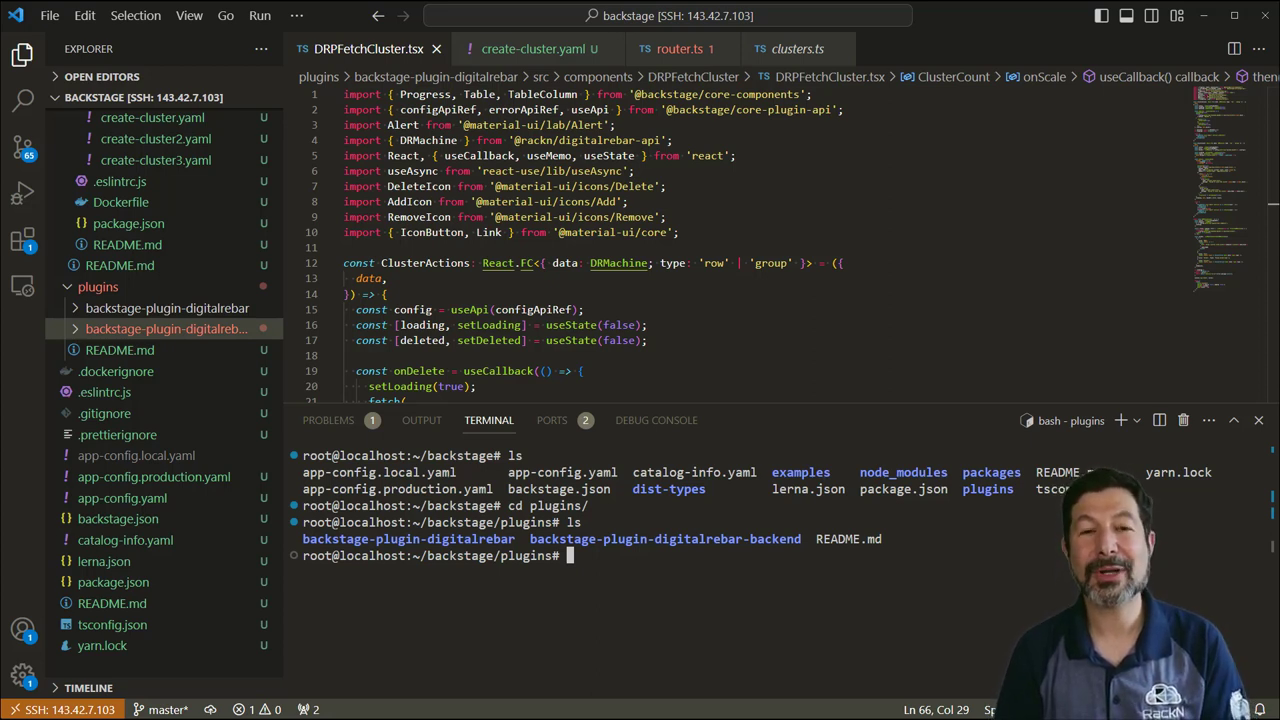
text(cd ..)
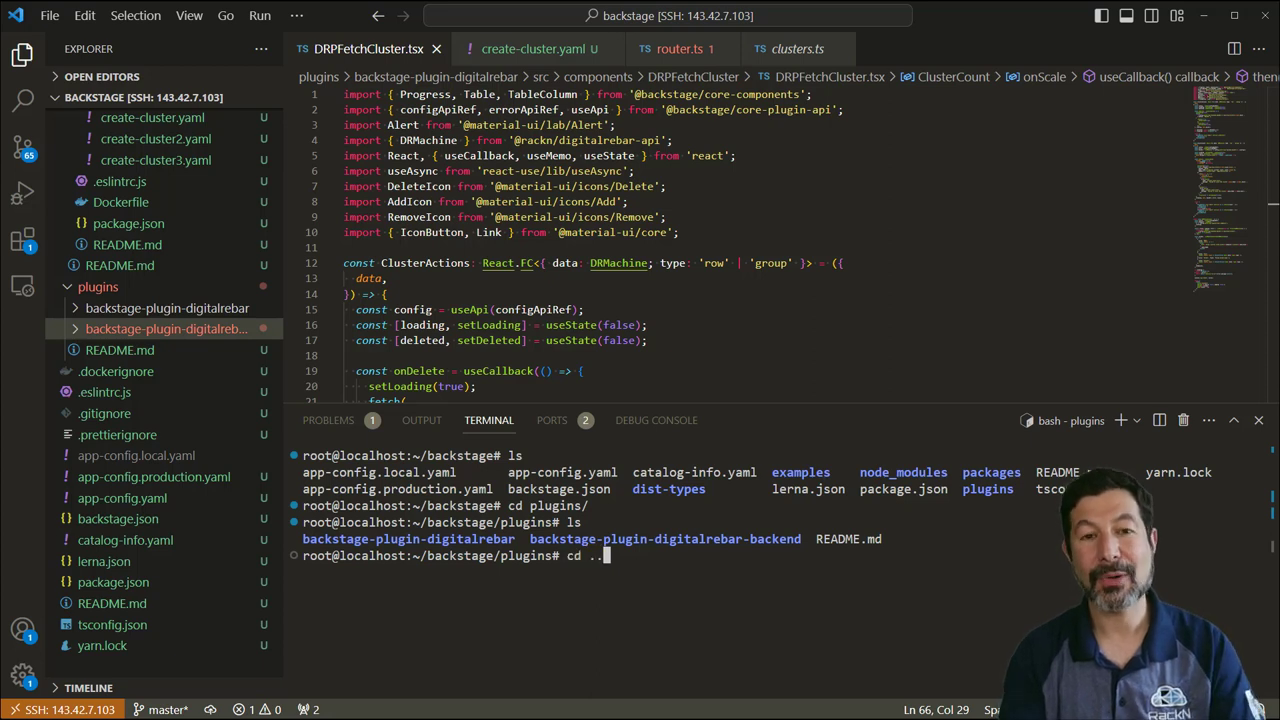
key(Enter)
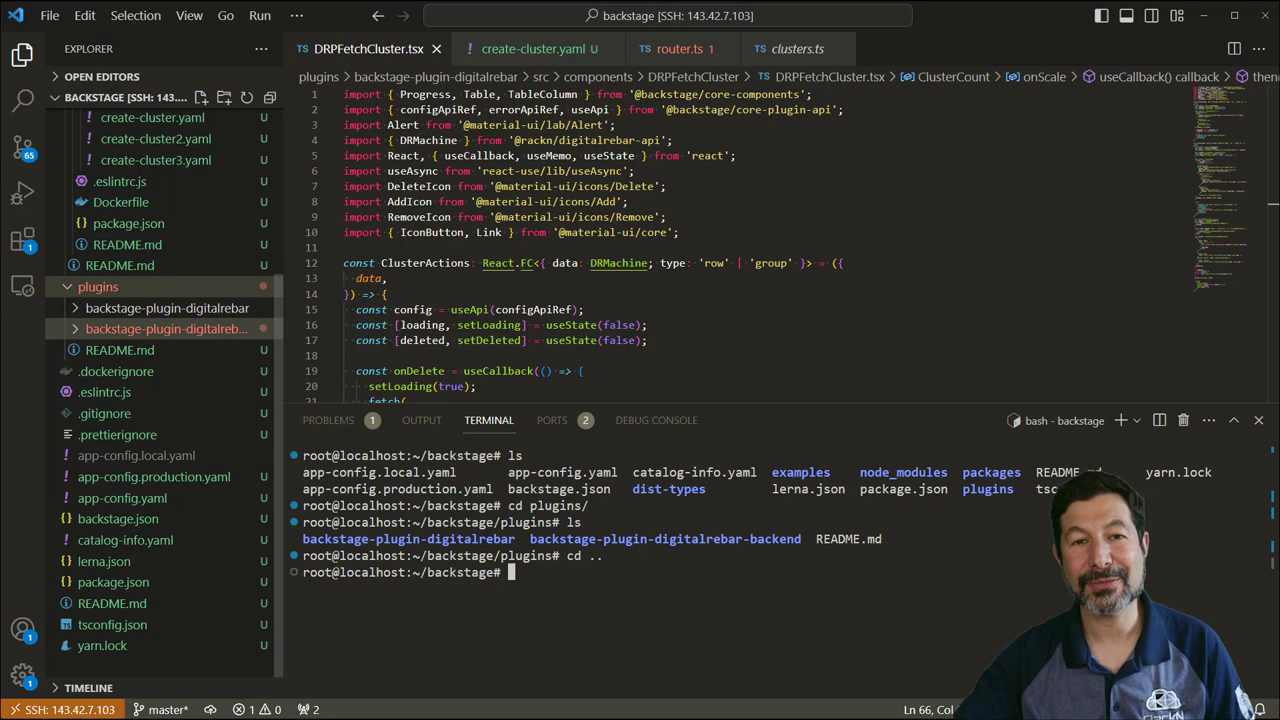
text(y)
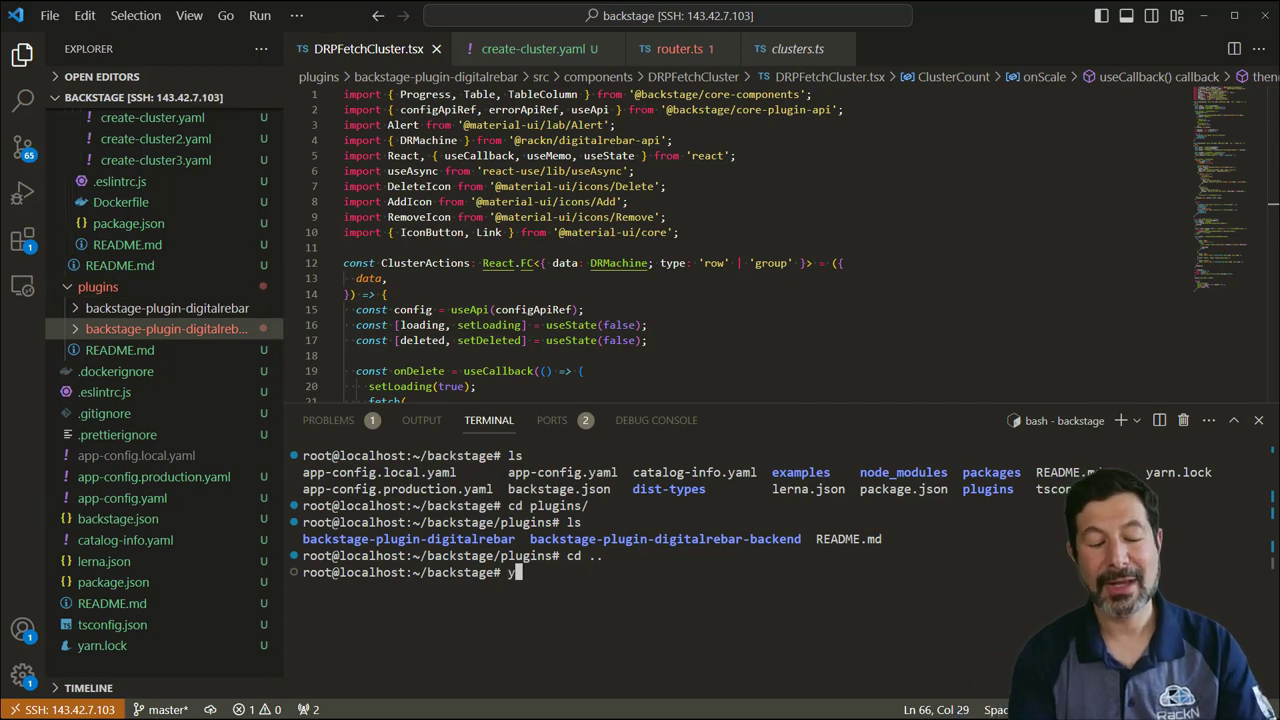
text(arn dev)
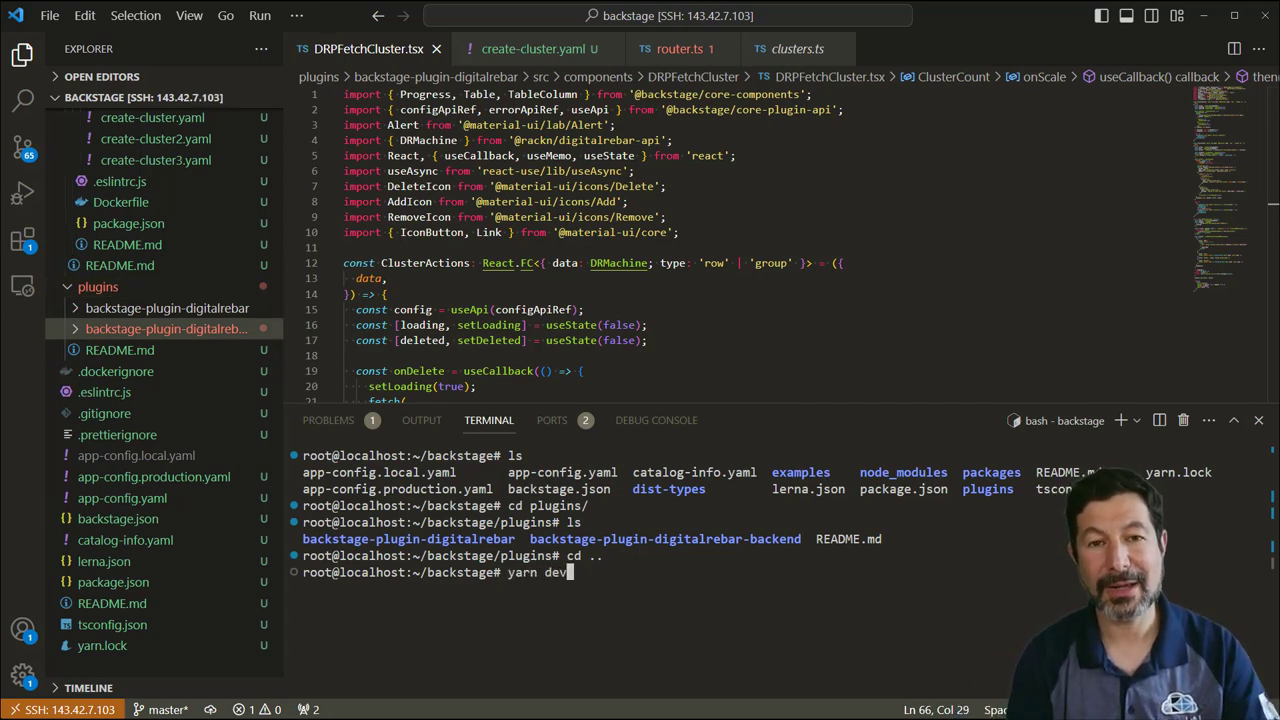
Run yarn dev and show the Backstage Digital Rebar page with the already-existed cluster.
key(Enter)
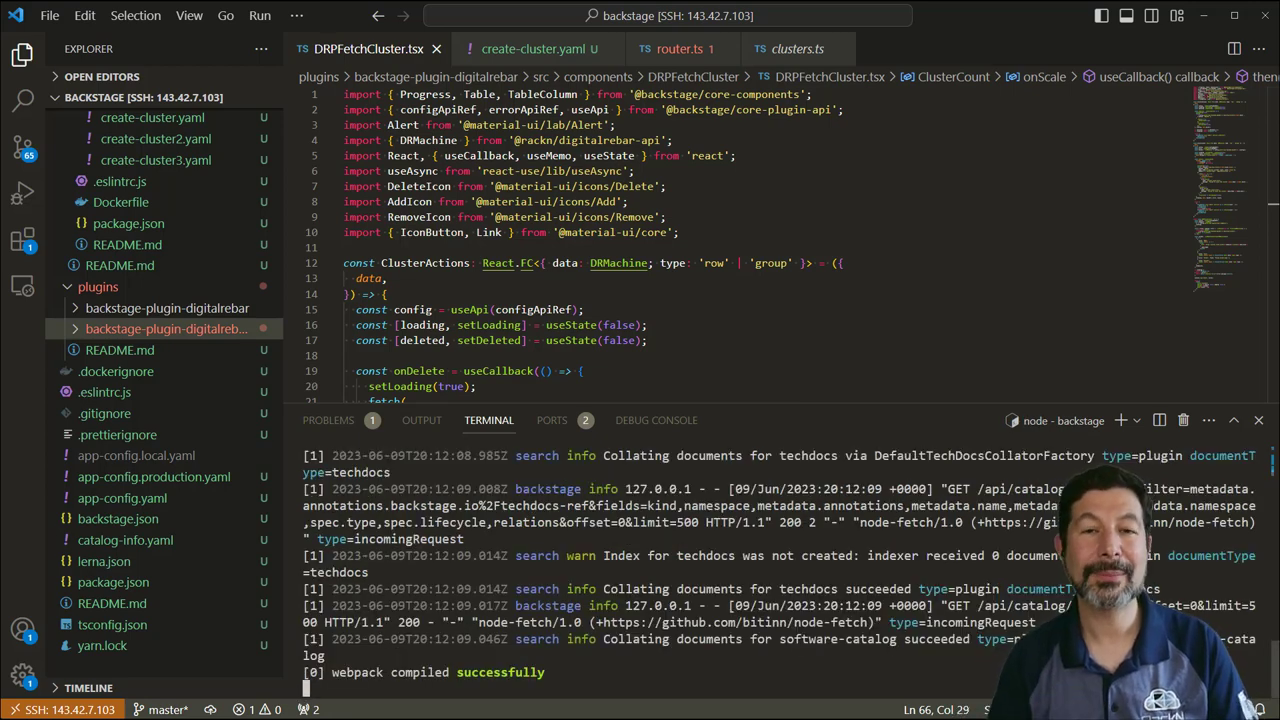
click(552, 420)
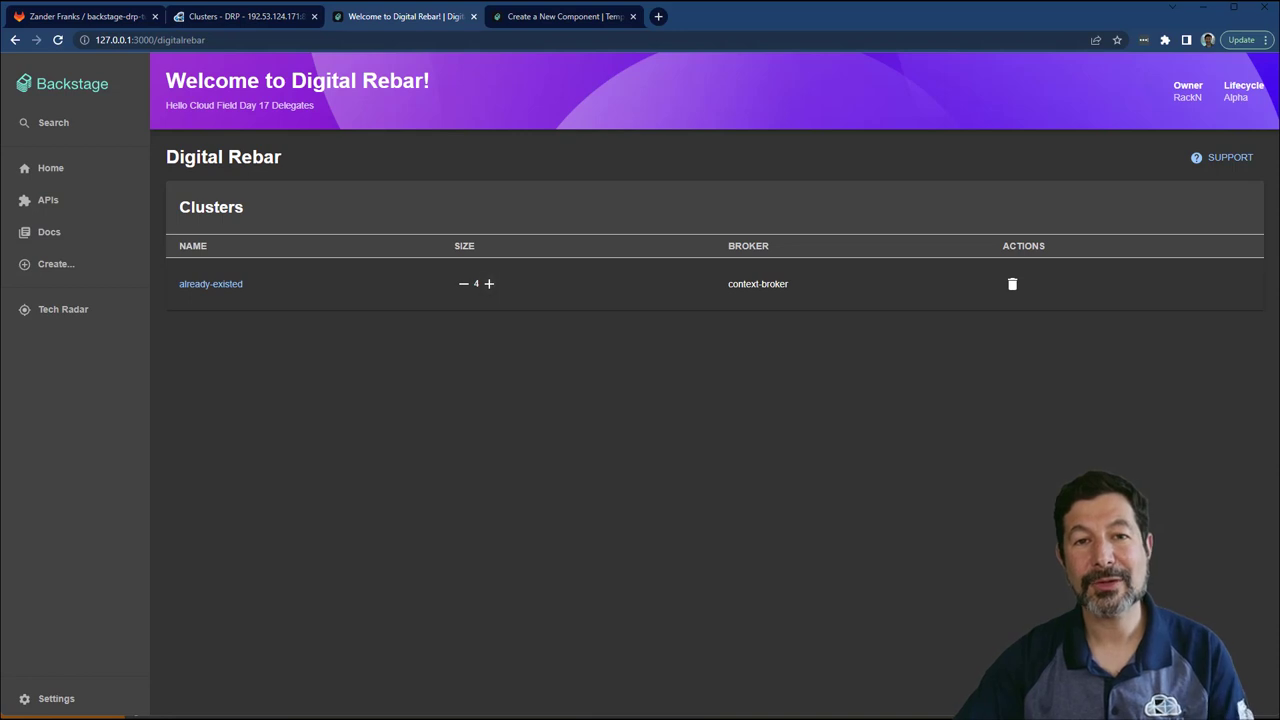
Inspect already-existed's activity and six machines in the RackN portal, then close its details.
click(488, 284)
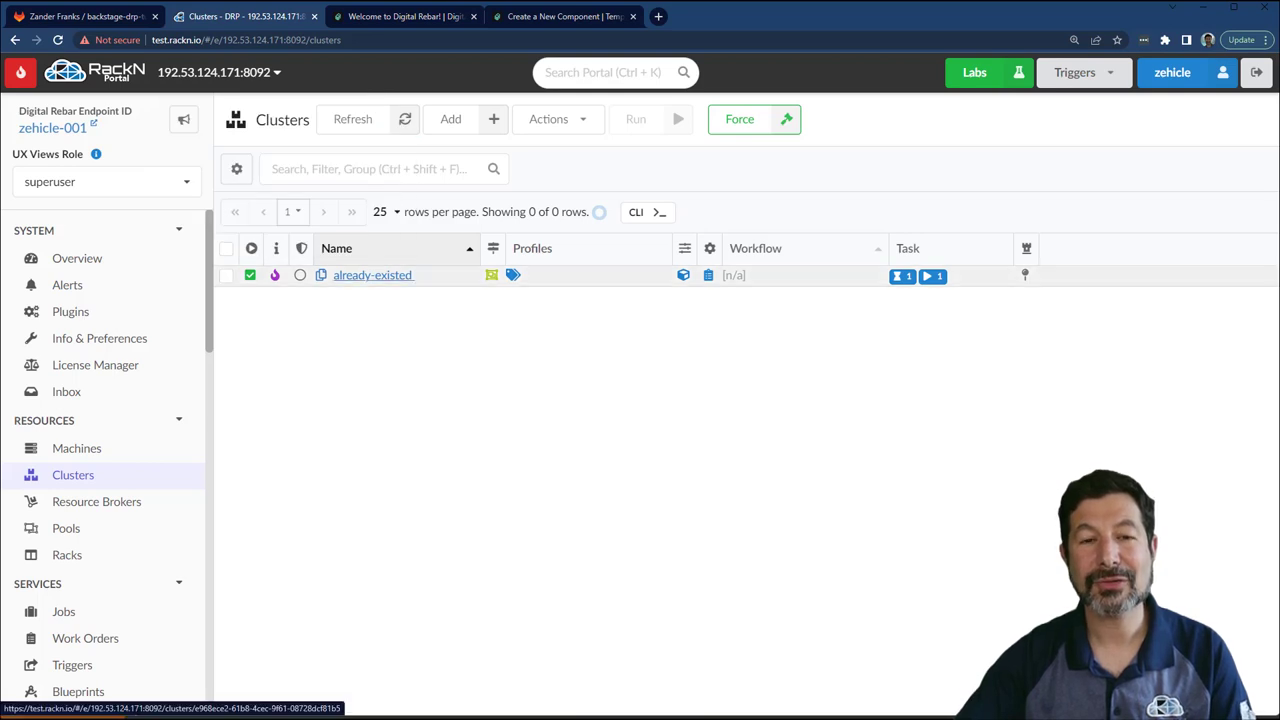
click(372, 276)
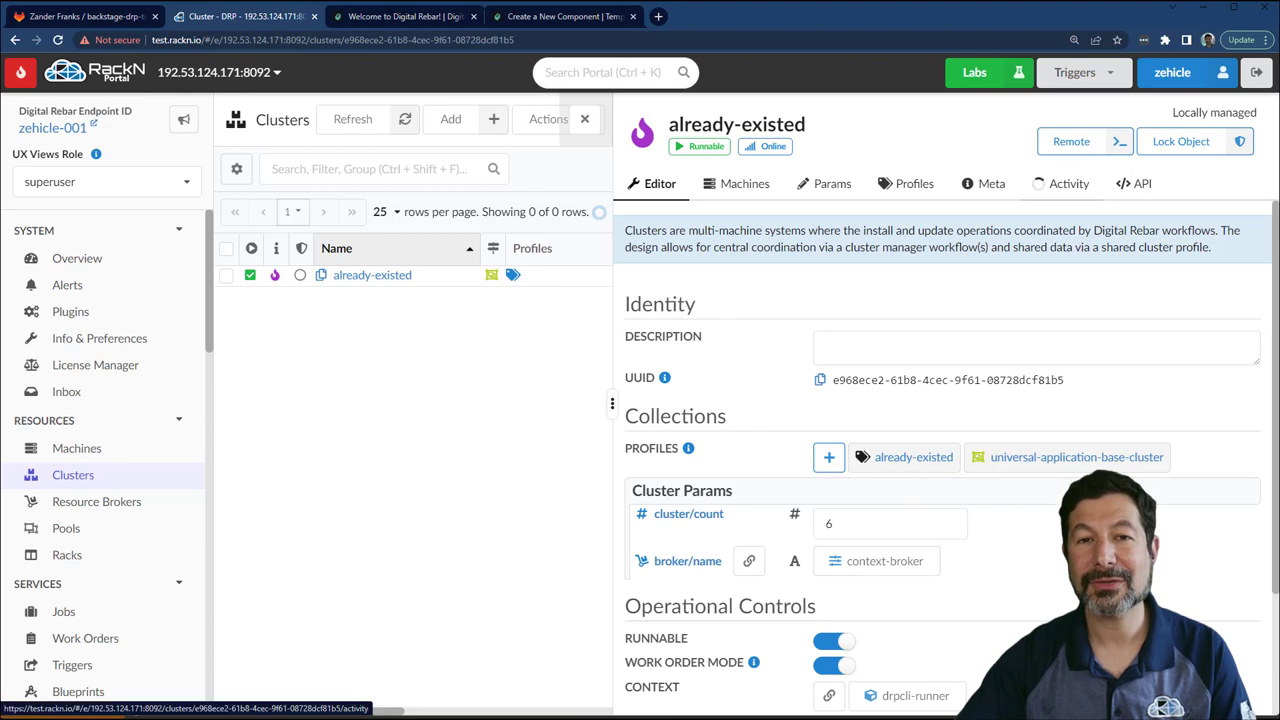
click(1068, 184)
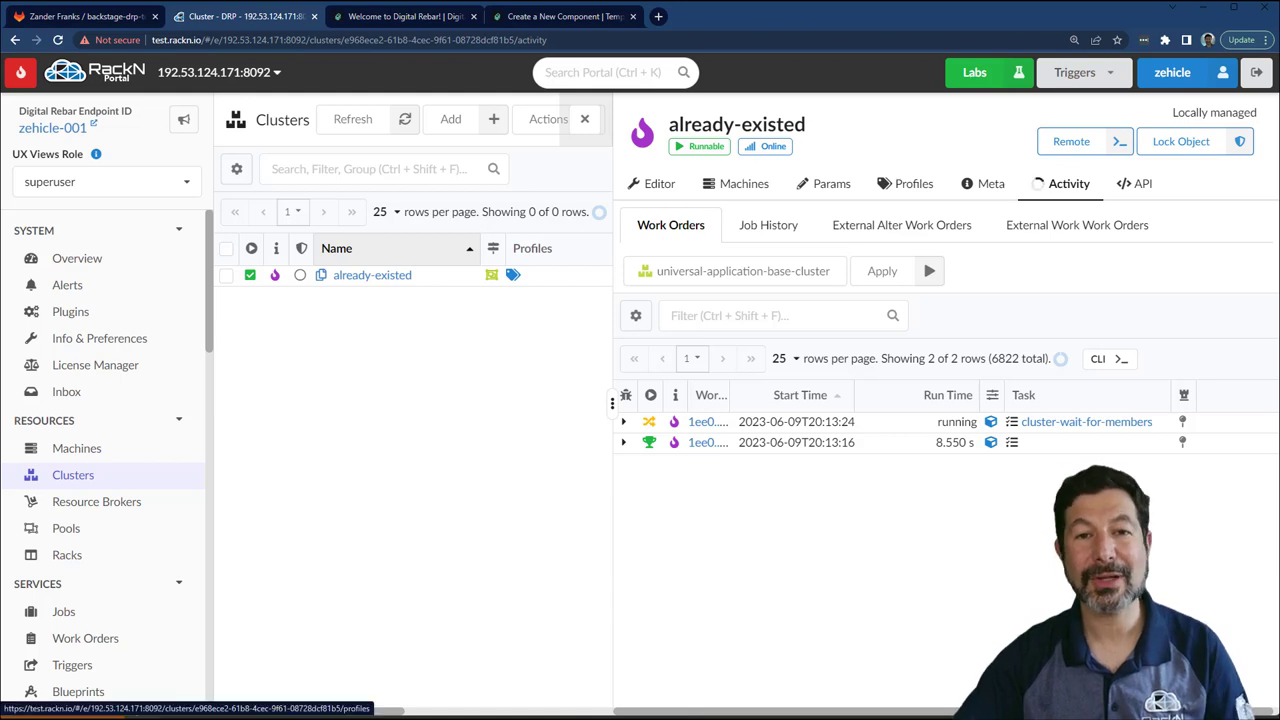
click(744, 184)
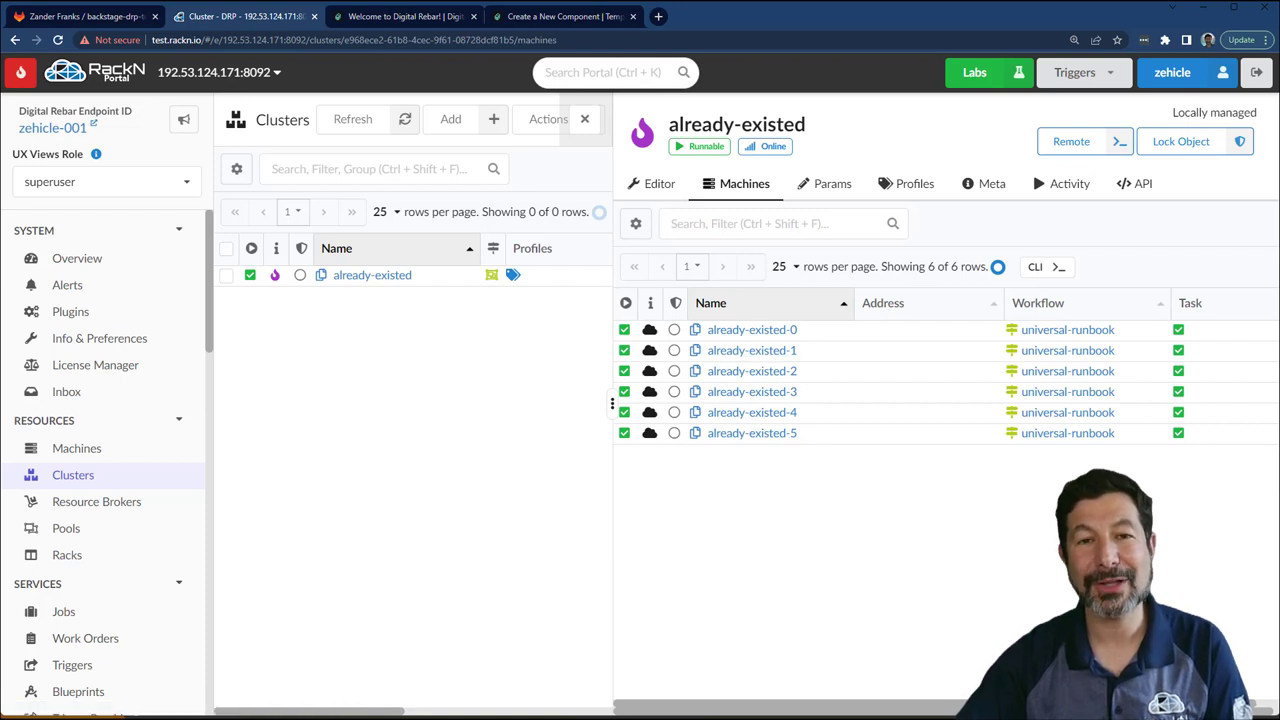
click(548, 120)
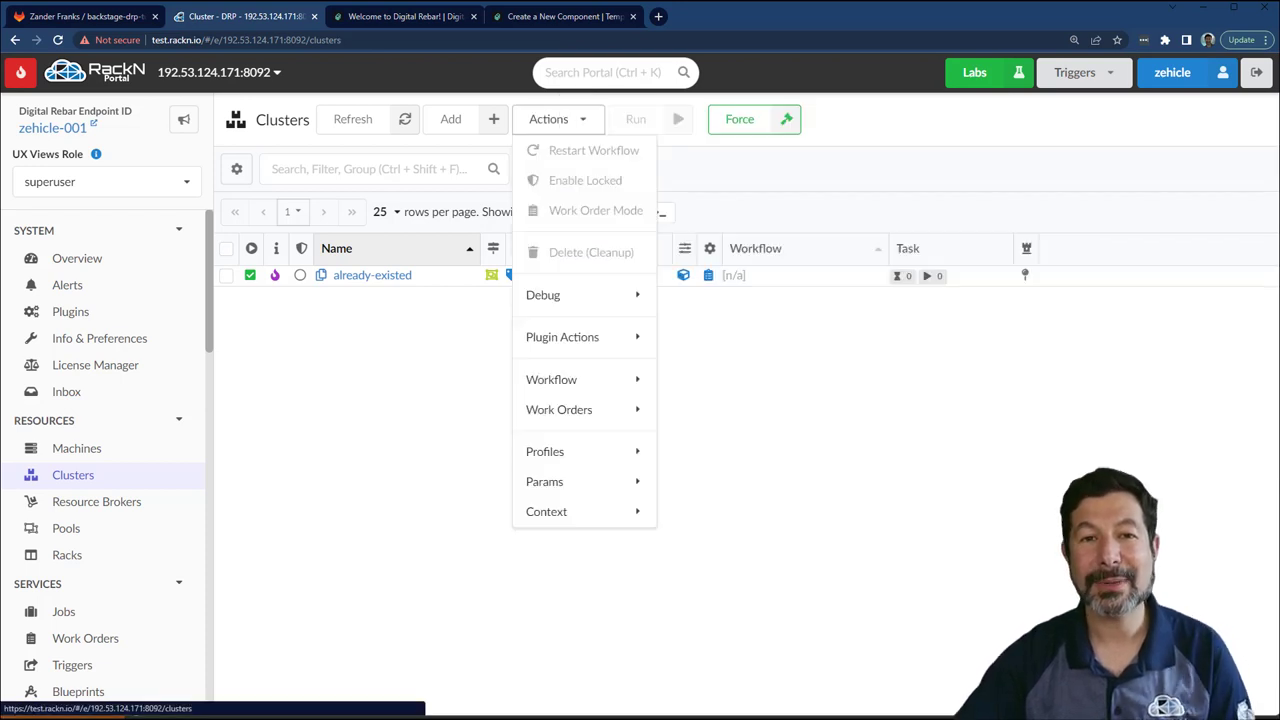
click(558, 120)
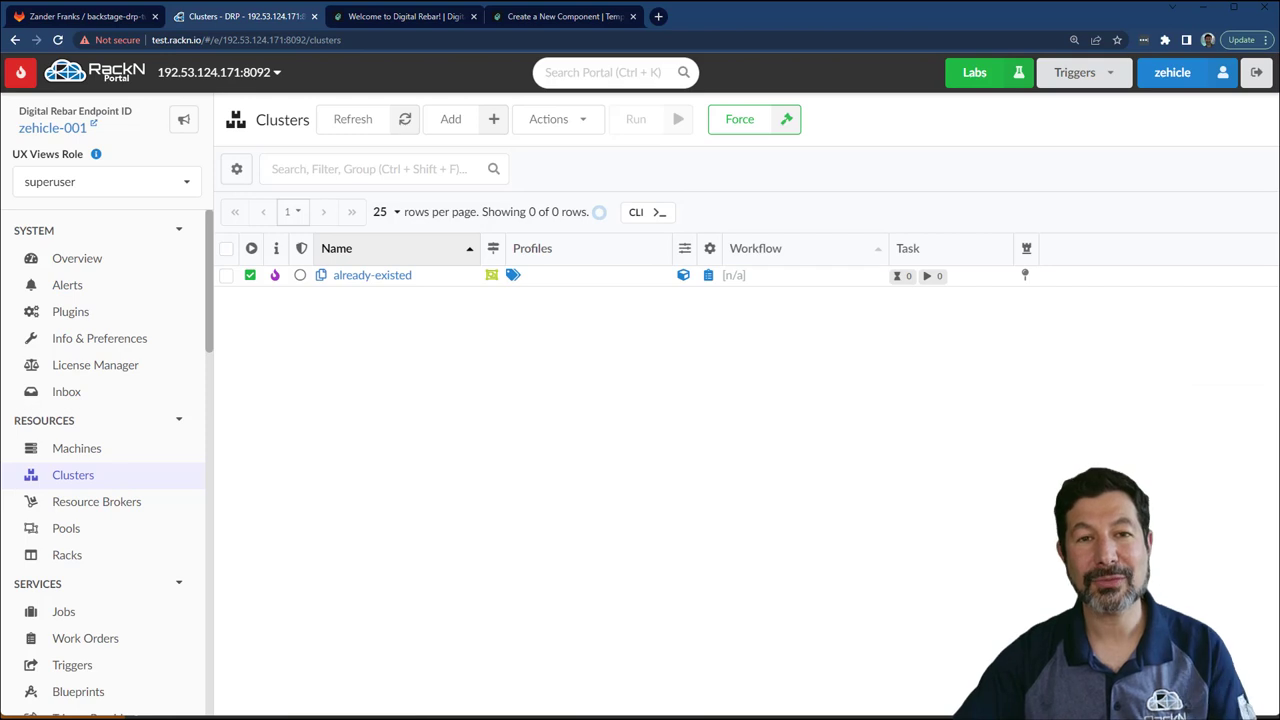
Compare with Backstage showing already-existed at size 6, rechecking its details once more.
click(404, 18)
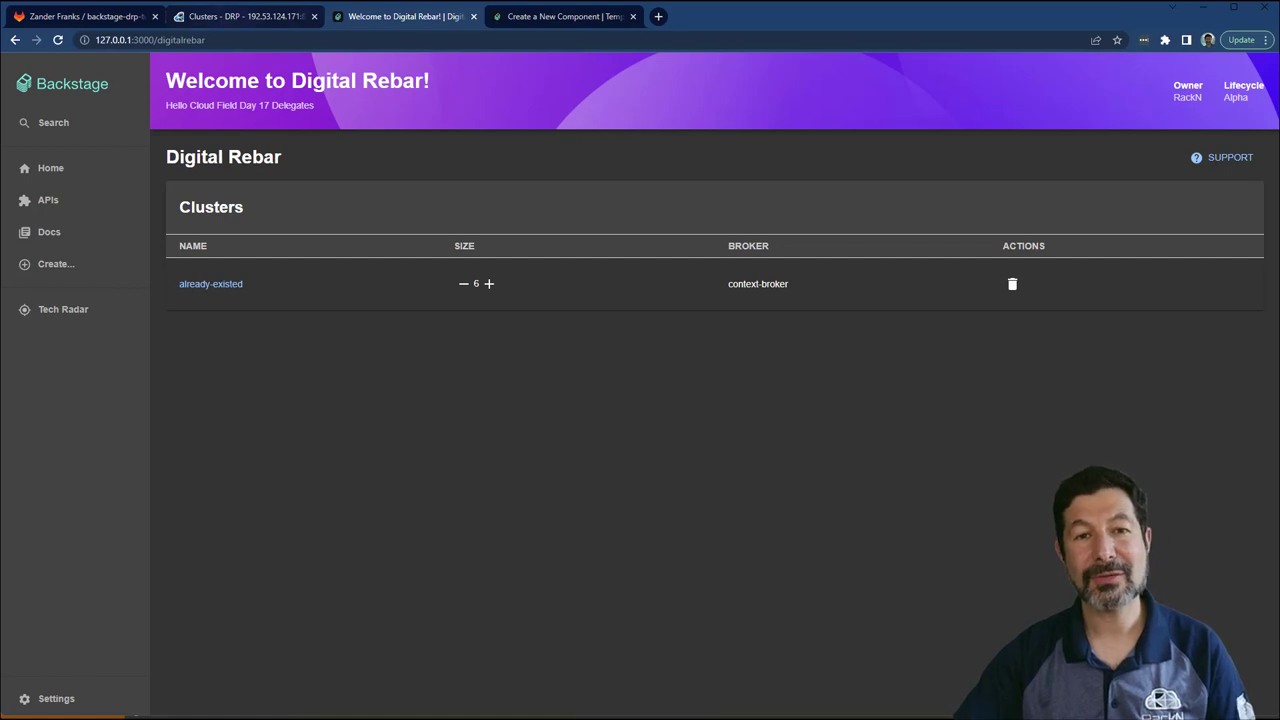
click(210, 284)
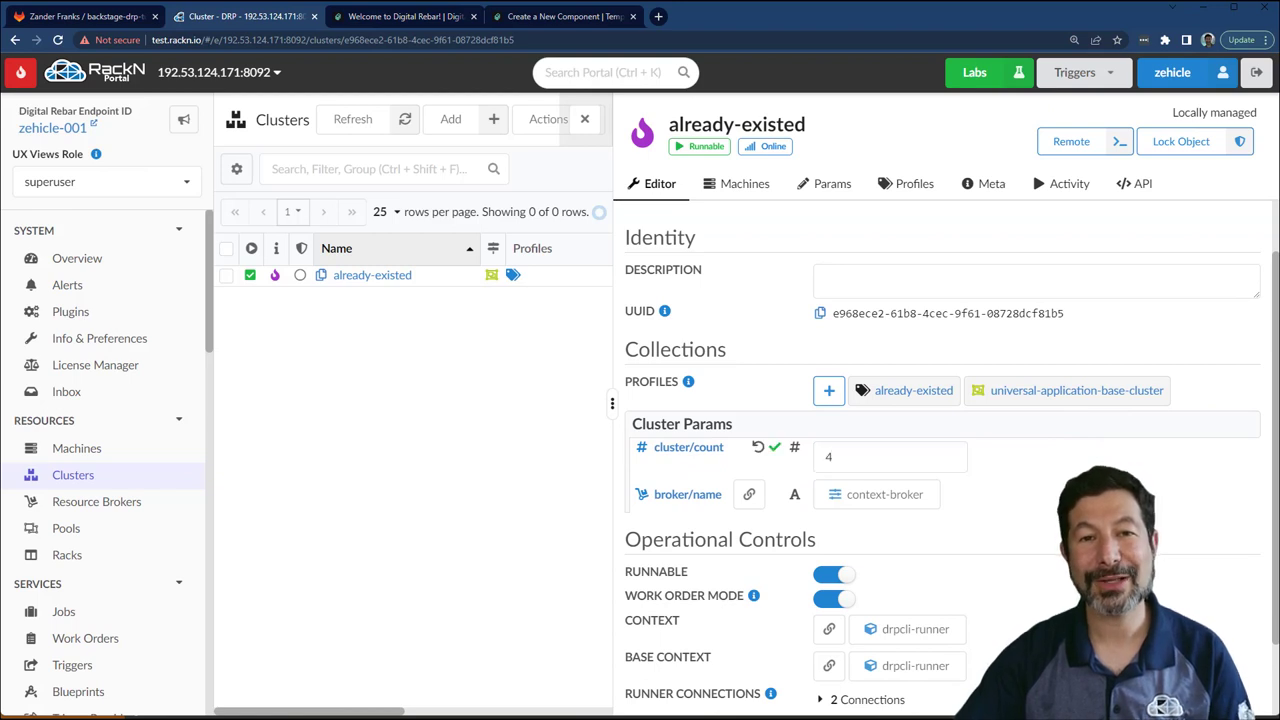
scroll(down, 3)
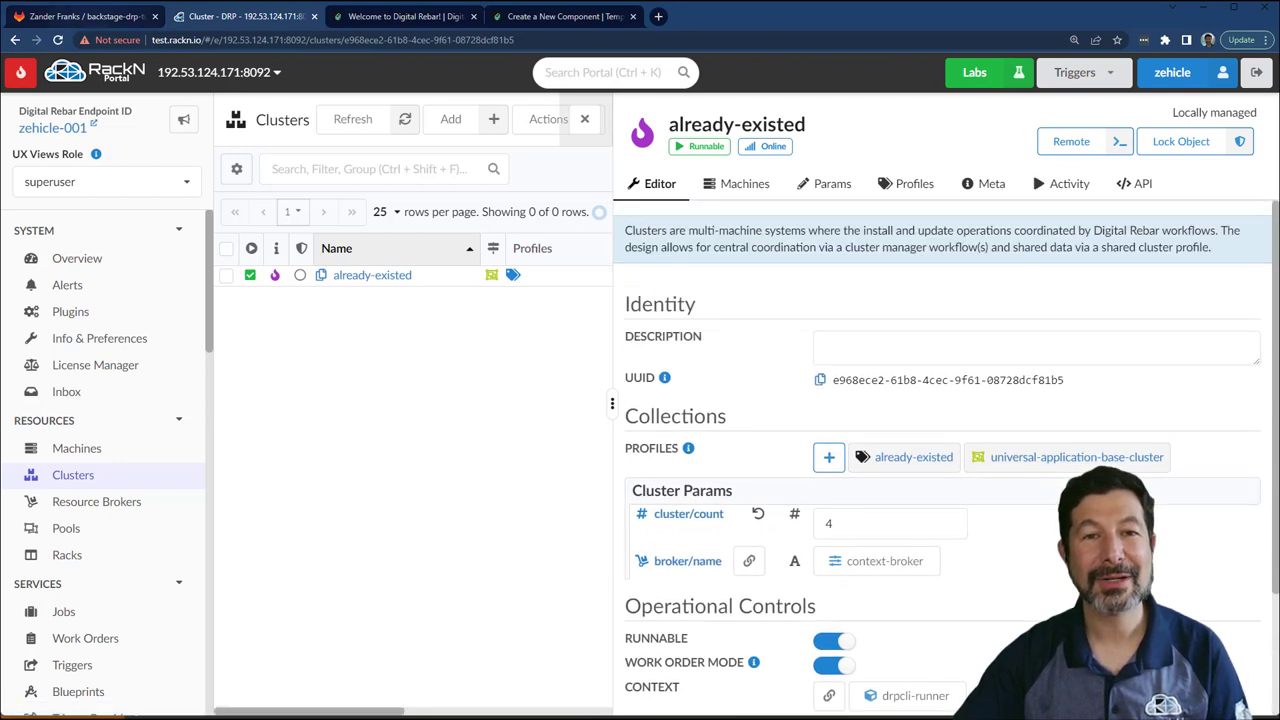
click(400, 16)
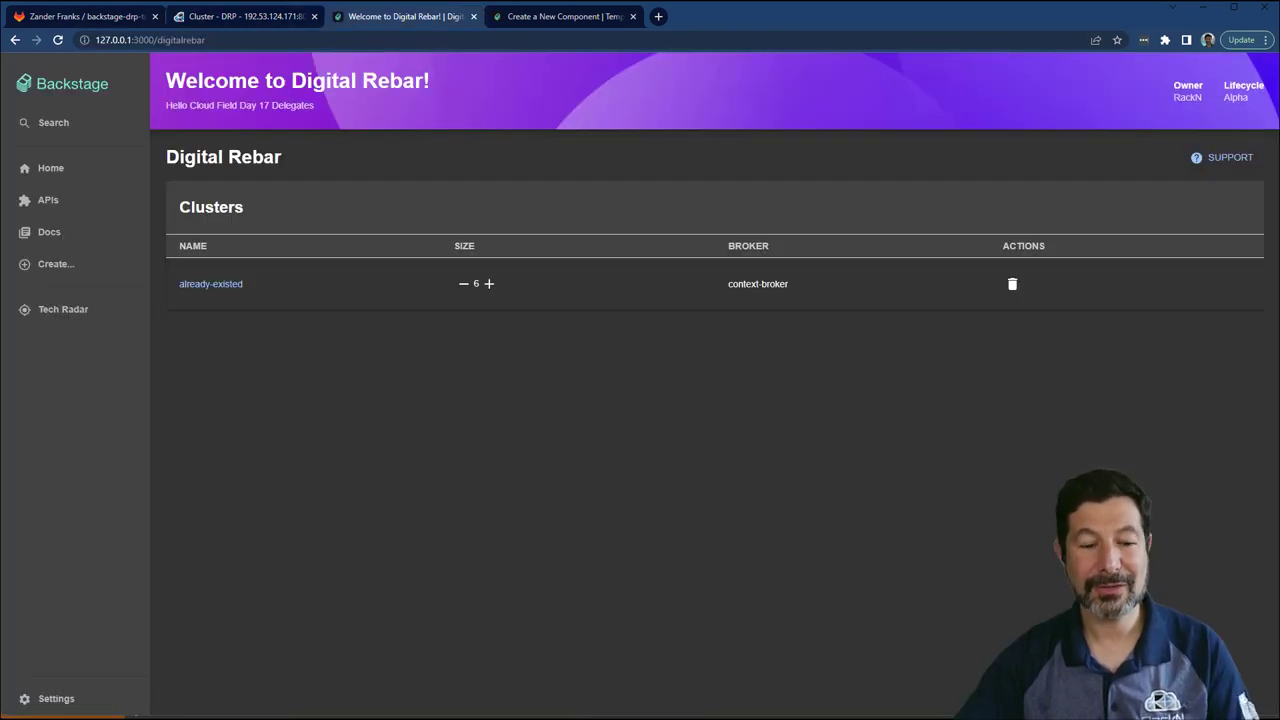
click(456, 284)
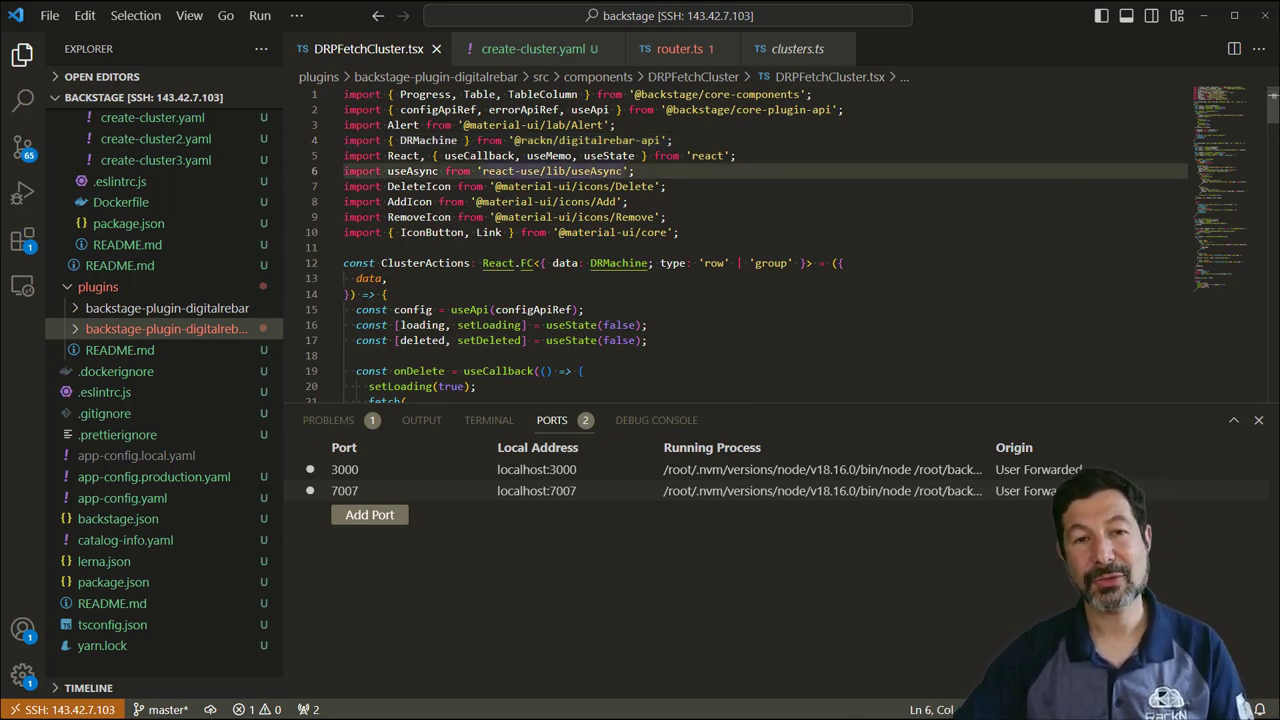
Scroll through DRPFetchCluster.tsx's cluster actions, scaling logic and table columns.
scroll(down, 3)
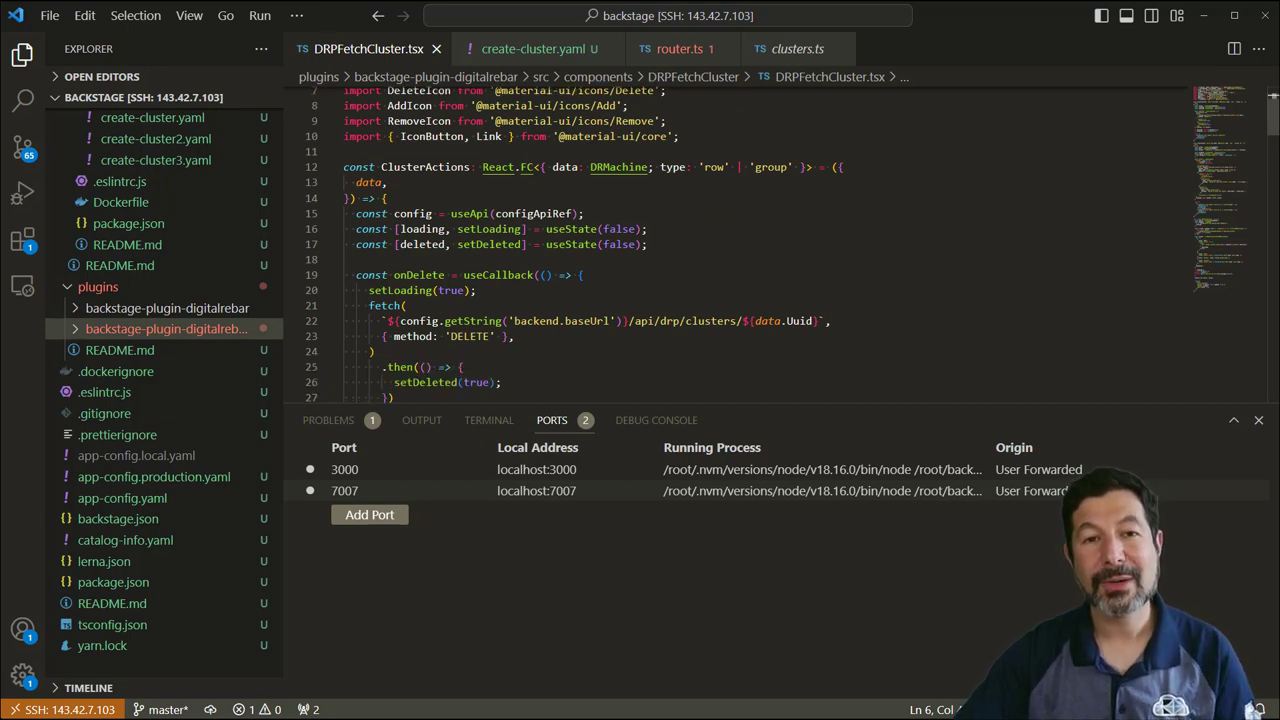
scroll(down, 3)
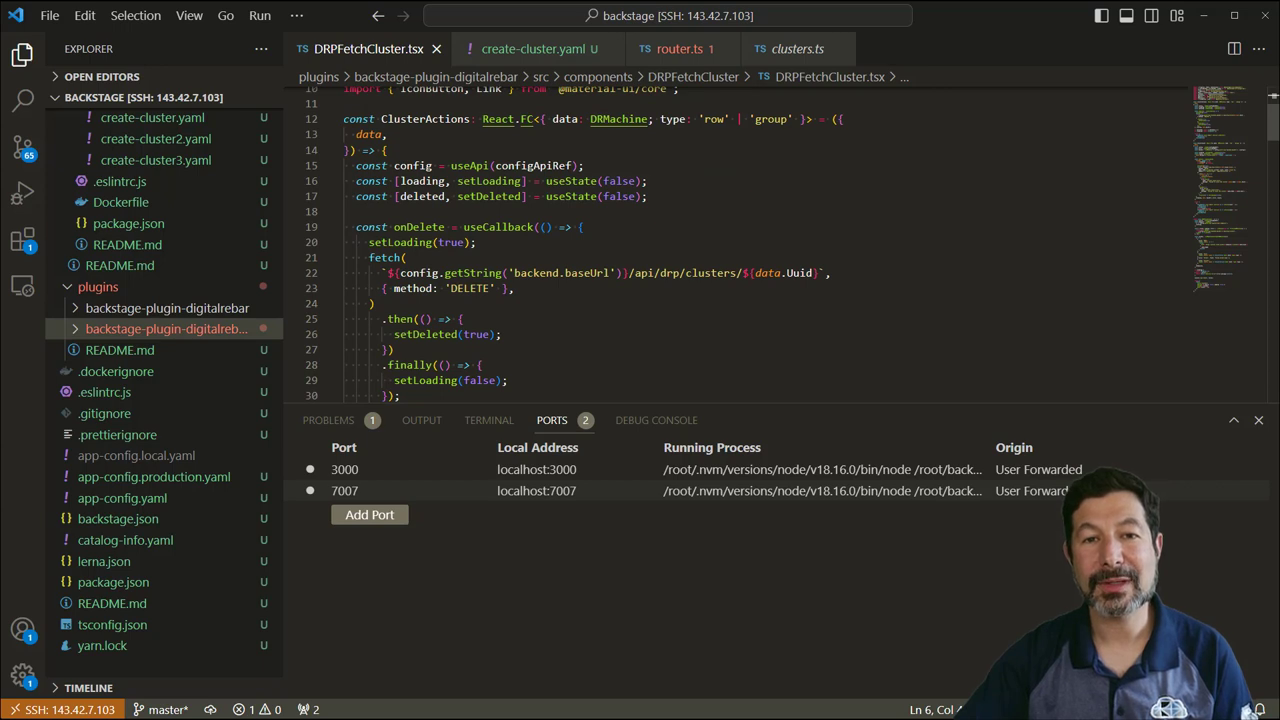
scroll(down, 3)
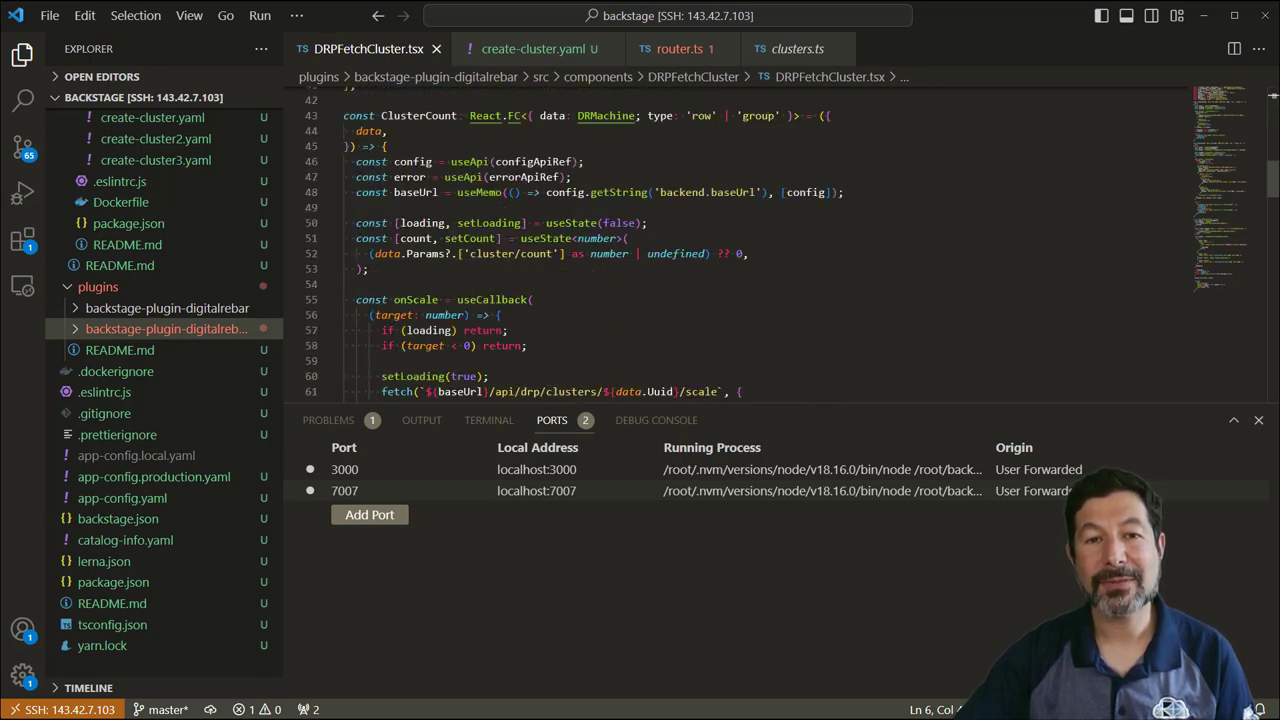
scroll(down, 3)
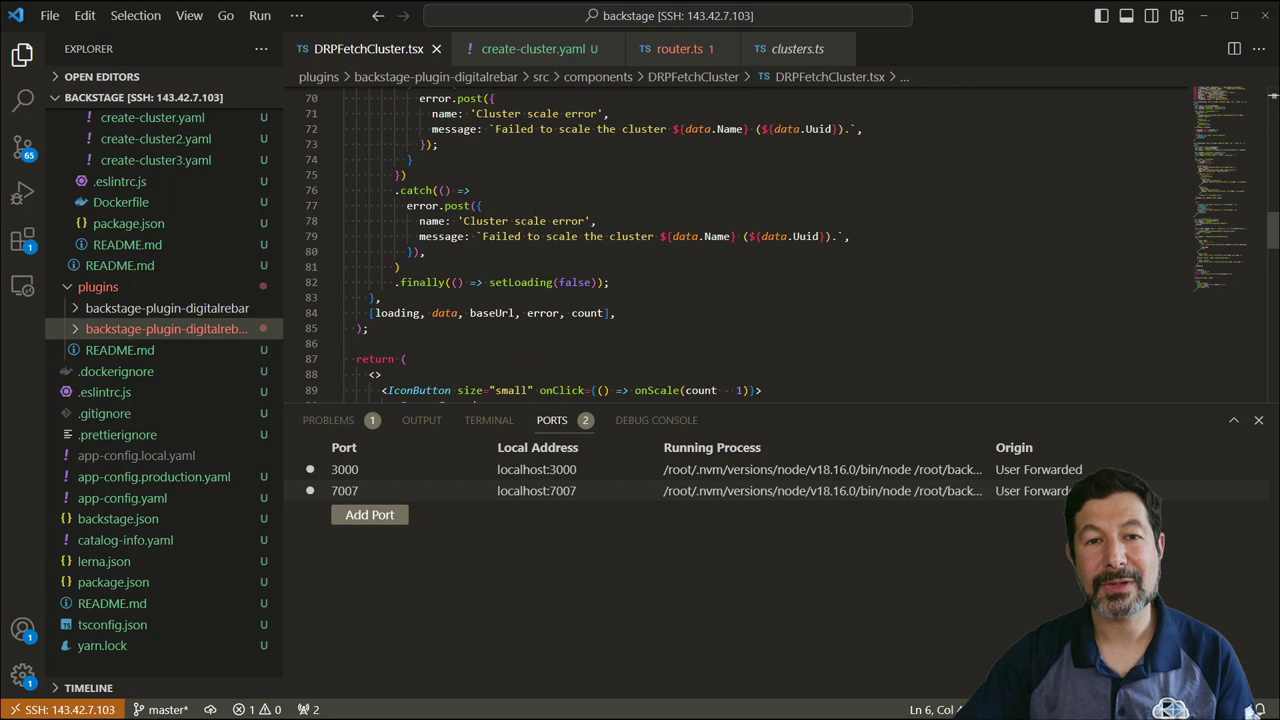
scroll(down, 3)
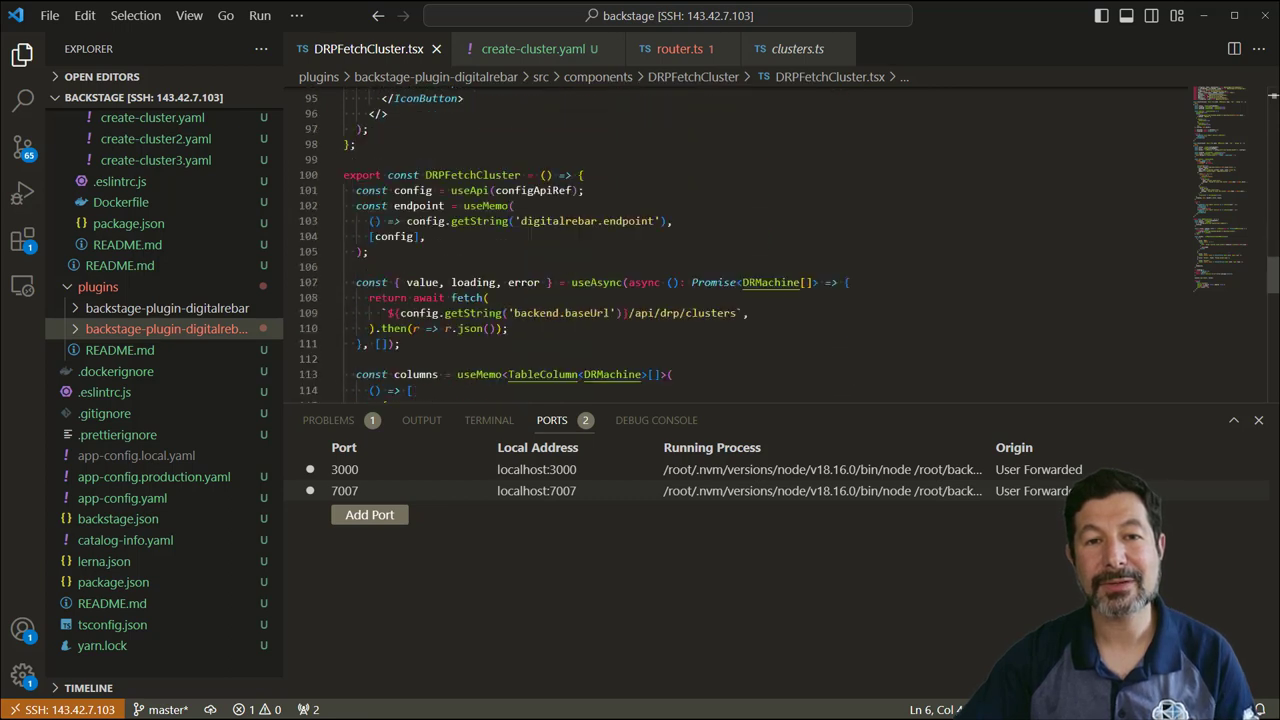
scroll(down, 3)
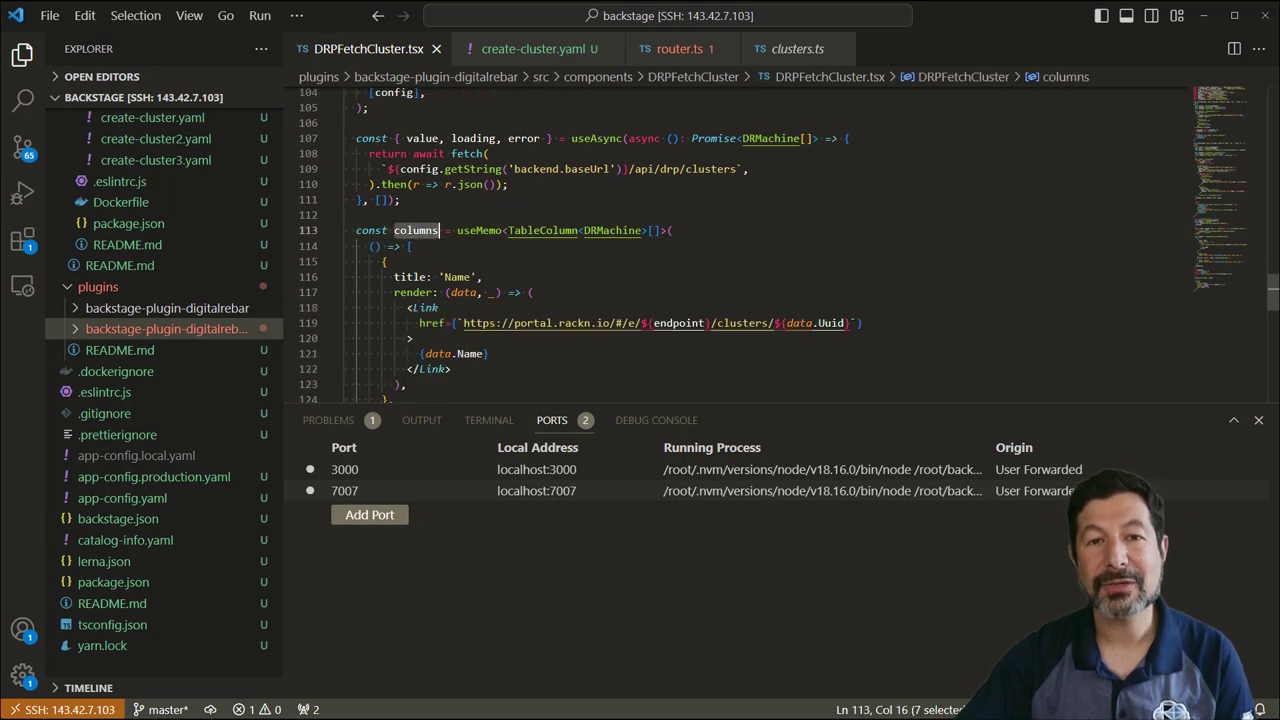
scroll(down, 3)
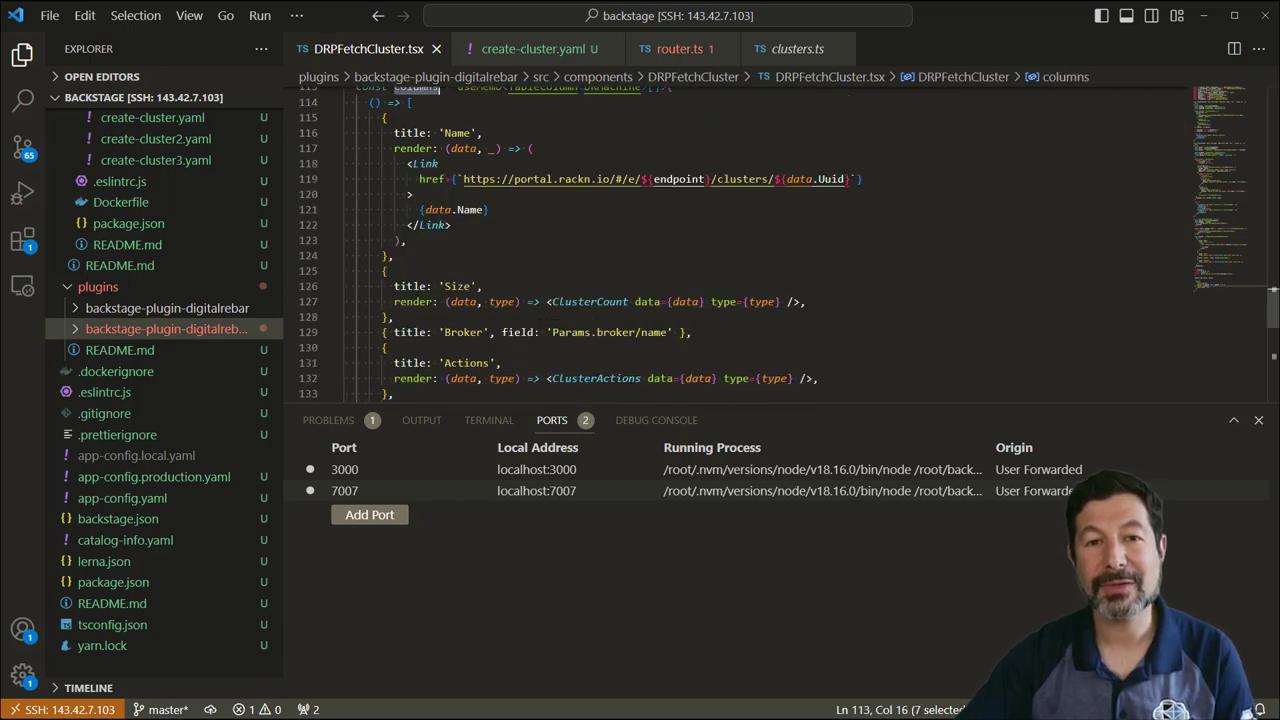
scroll(down, 3)
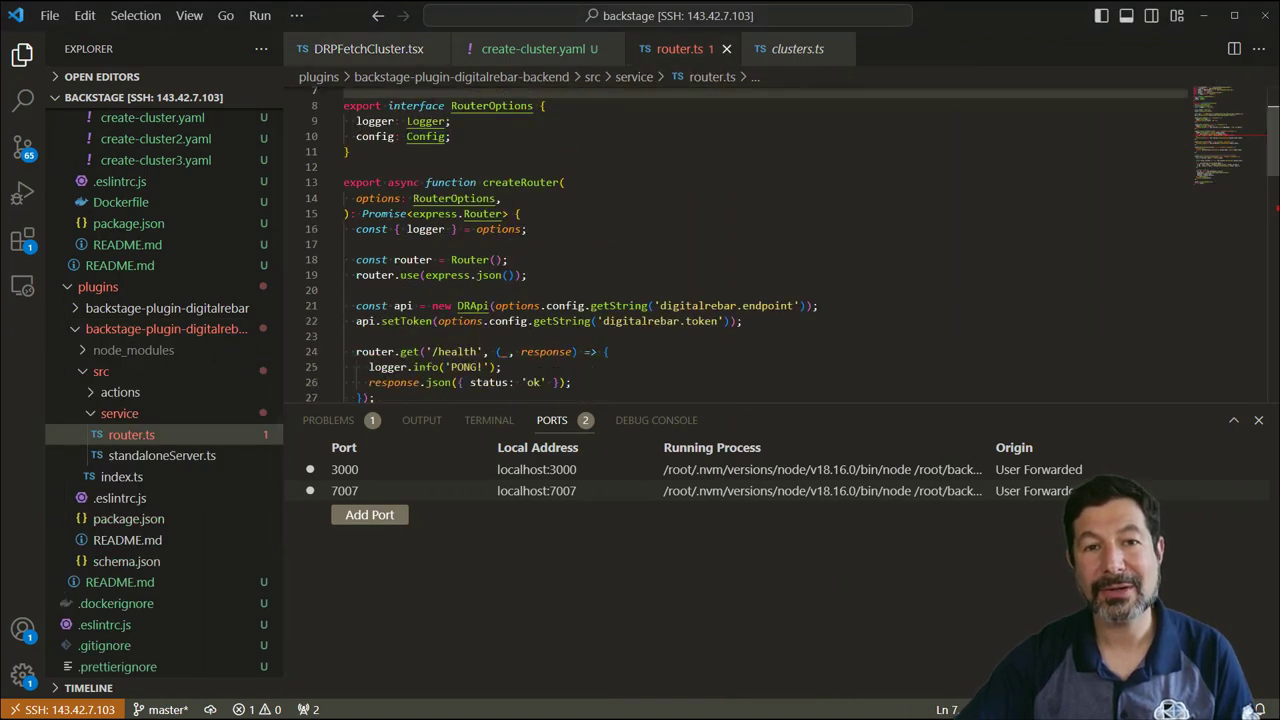
Scroll through router.ts's cluster list, delete and scale API routes.
scroll(down, 3)
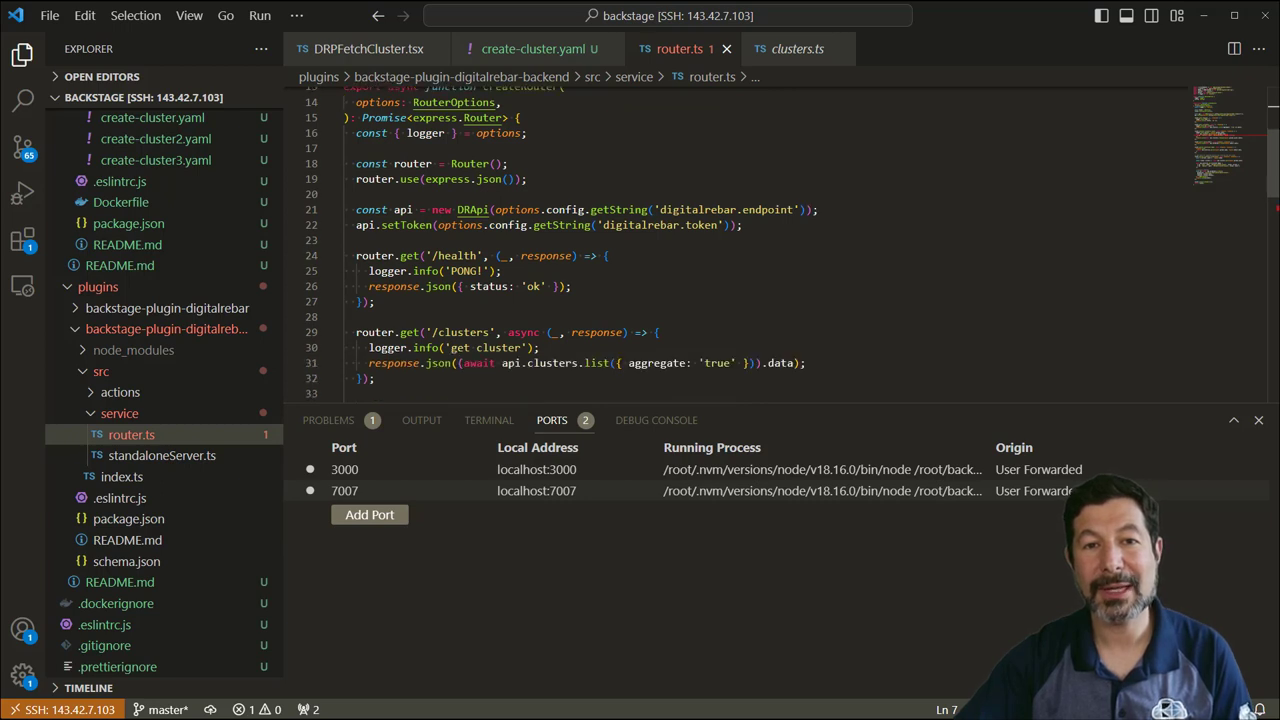
scroll(down, 3)
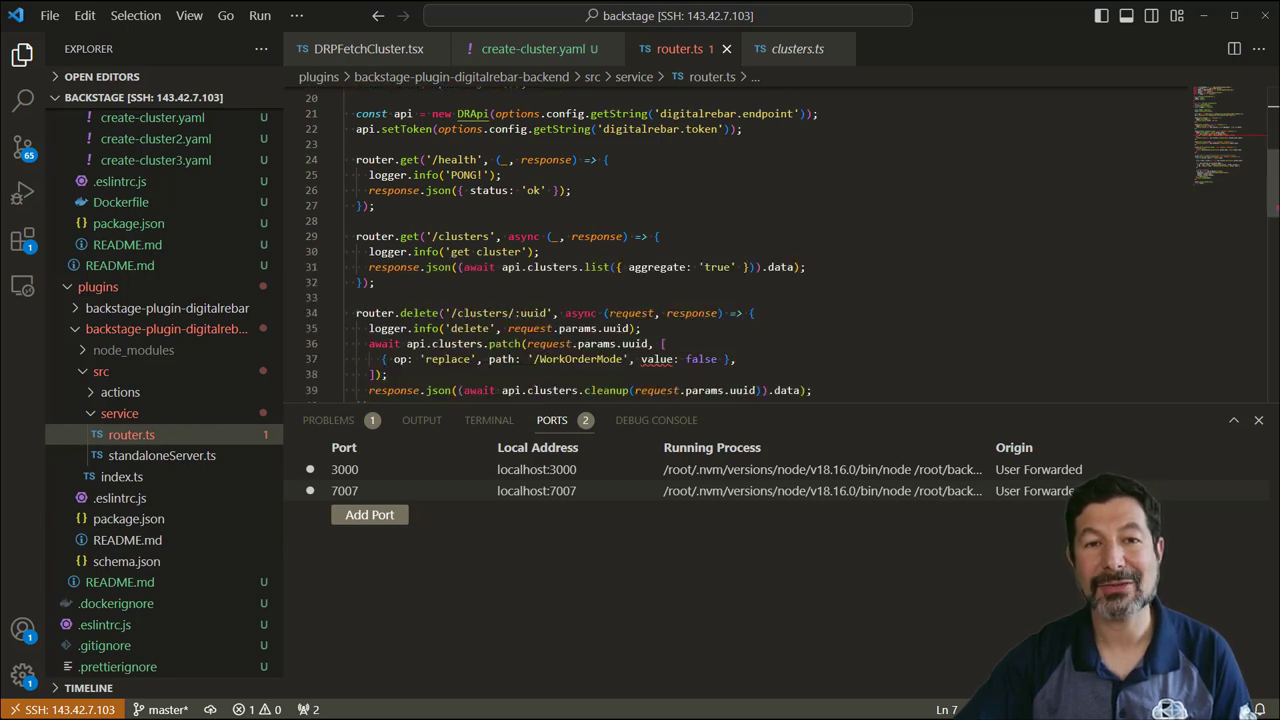
scroll(down, 3)
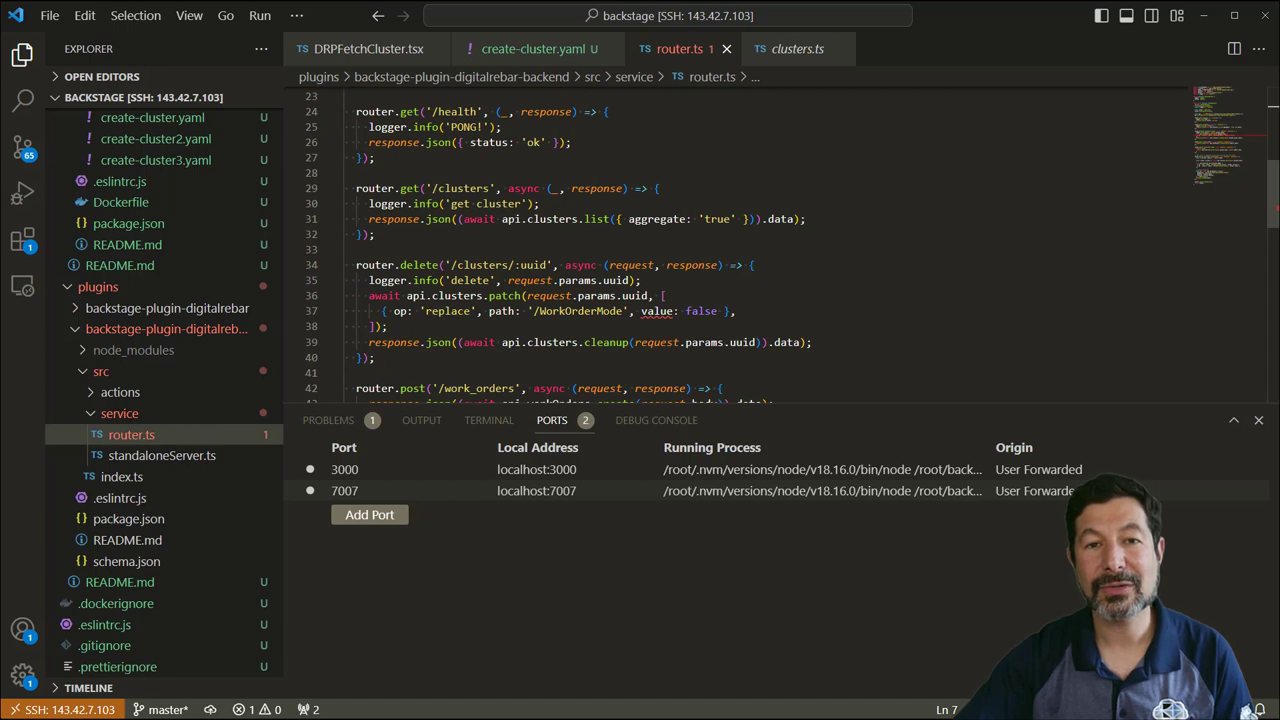
scroll(down, 3)
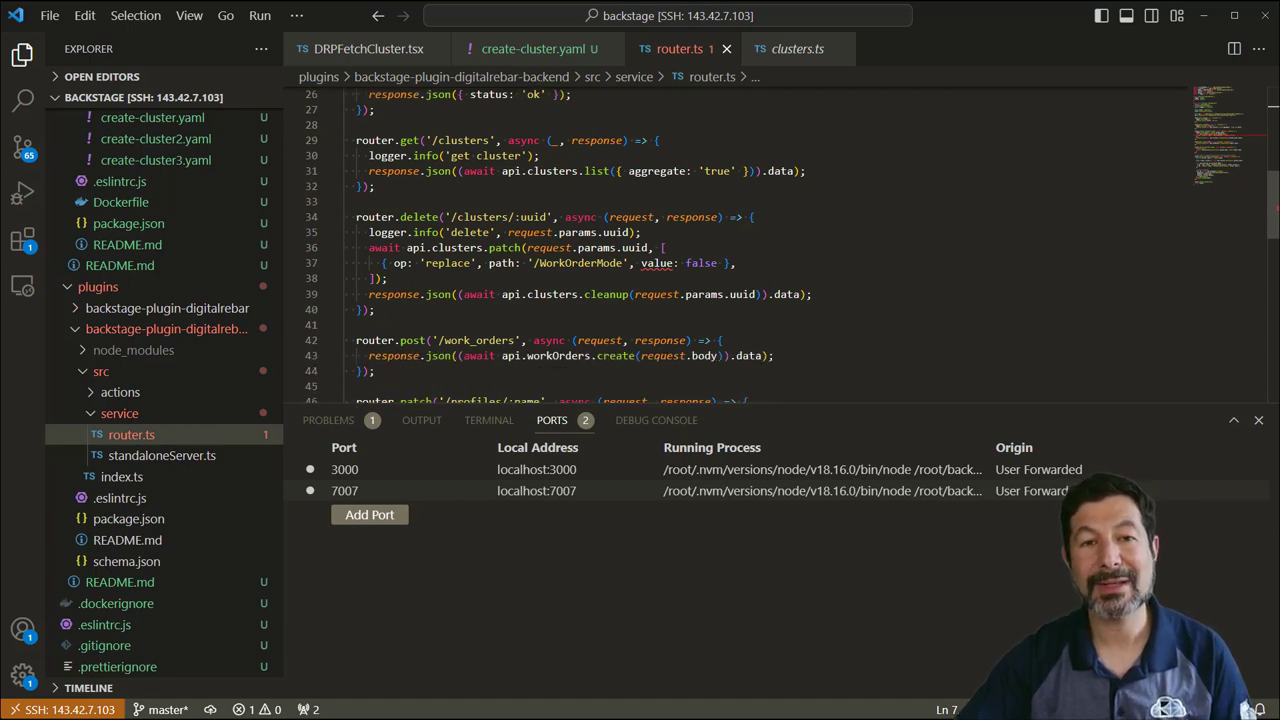
scroll(down, 3)
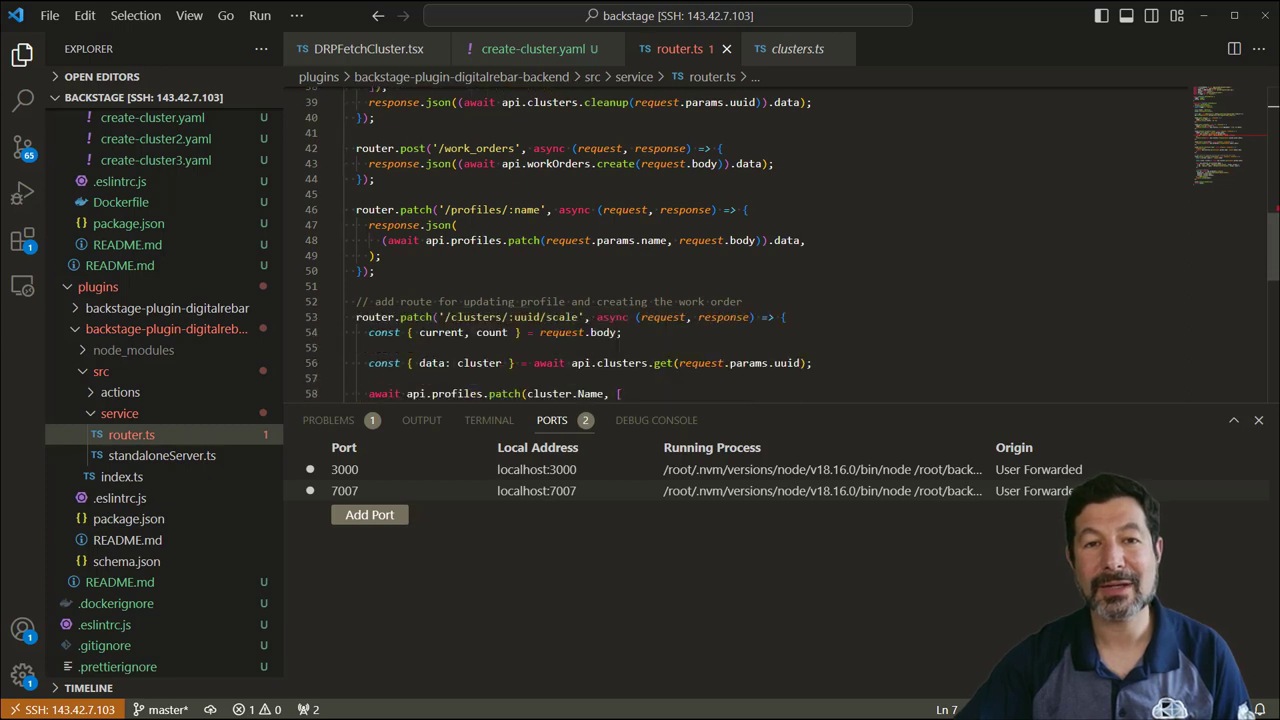
scroll(down, 3)
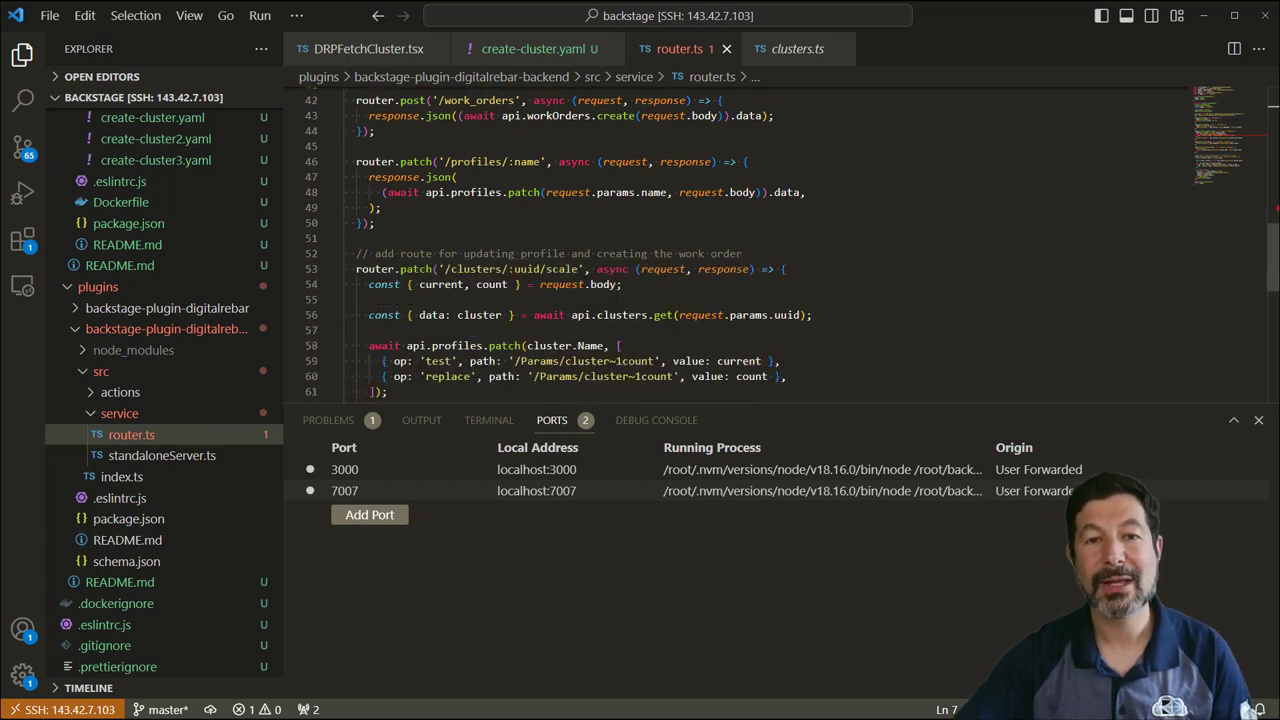
scroll(down, 3)
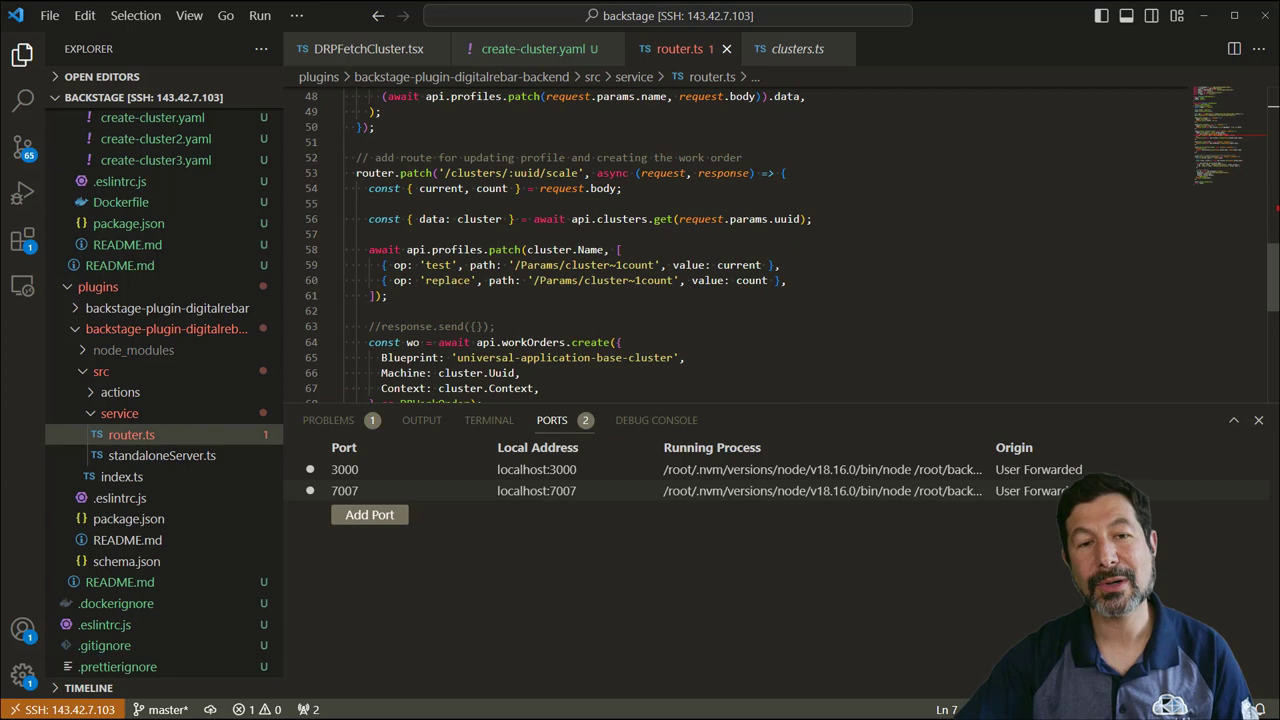
scroll(down, 3)
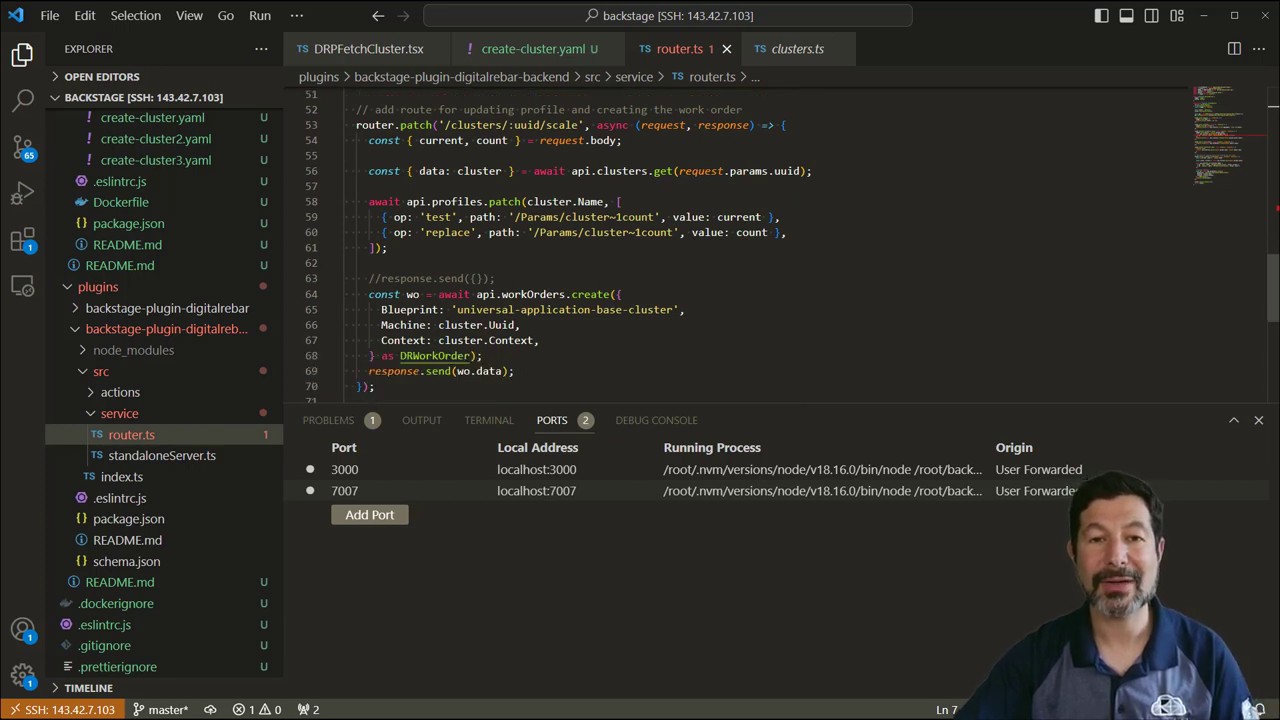
scroll(down, 3)
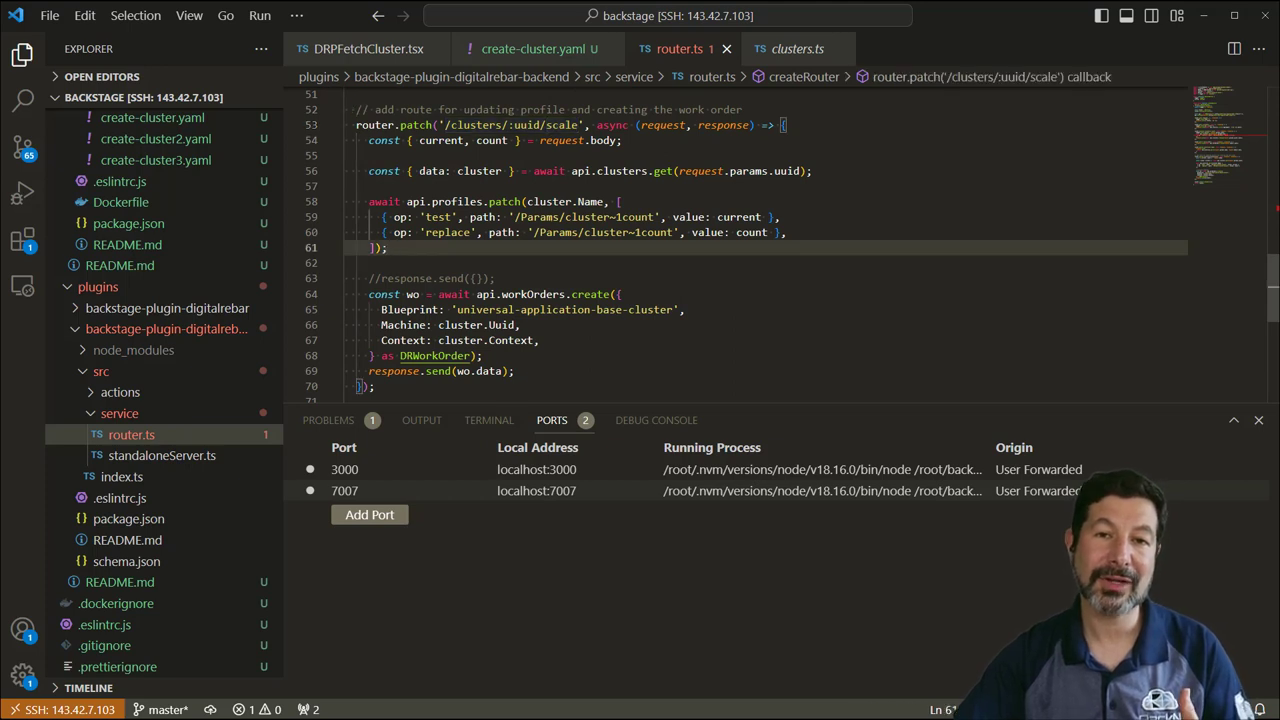
scroll(down, 3)
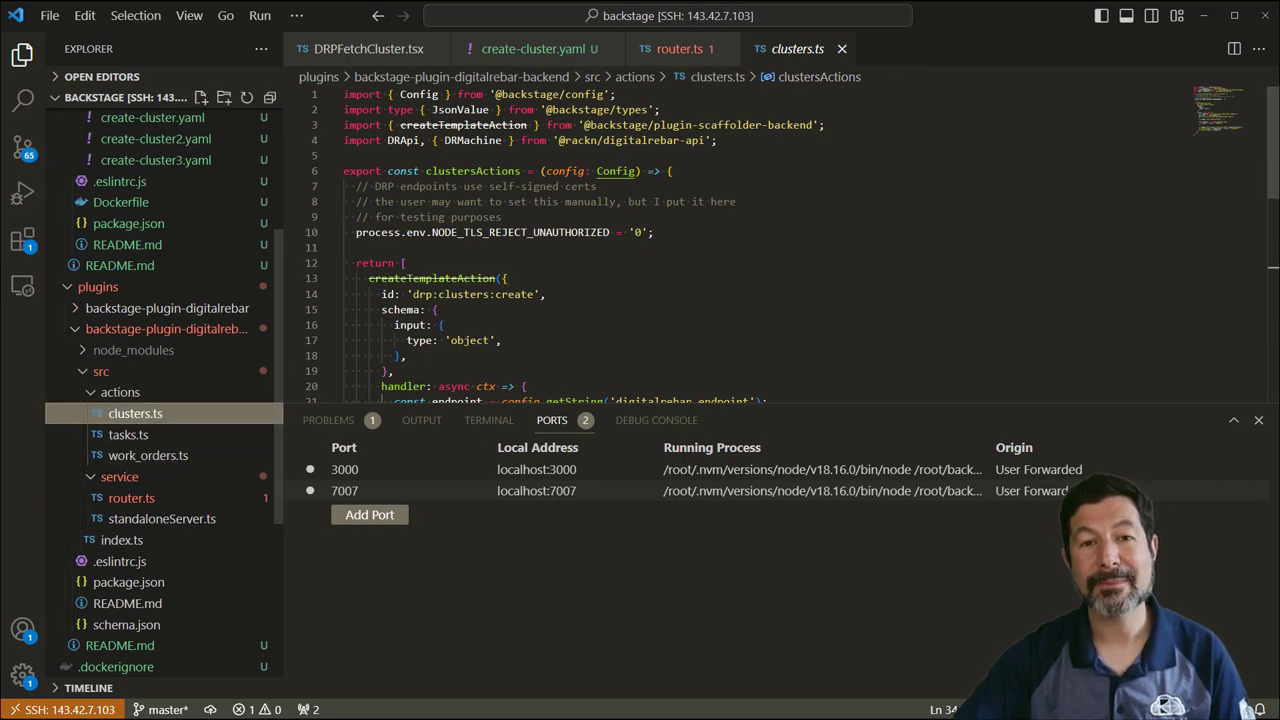
Scroll through the cluster-creation action in clusters.ts.
scroll(down, 3)
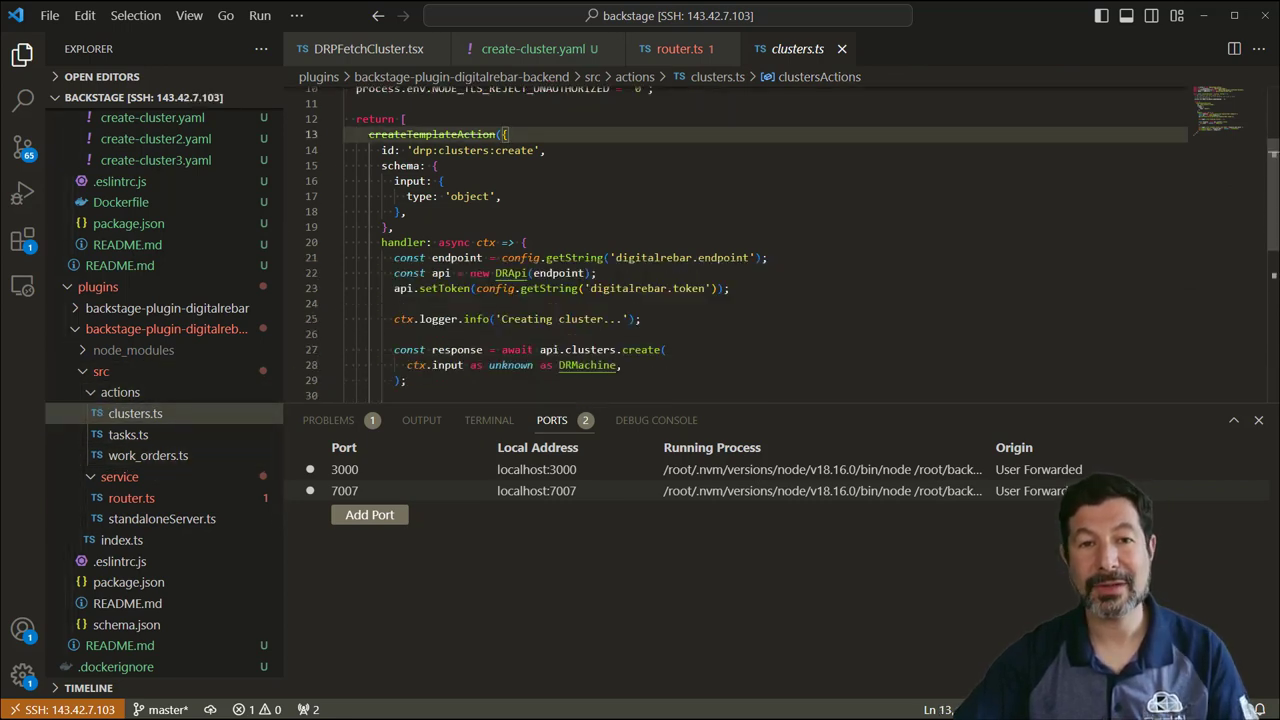
scroll(down, 3)
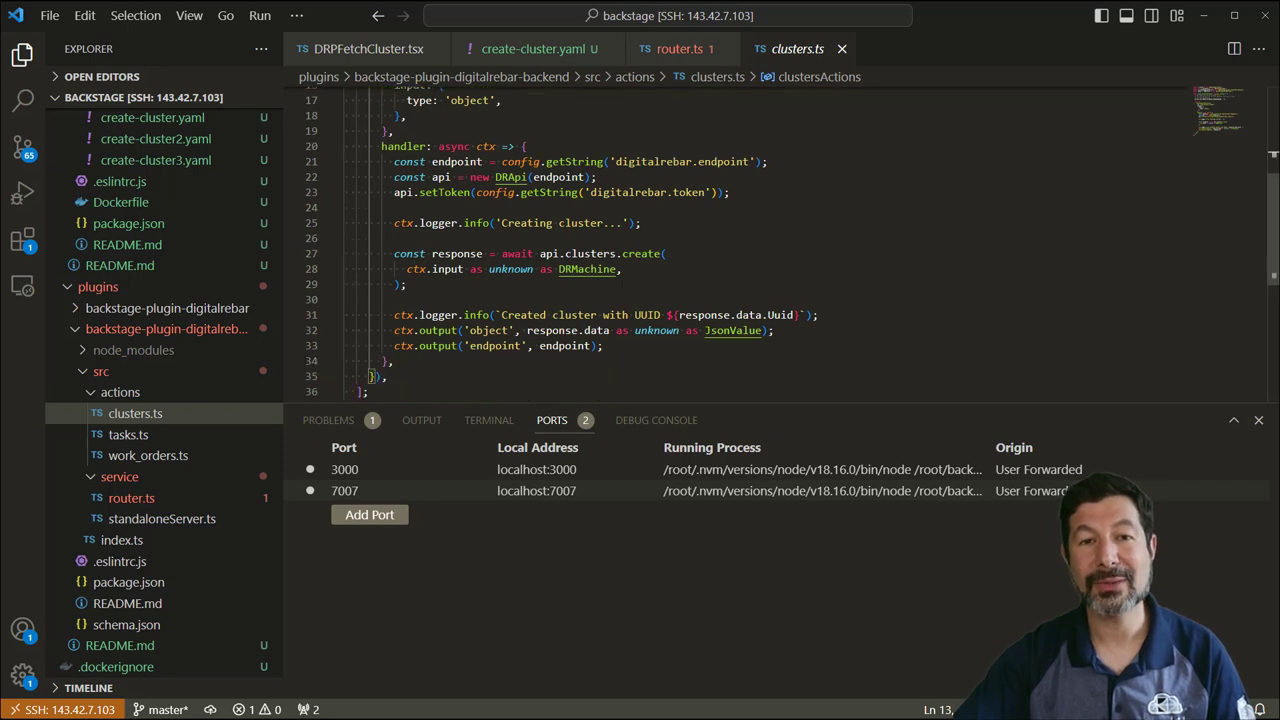
scroll(down, 3)
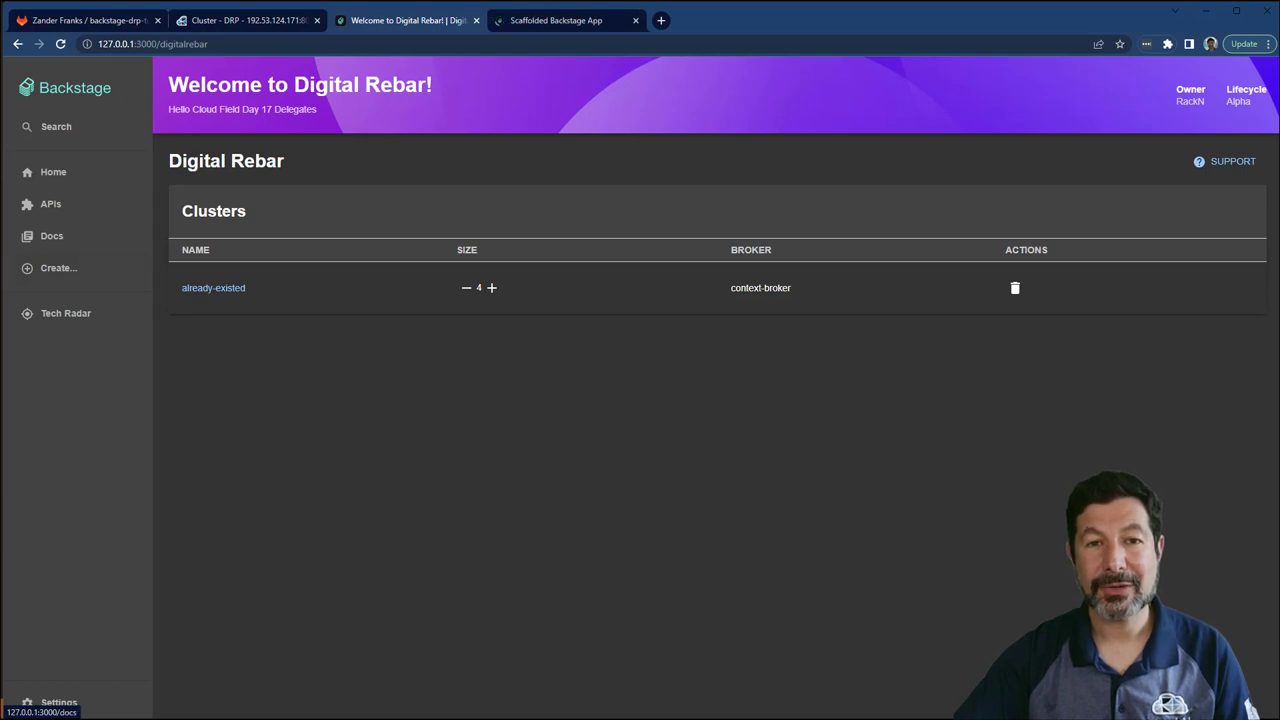
Start the Starting Point DRP template with cluster name step1 and advance to review.
click(56, 268)
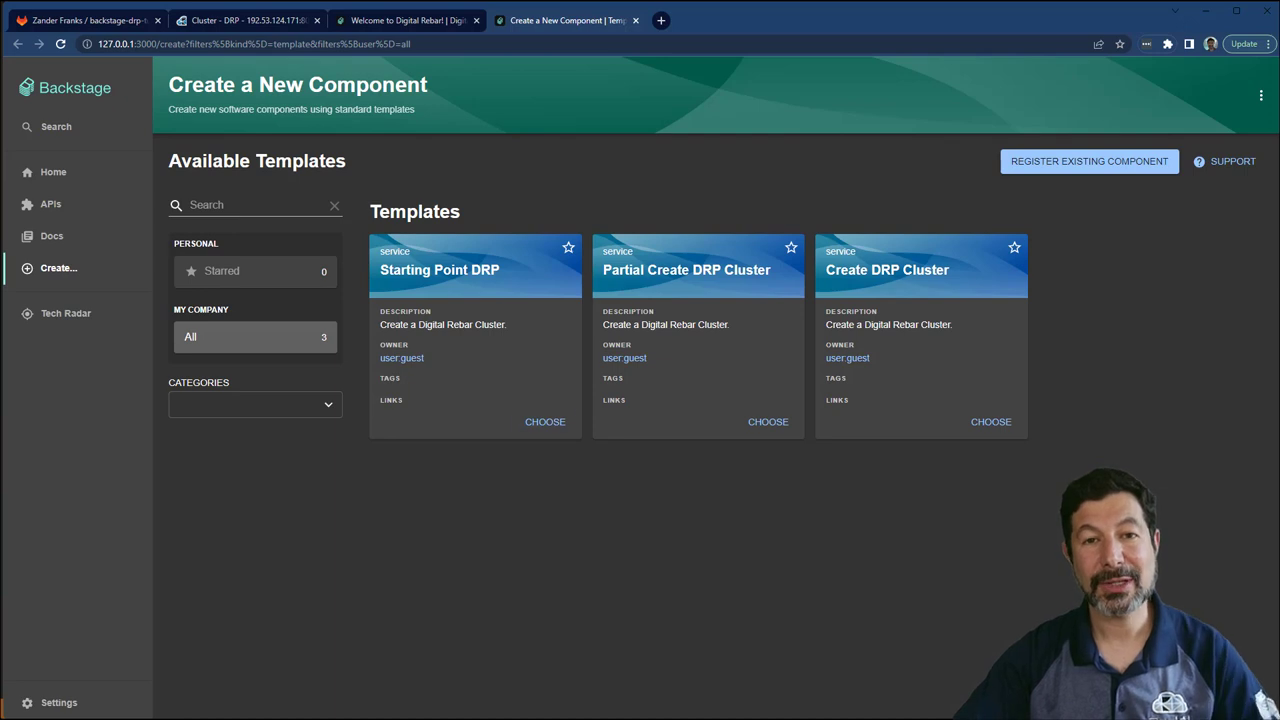
click(990, 420)
text(s)
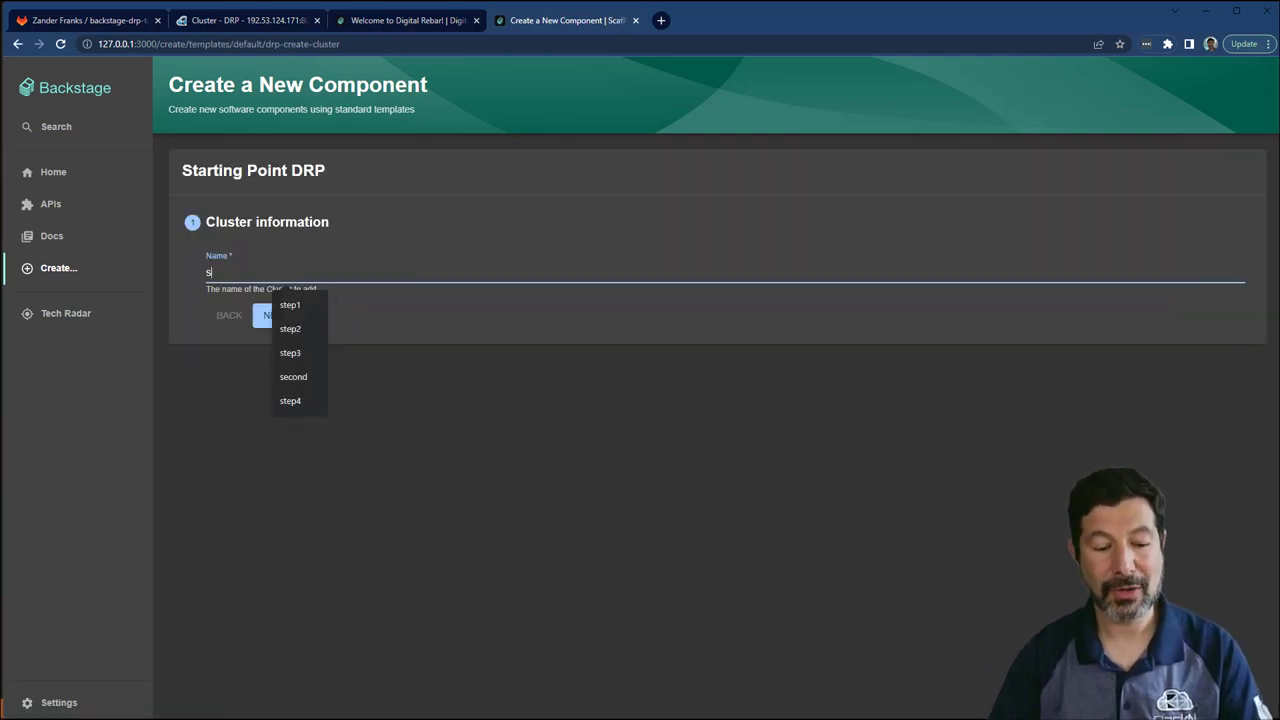
click(290, 304)
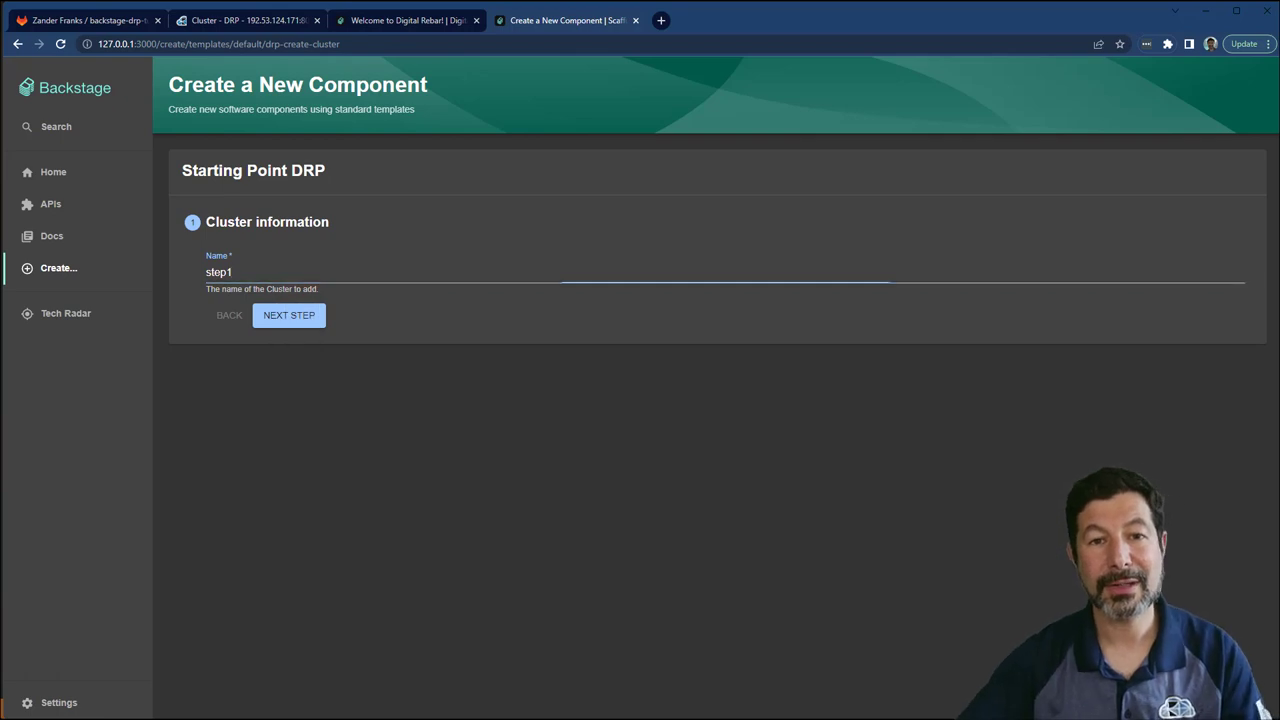
click(288, 316)
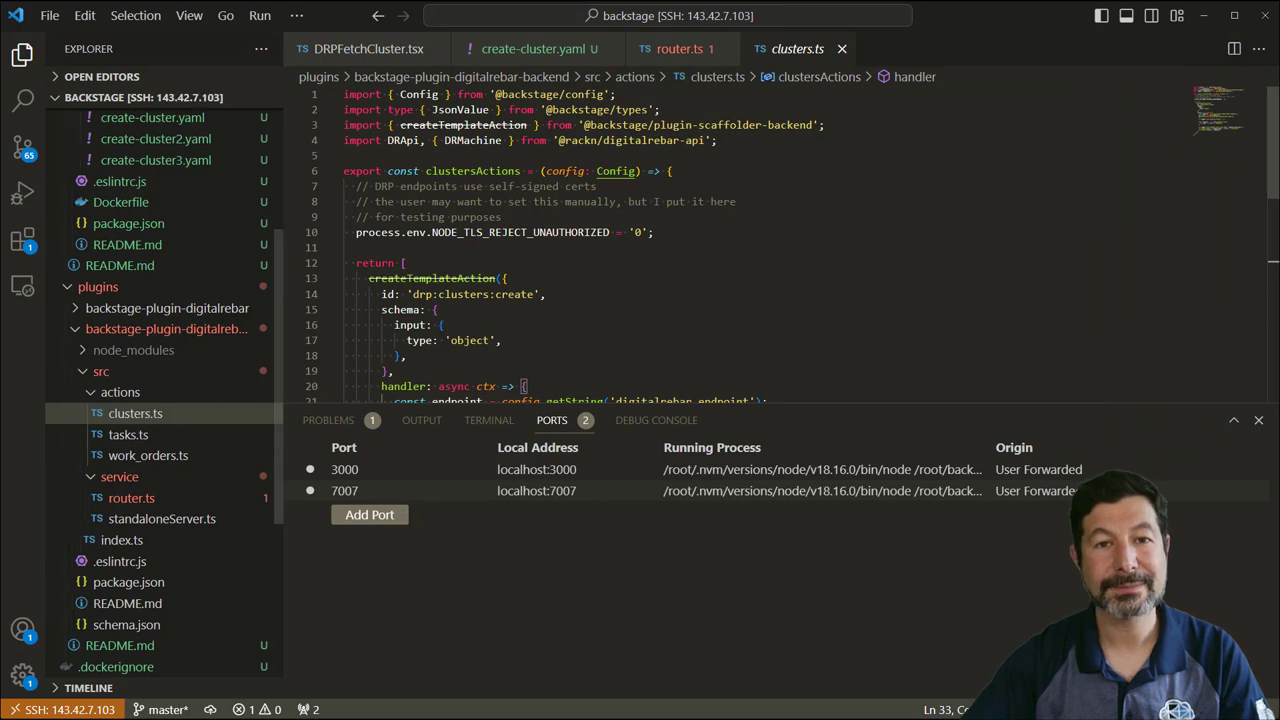
View create-cluster.yaml under templates/drp, then return to the step1 review step.
click(532, 48)
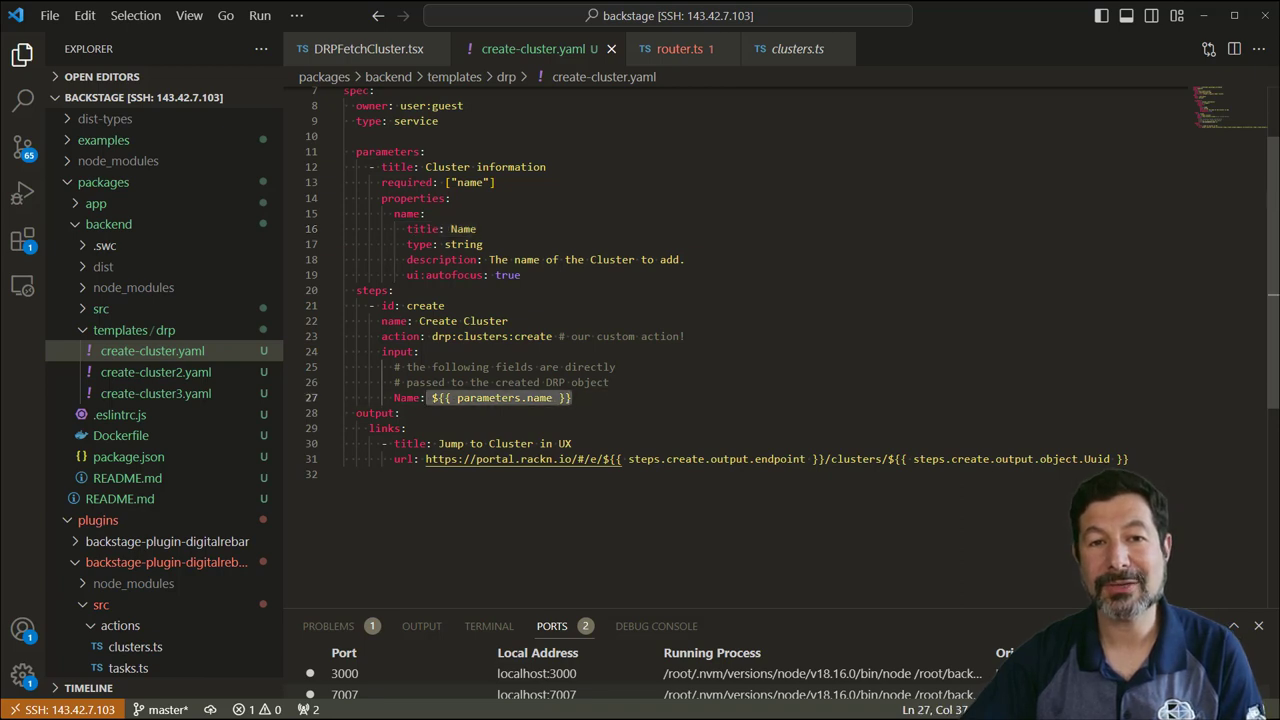
click(480, 396)
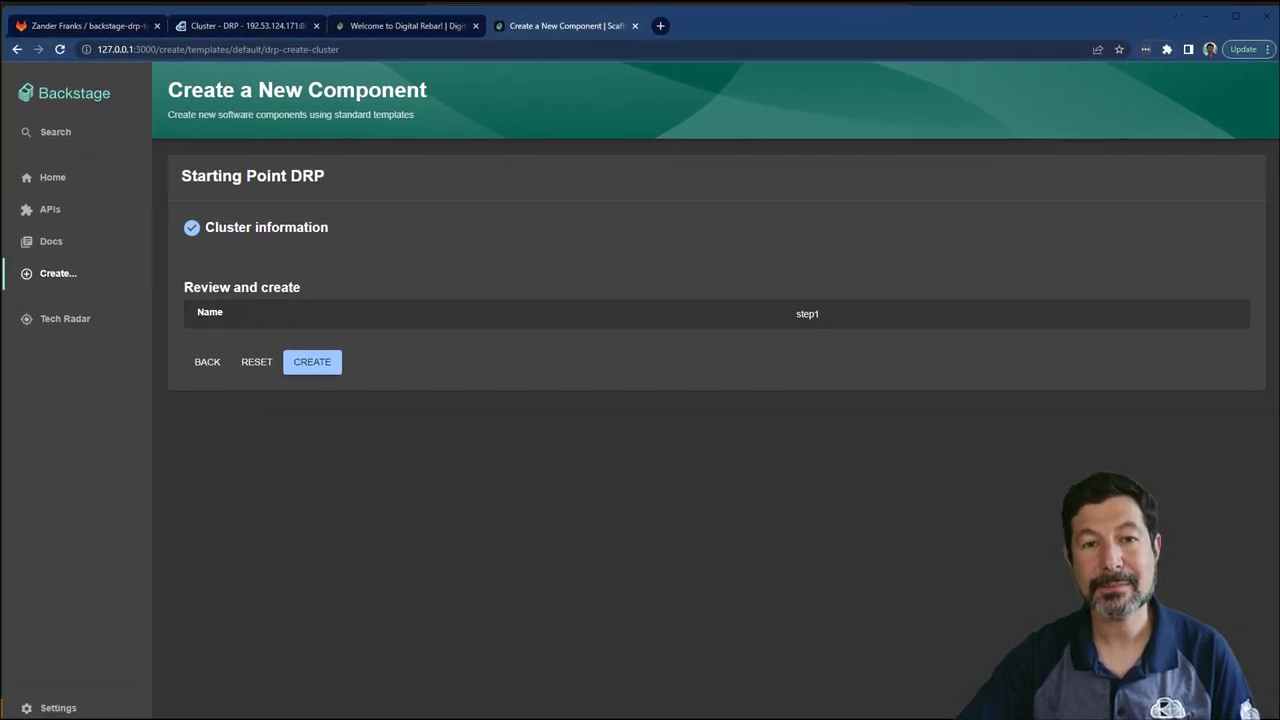
Create the step1 cluster and jump to it in the RackN portal.
click(312, 362)
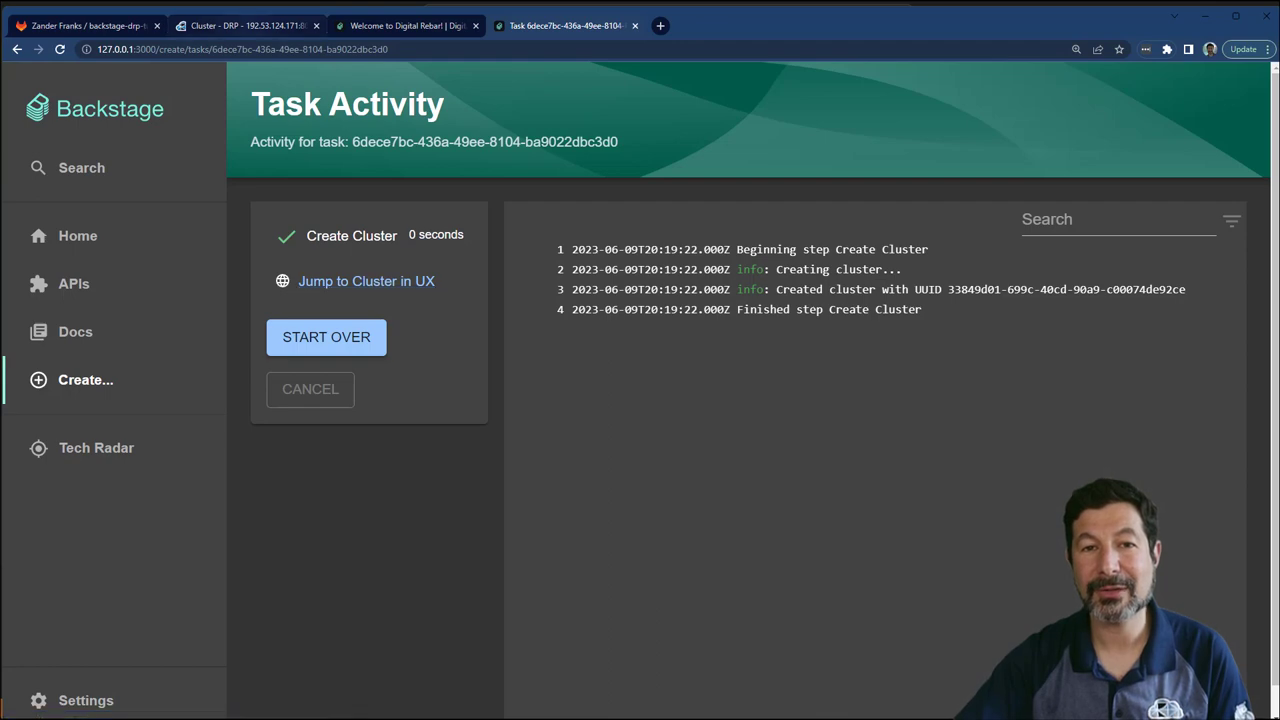
click(366, 280)
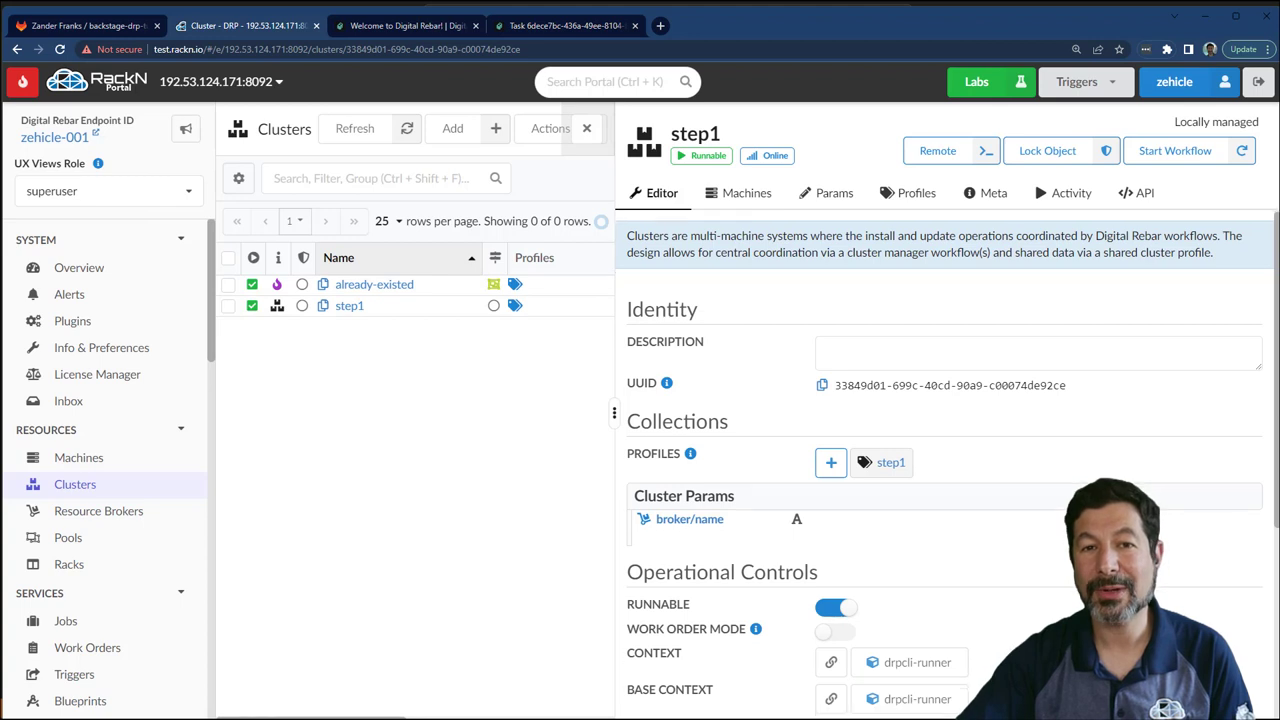
Check step1's activity and params in RackN, close the panel and return to the editor.
scroll(down, 3)
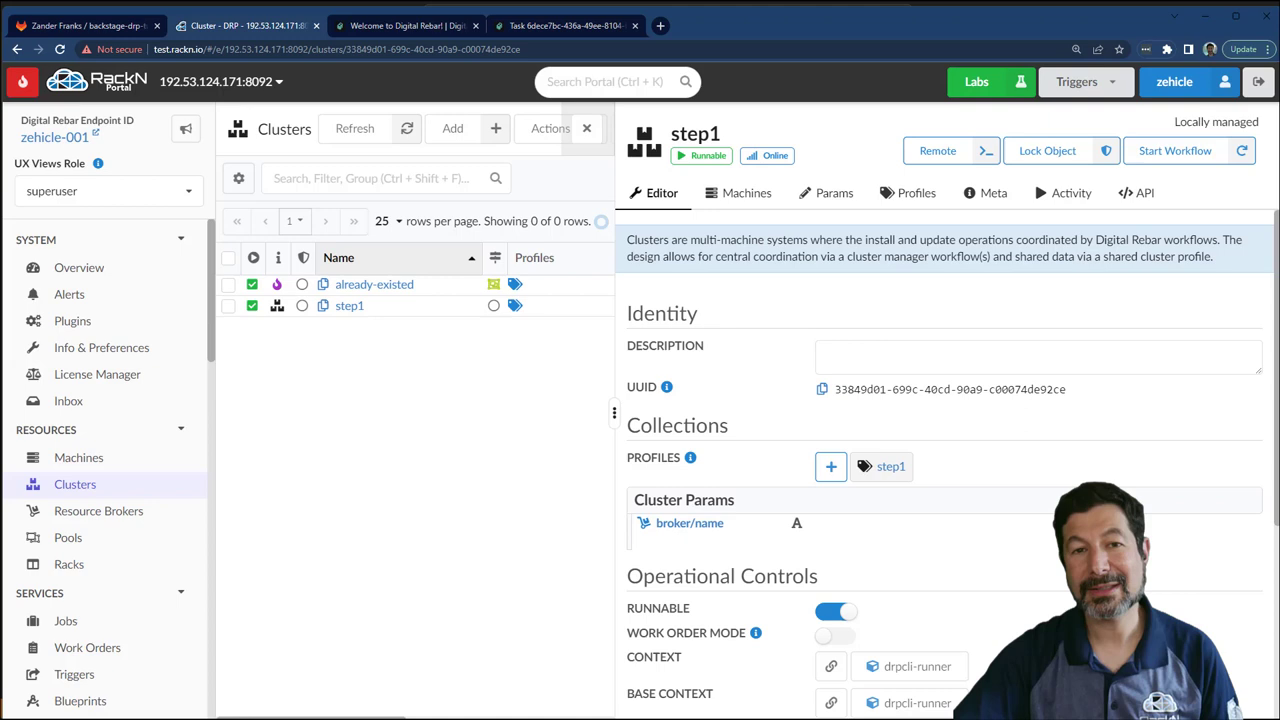
click(1072, 192)
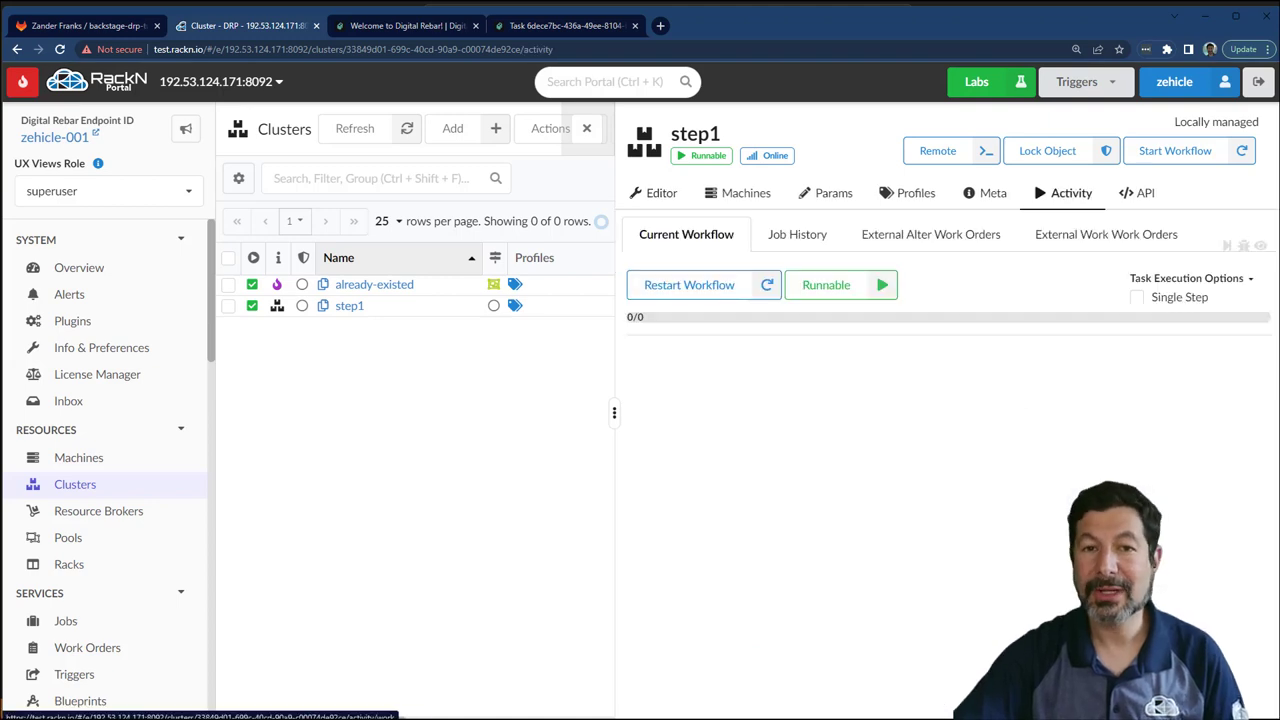
click(834, 192)
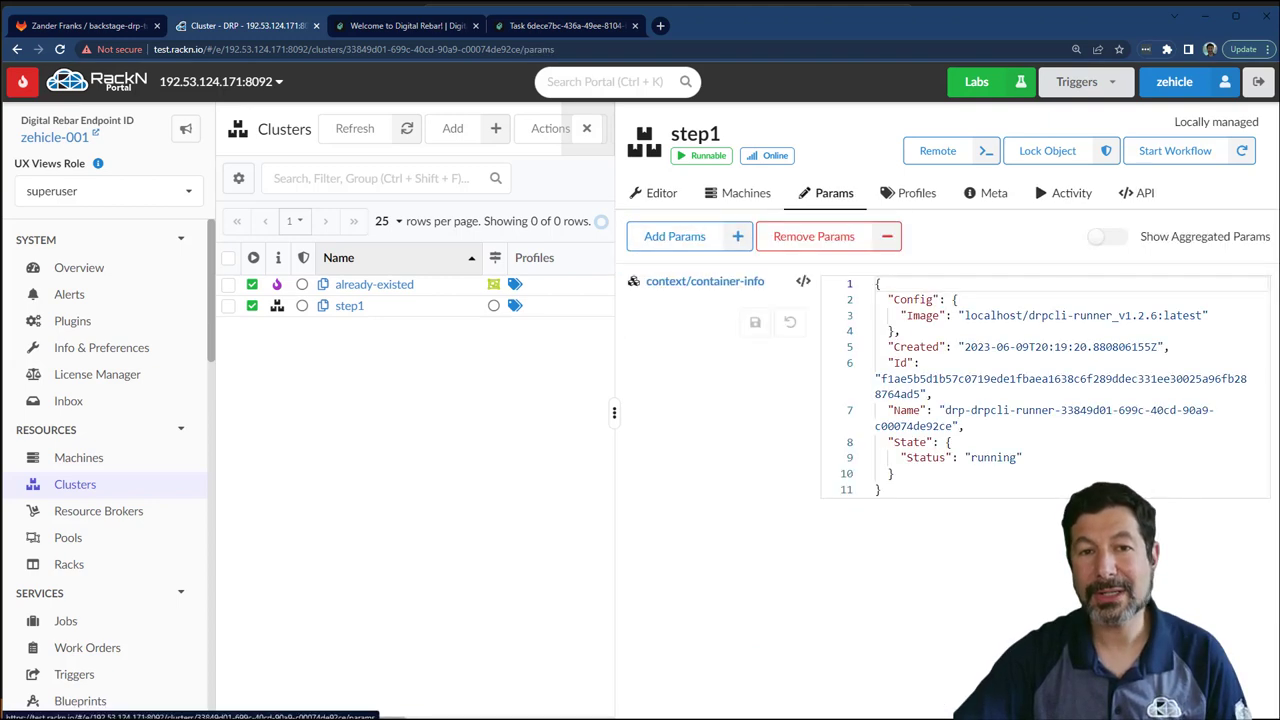
click(744, 192)
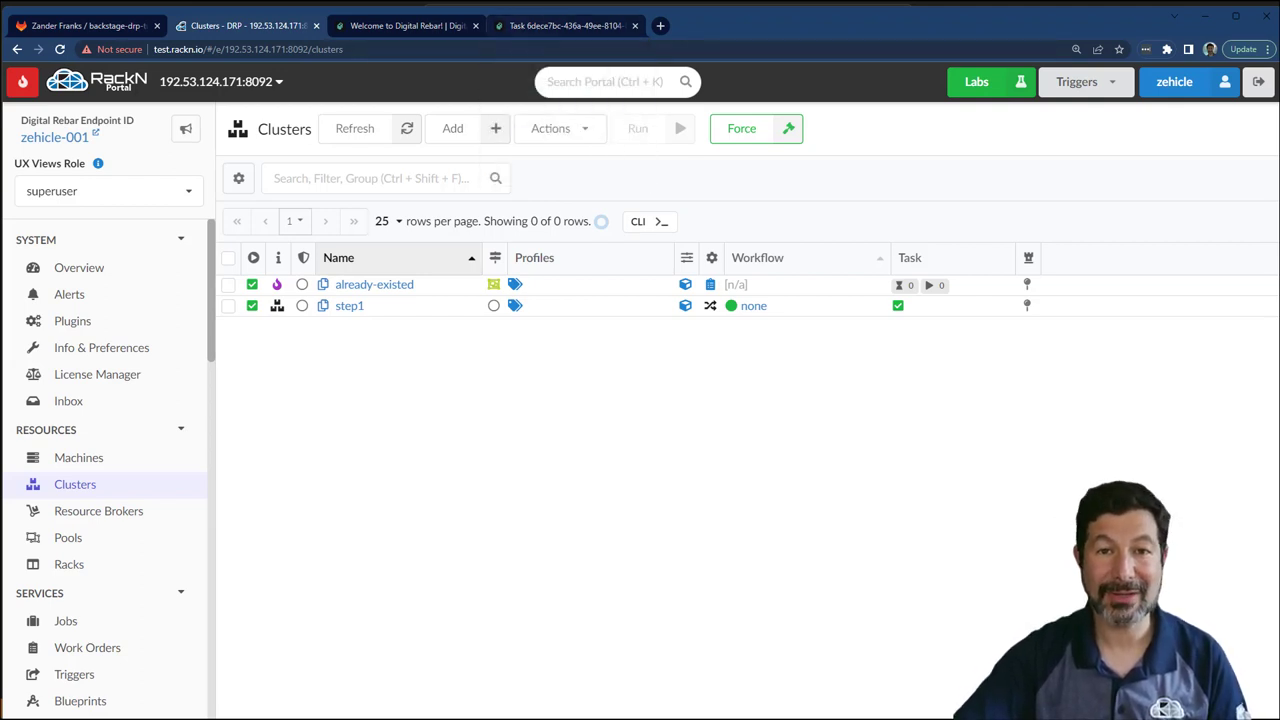
click(564, 24)
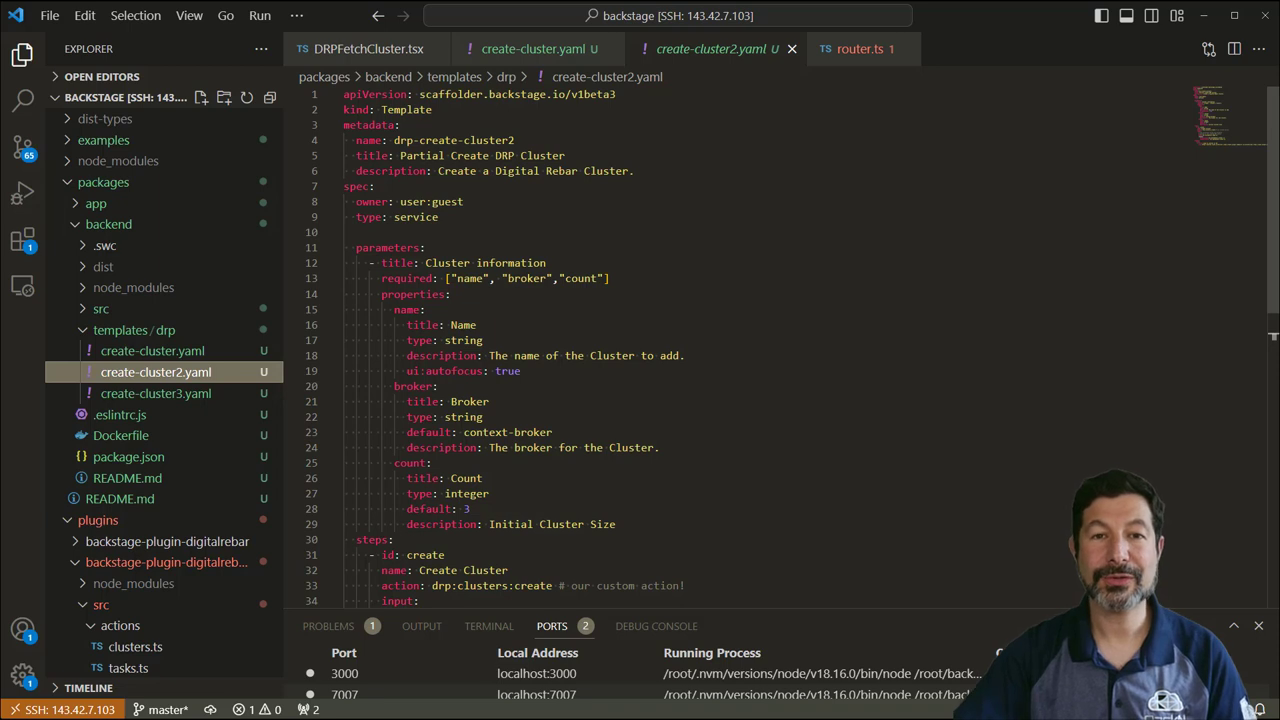
scroll(down, 3)
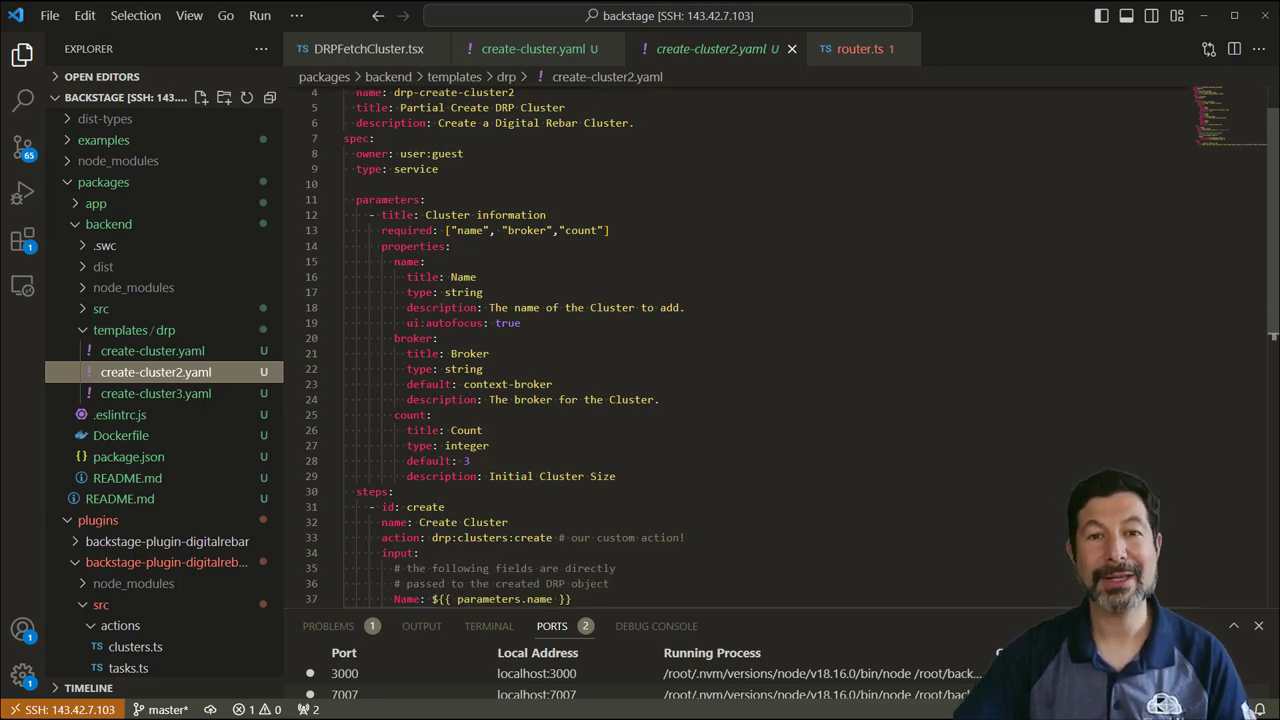
scroll(down, 3)
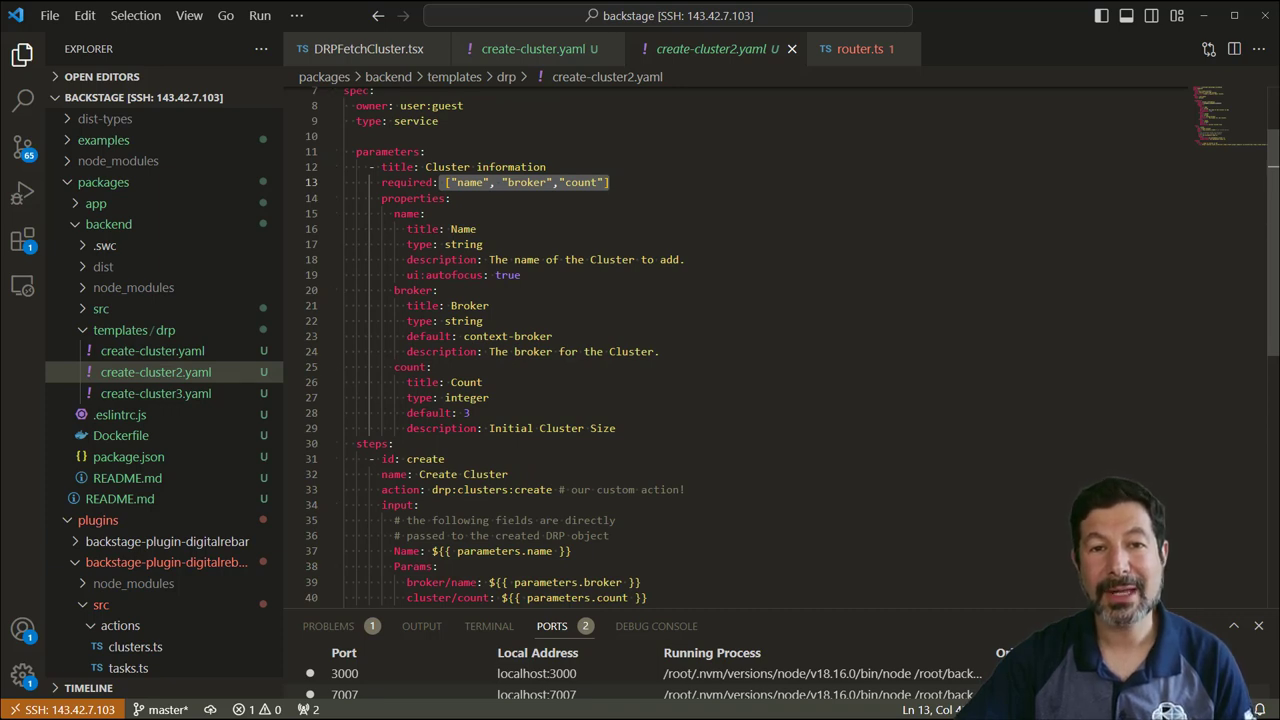
scroll(down, 3)
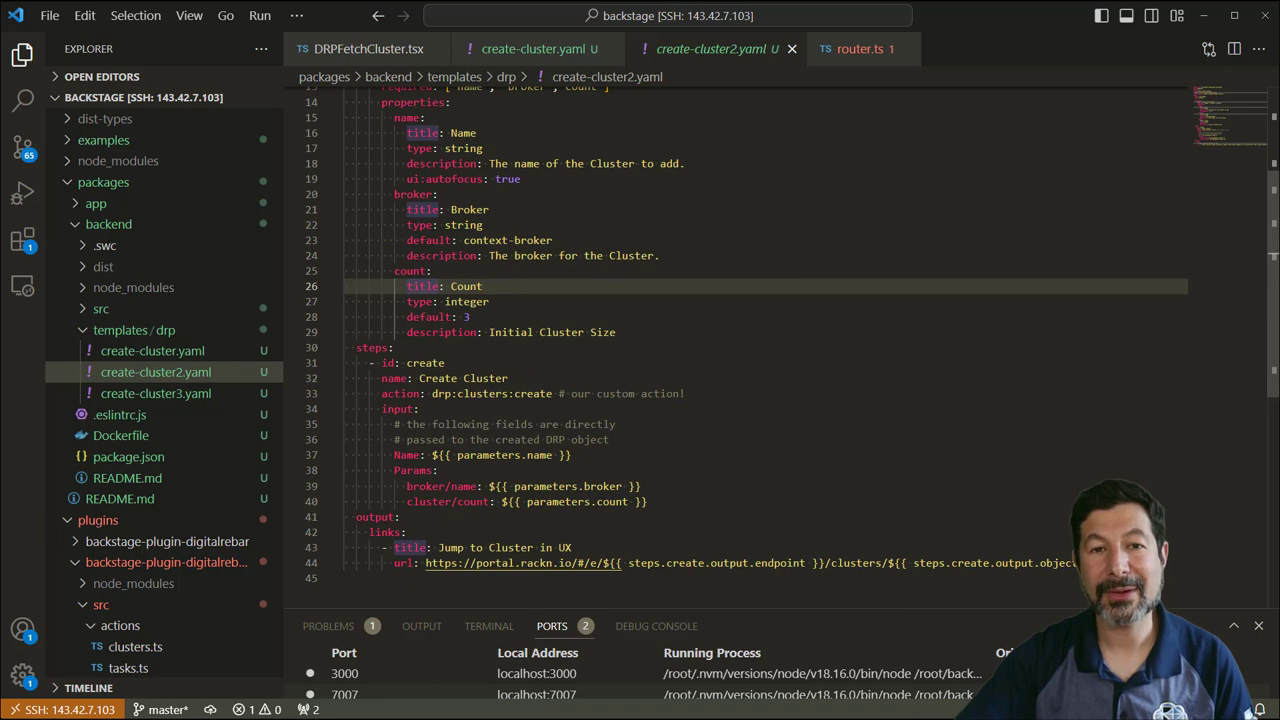
scroll(down, 3)
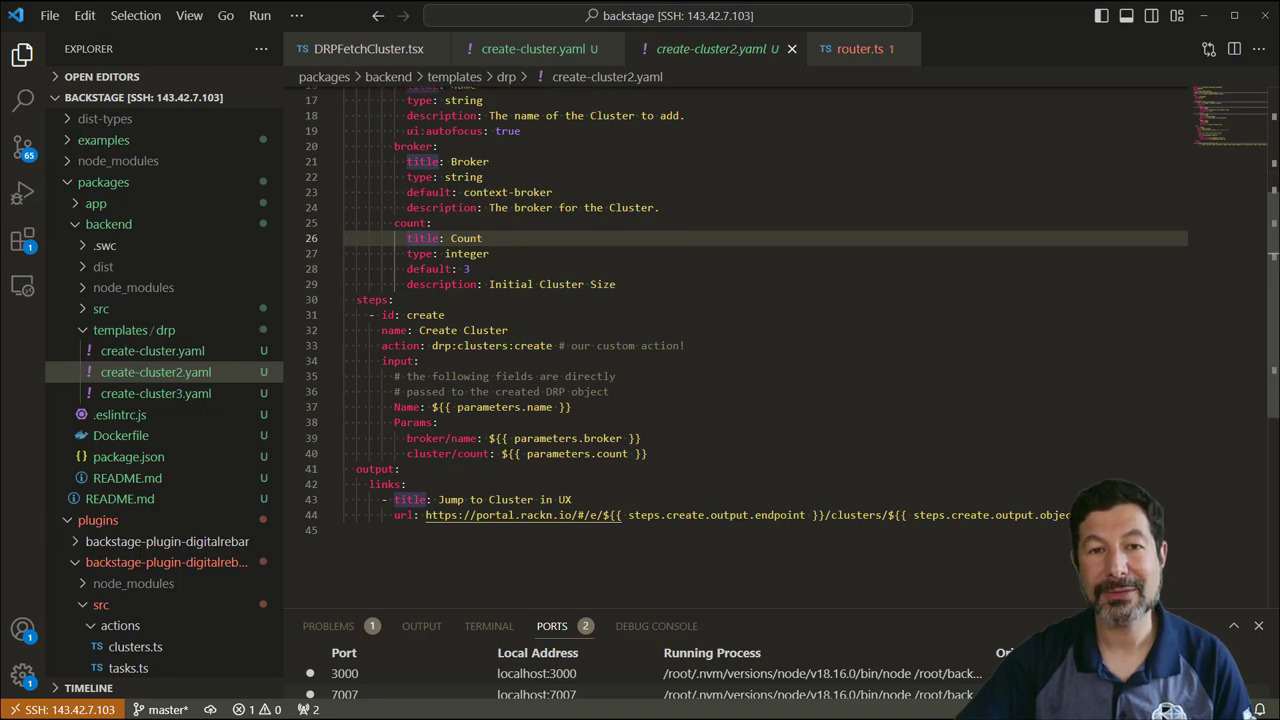
scroll(down, 3)
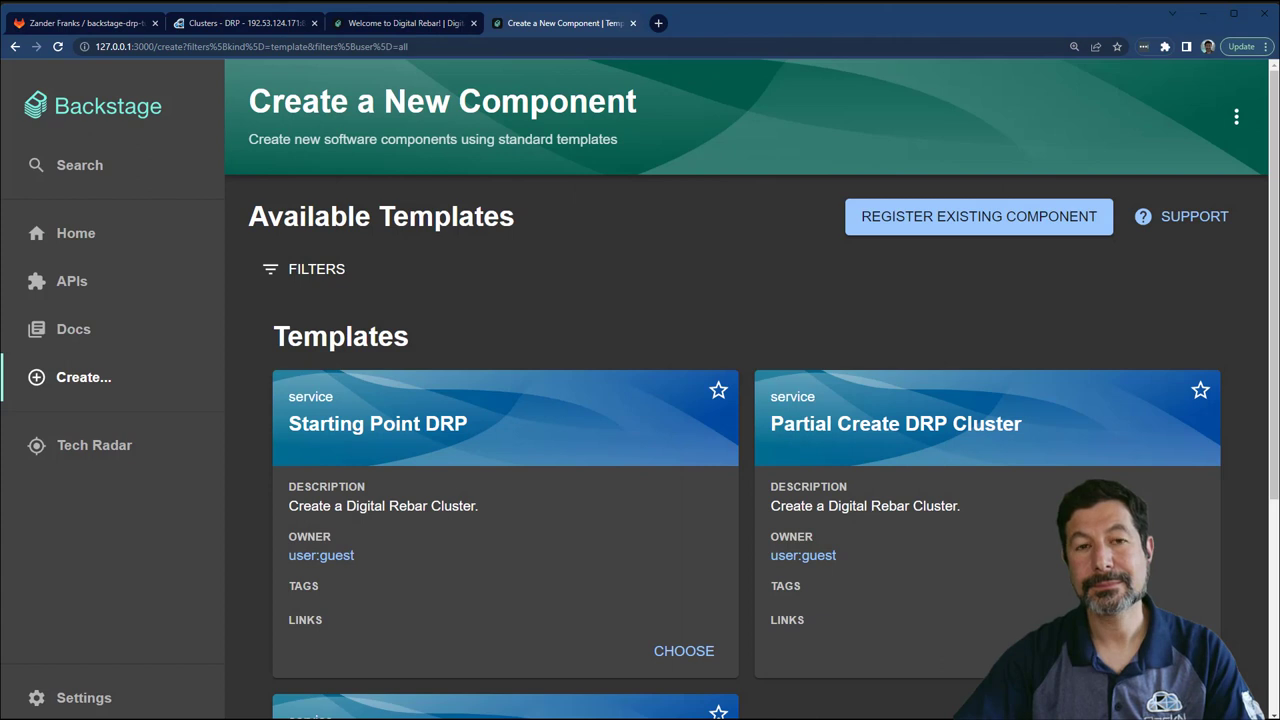
Fill the Partial Create form with name step2 and count 5, review it and create the cluster.
scroll(down, 3)
text(s)
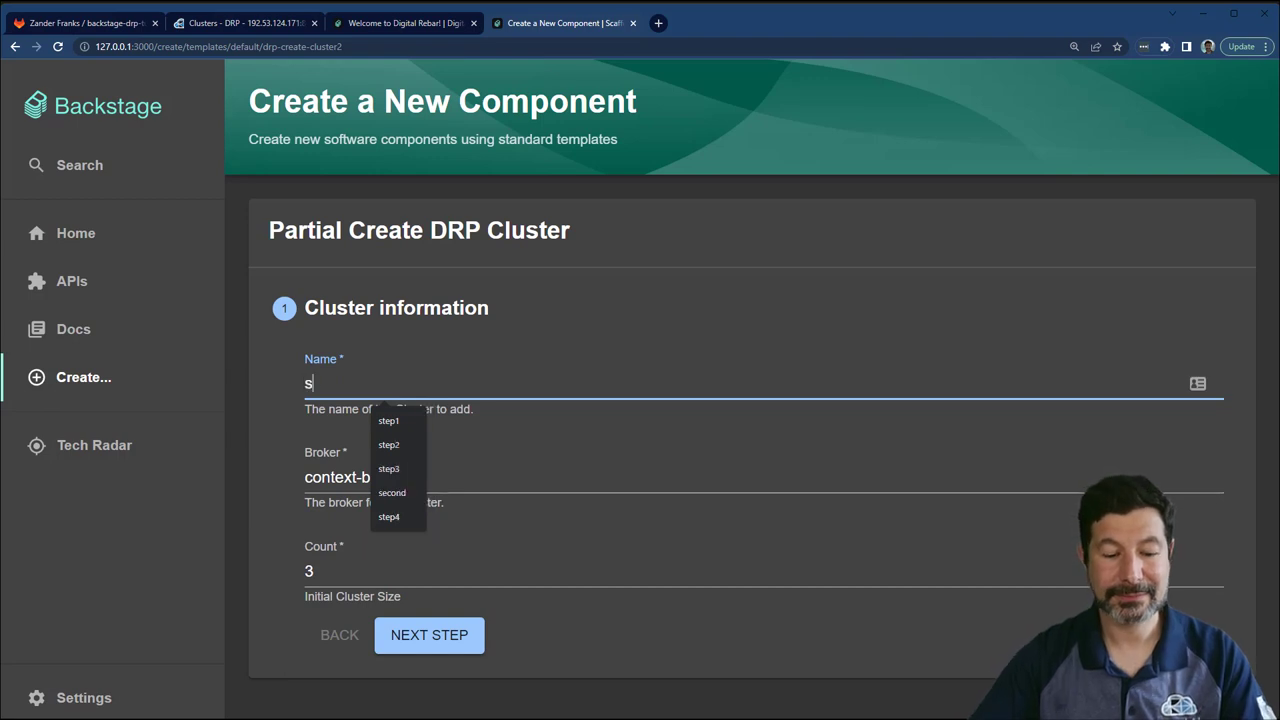
click(388, 444)
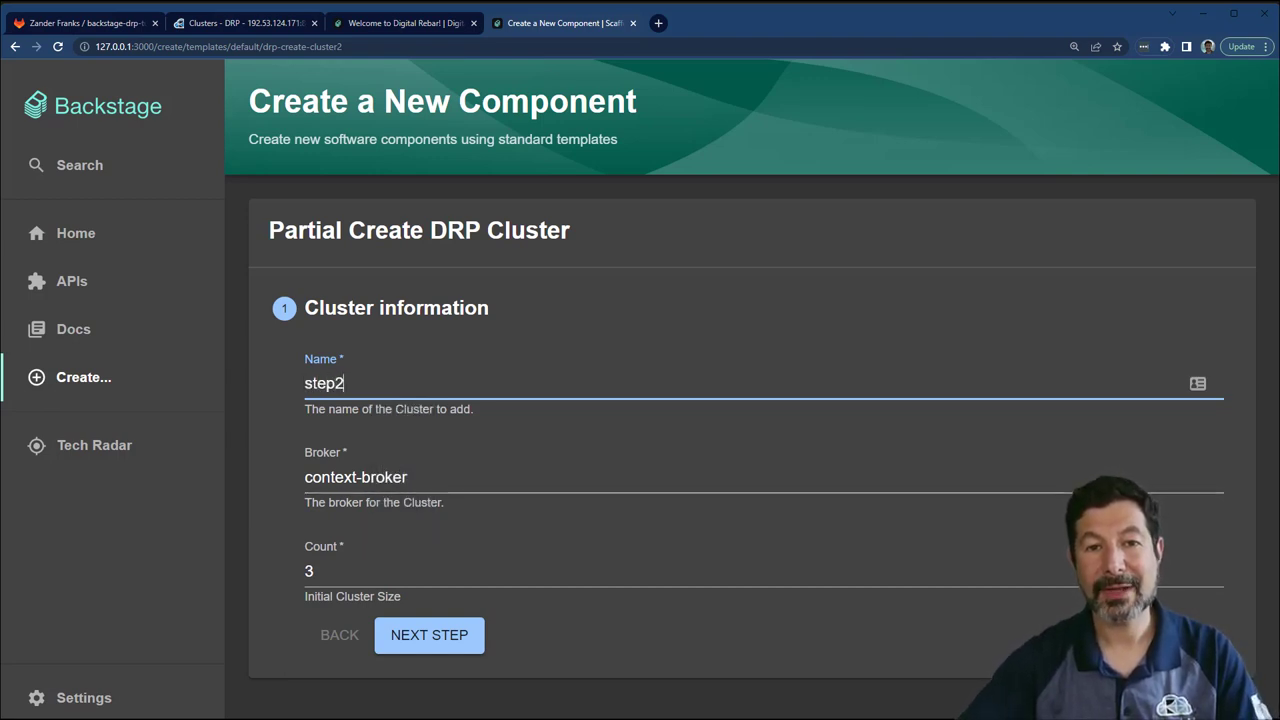
text(5)
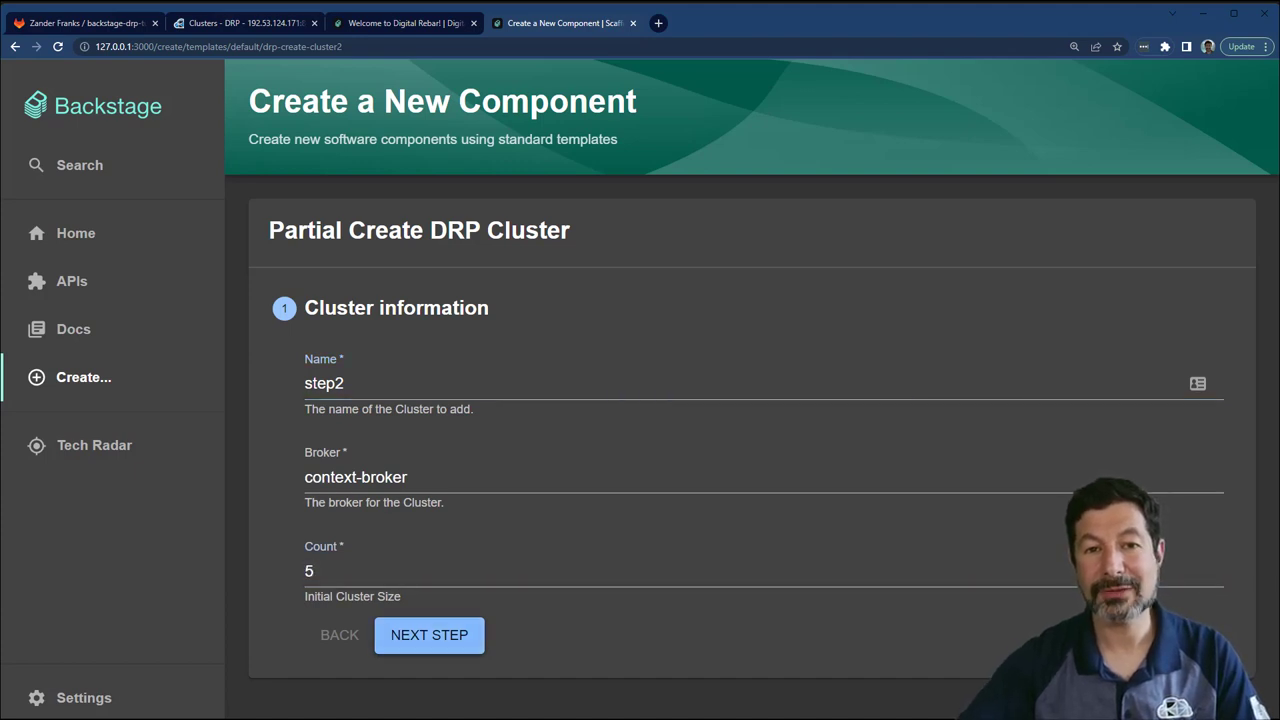
click(428, 636)
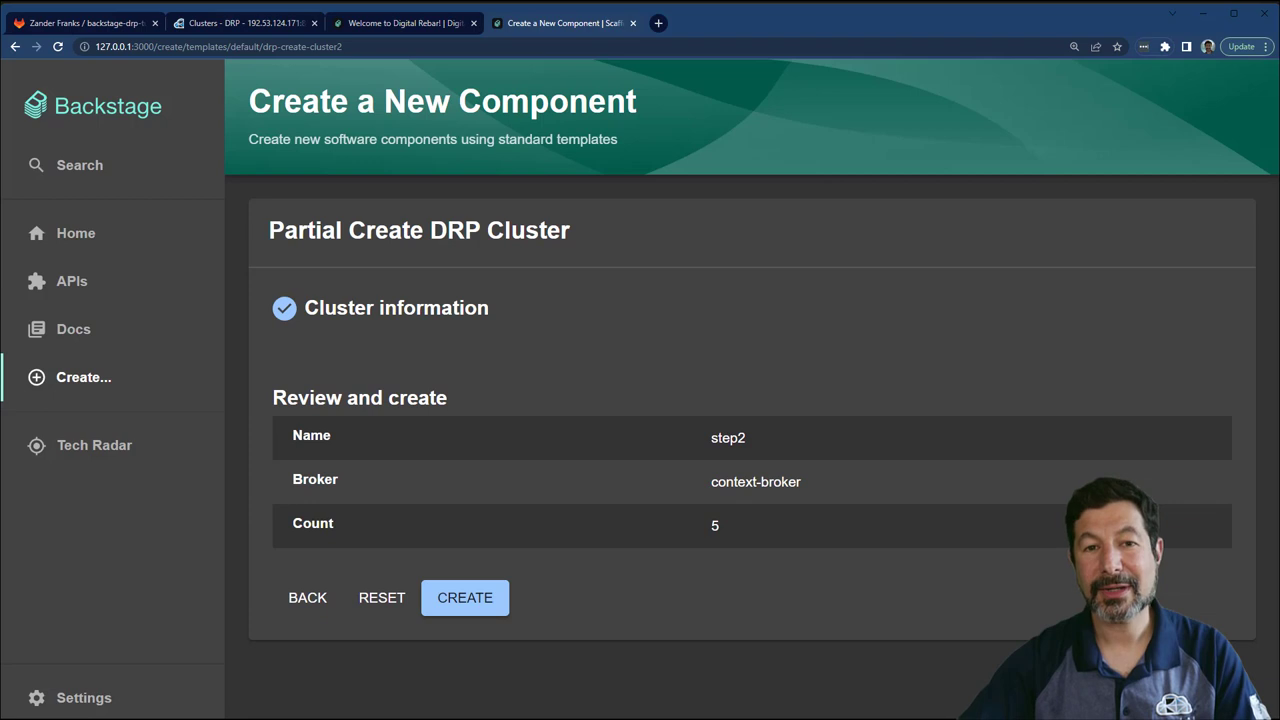
click(464, 596)
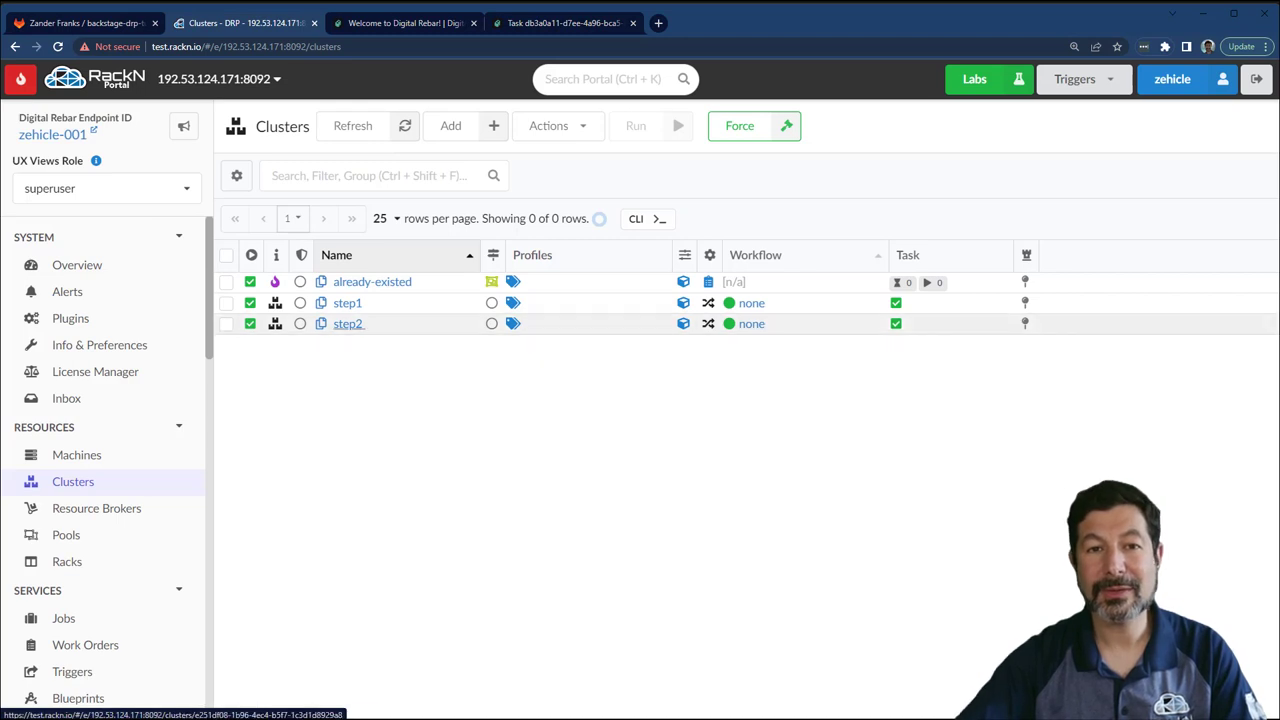
Inspect step2's Editor down to Cluster Params showing count 5 and context-broker.
click(348, 324)
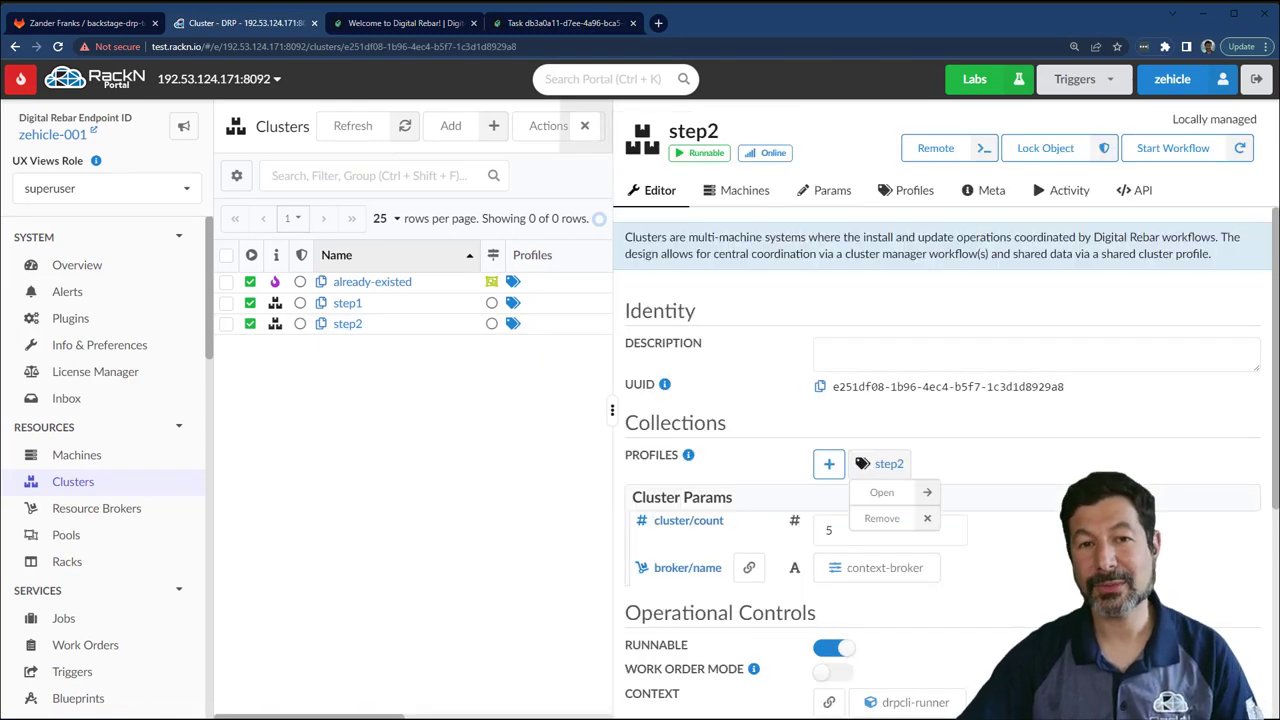
scroll(down, 3)
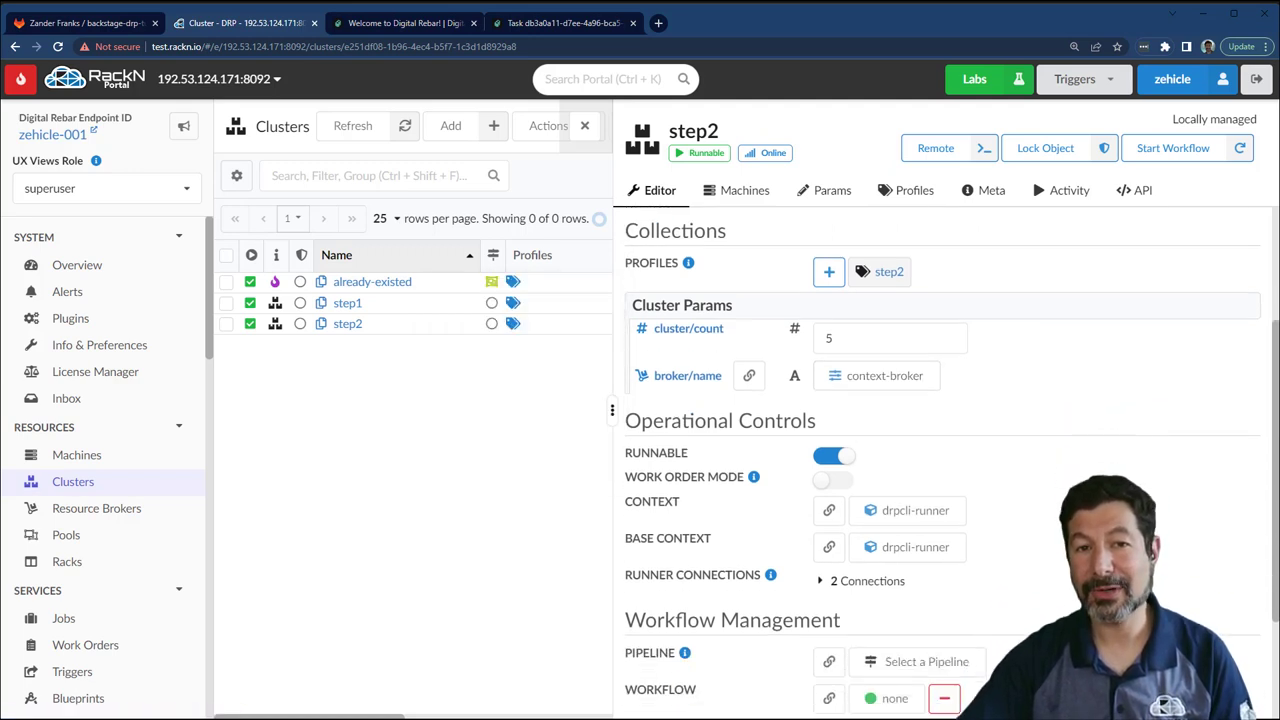
scroll(down, 3)
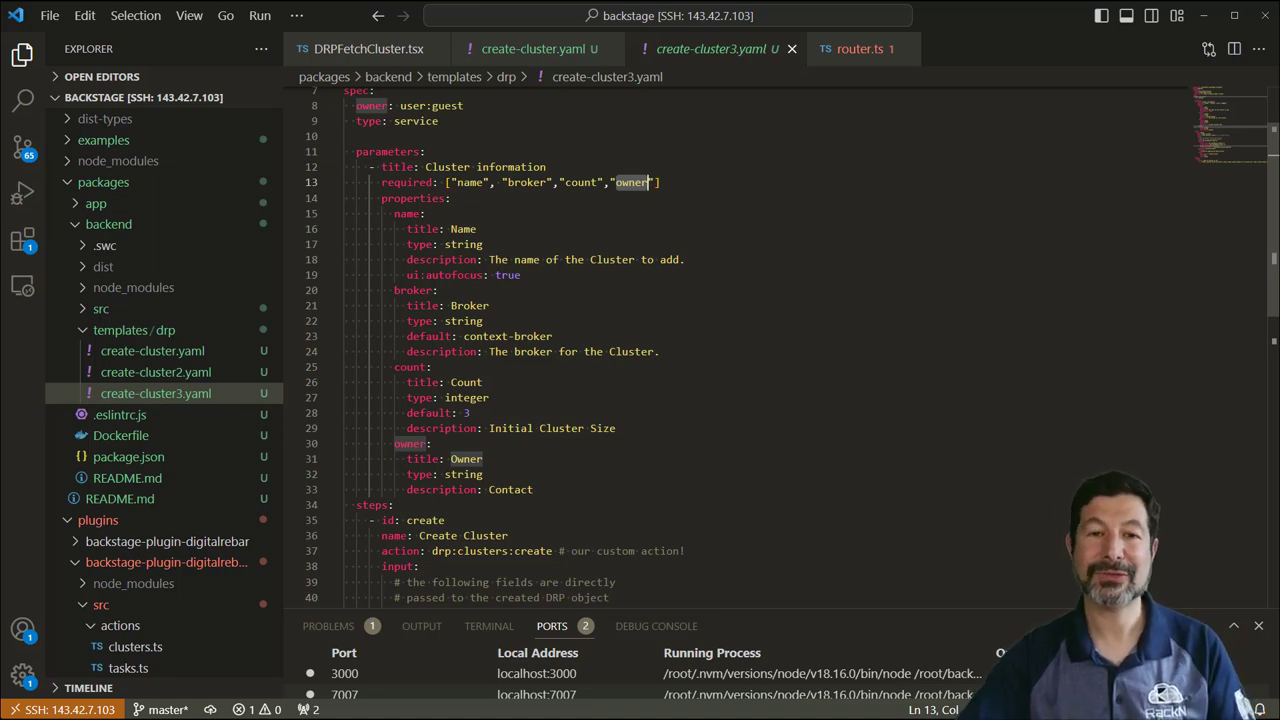
Scroll create-cluster3.yaml's parameters to the owner value passed into the create step's Param.
scroll(down, 3)
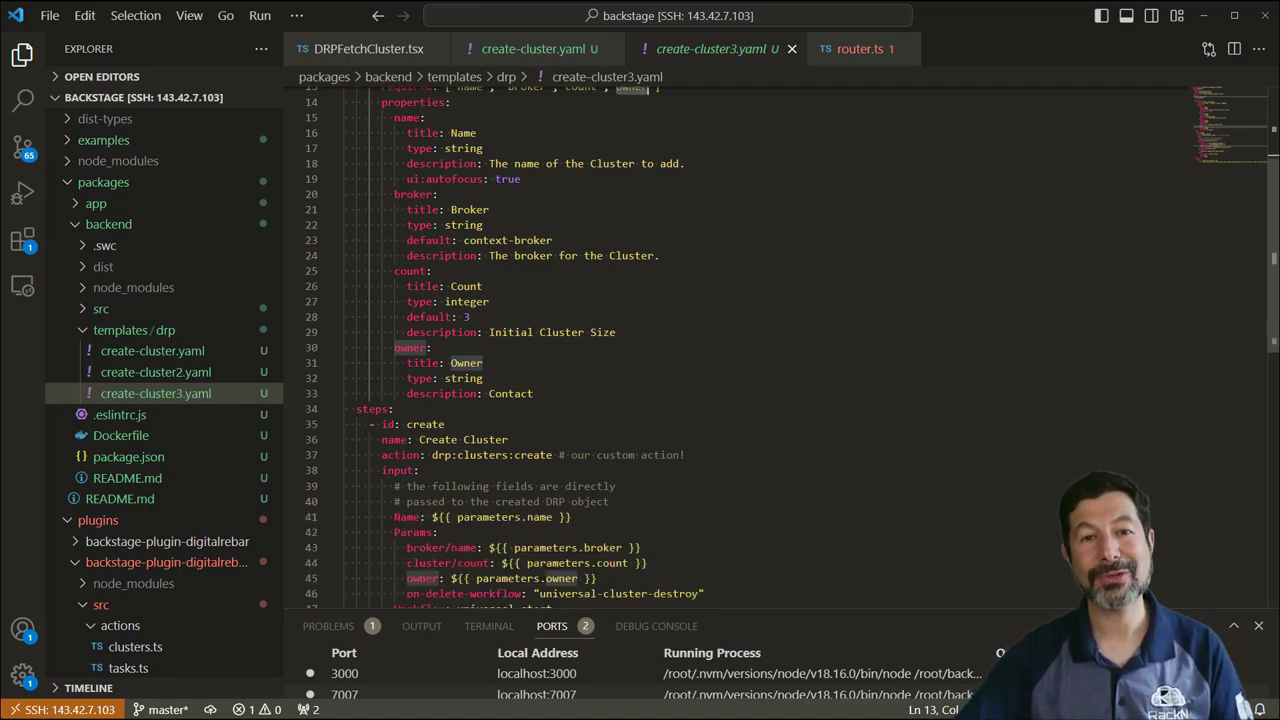
scroll(down, 3)
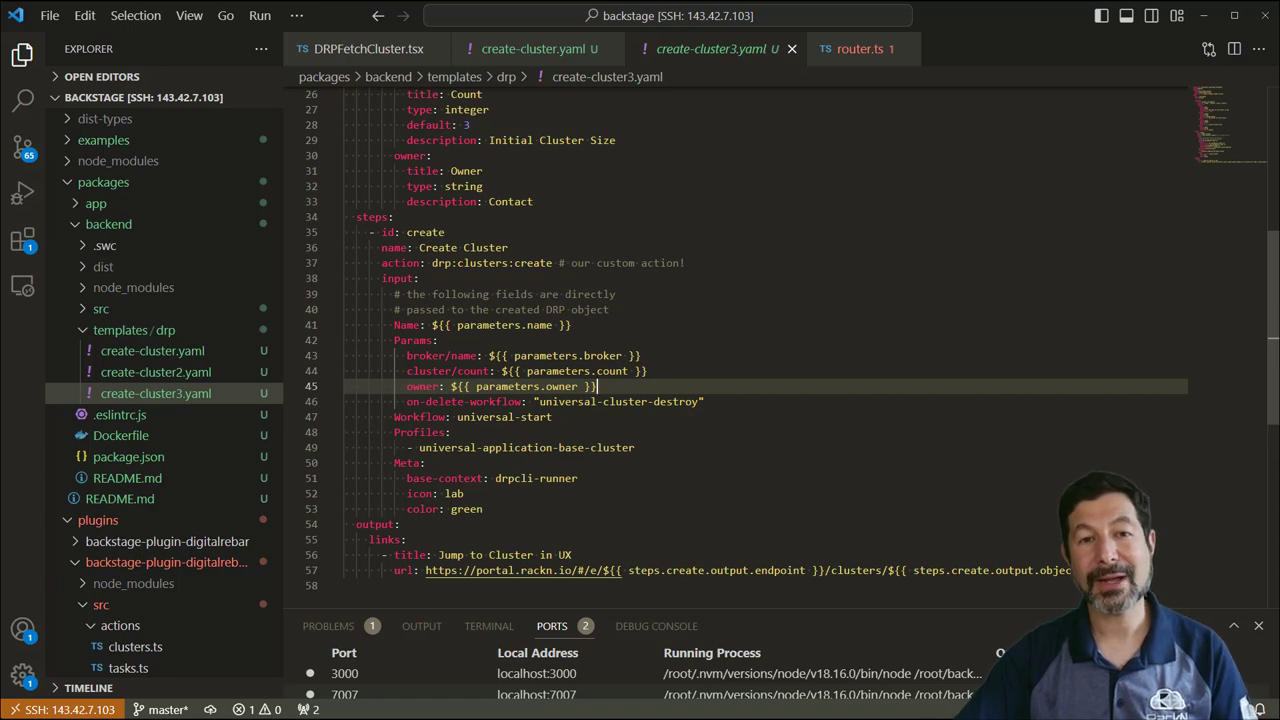
click(408, 400)
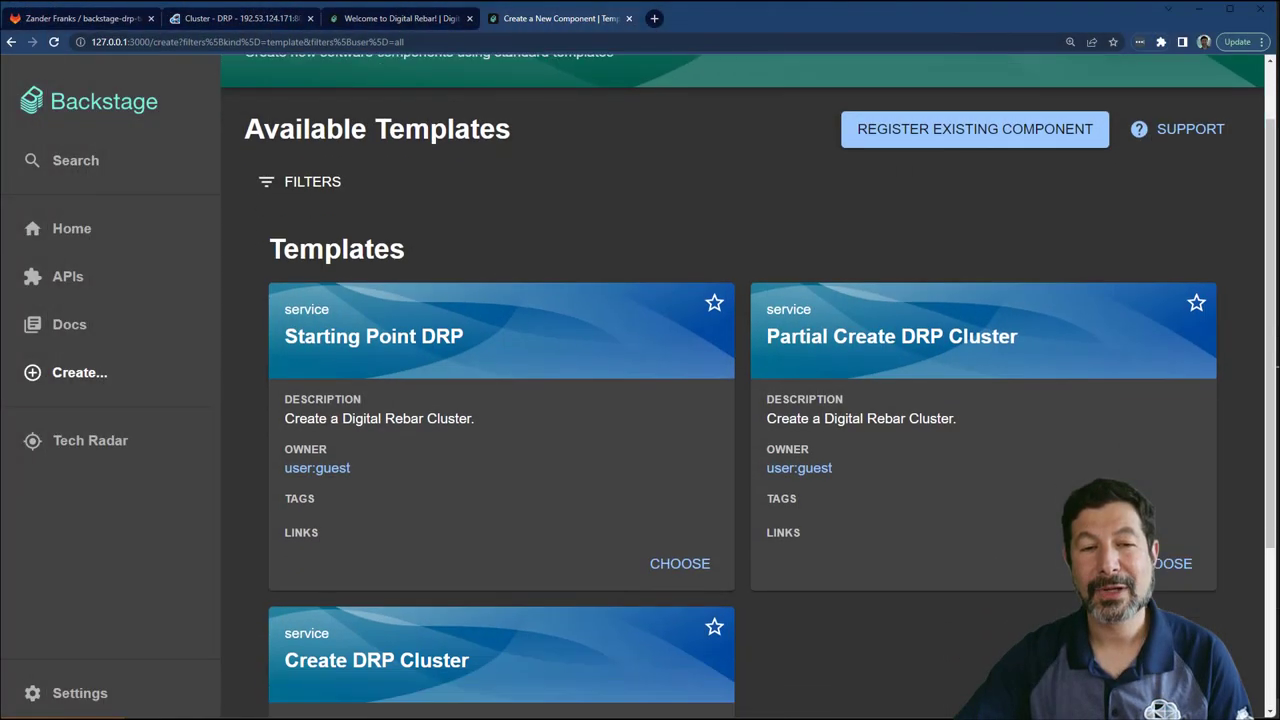
Start a Create DRP Cluster request named step3.
scroll(down, 3)
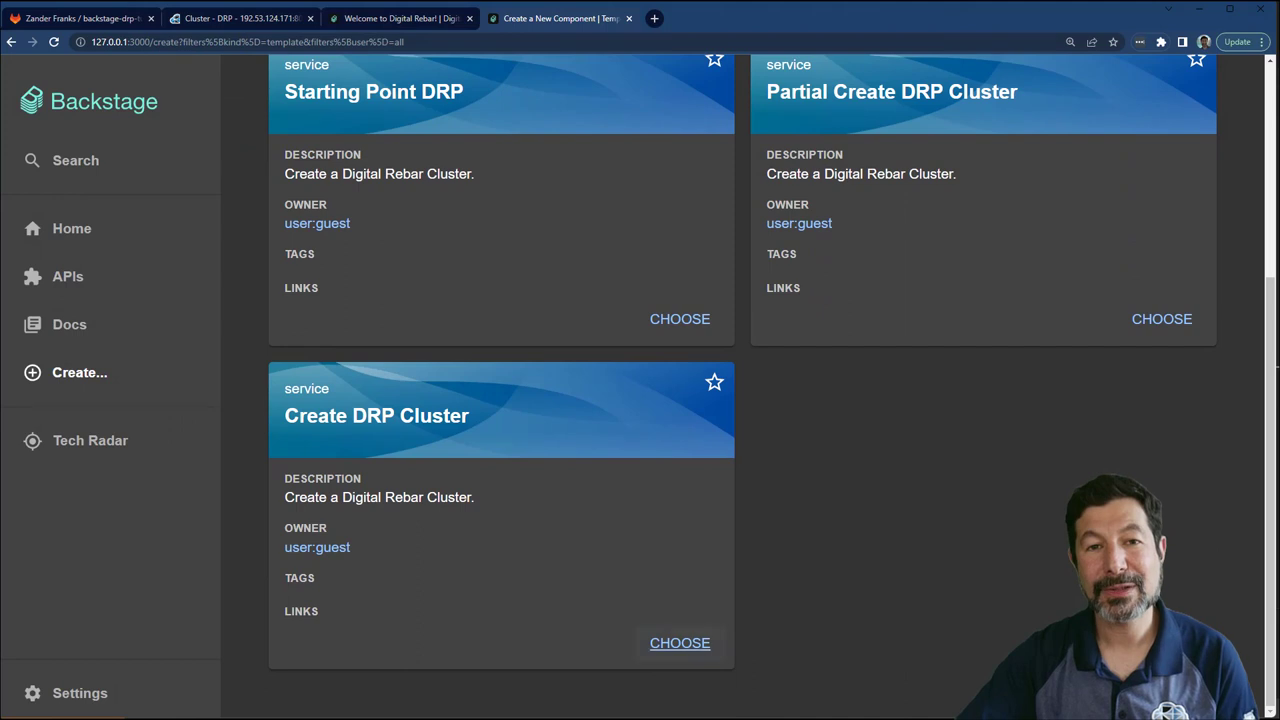
click(680, 644)
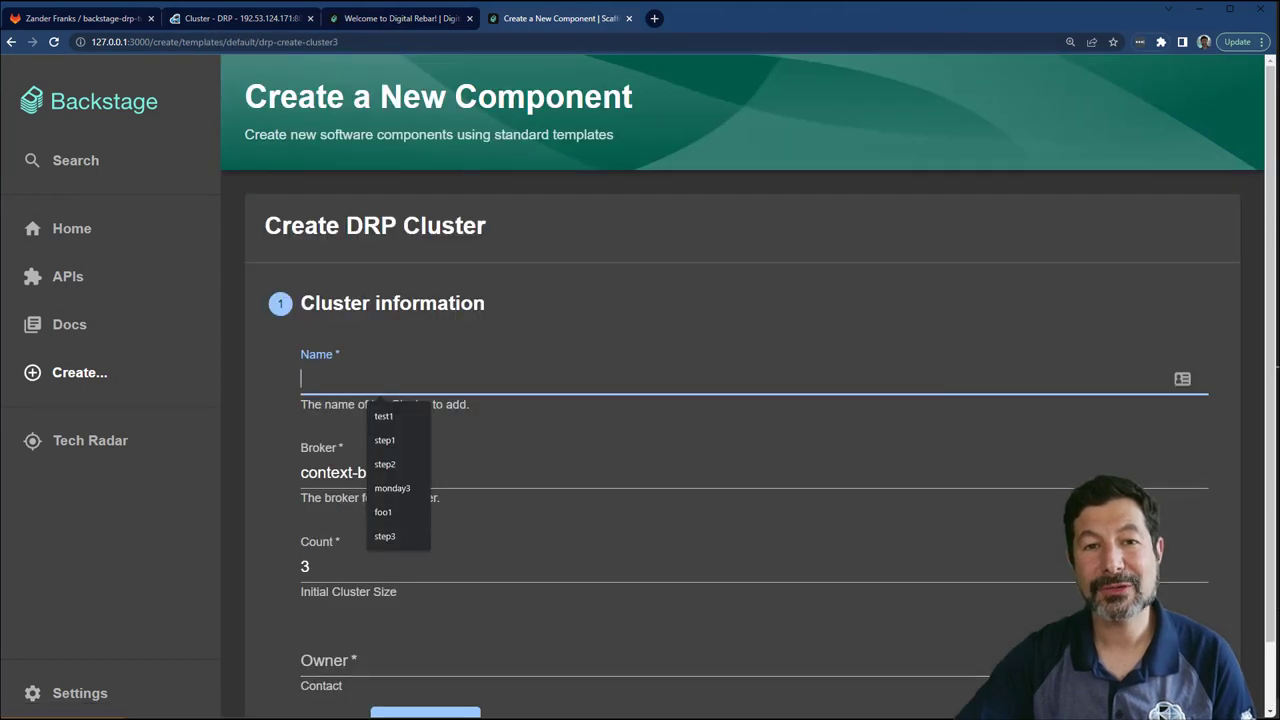
text(step3)
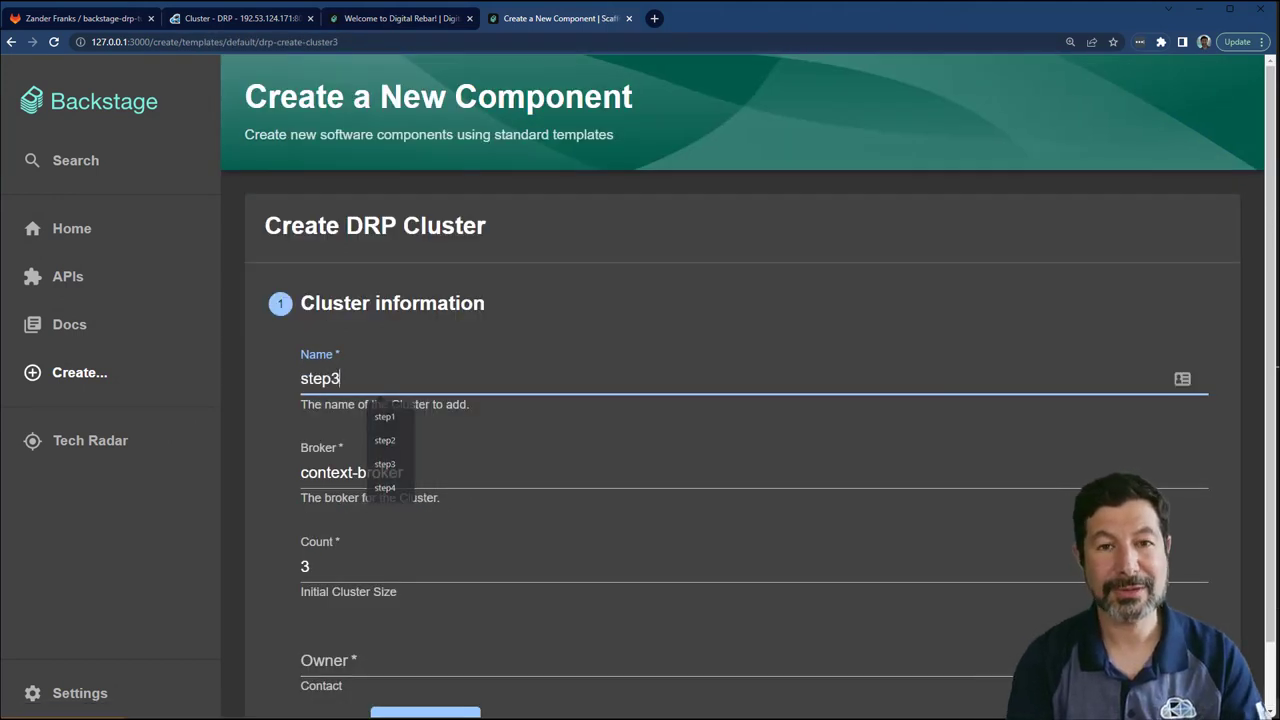
scroll(down, 3)
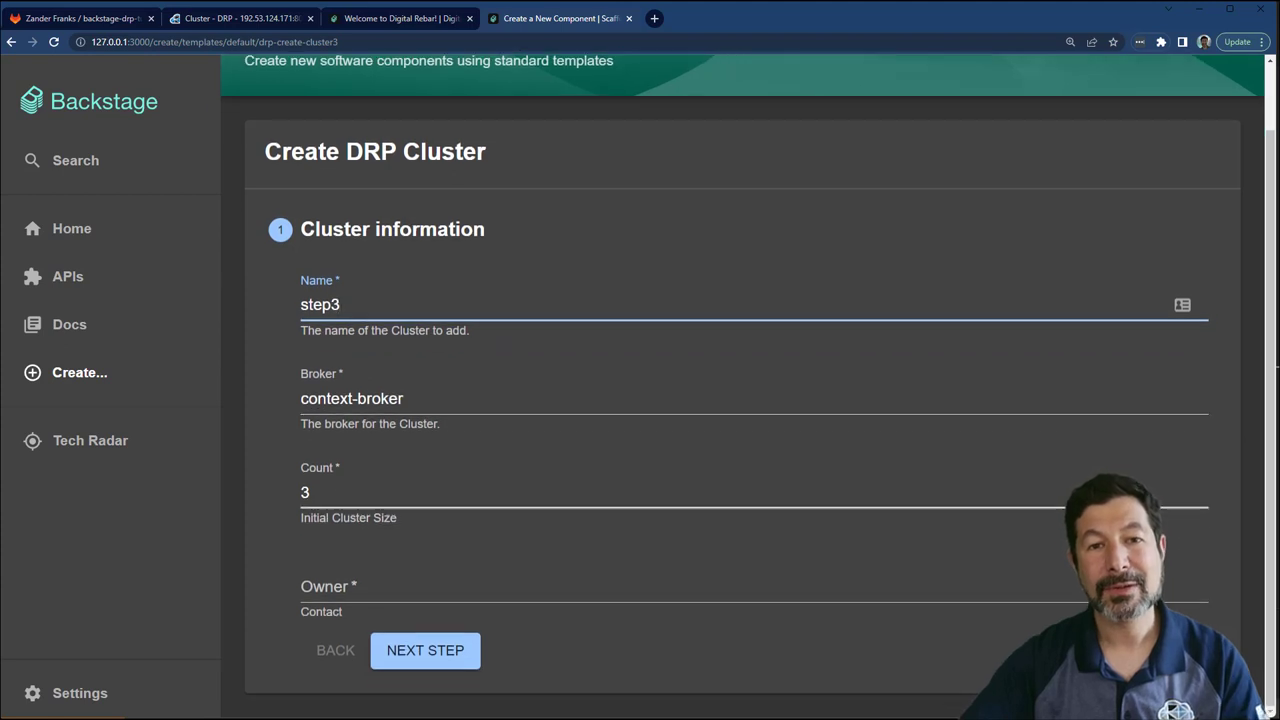
Choose the suggested owner contact rob, review and create step3, then view RackN's cluster list.
click(390, 590)
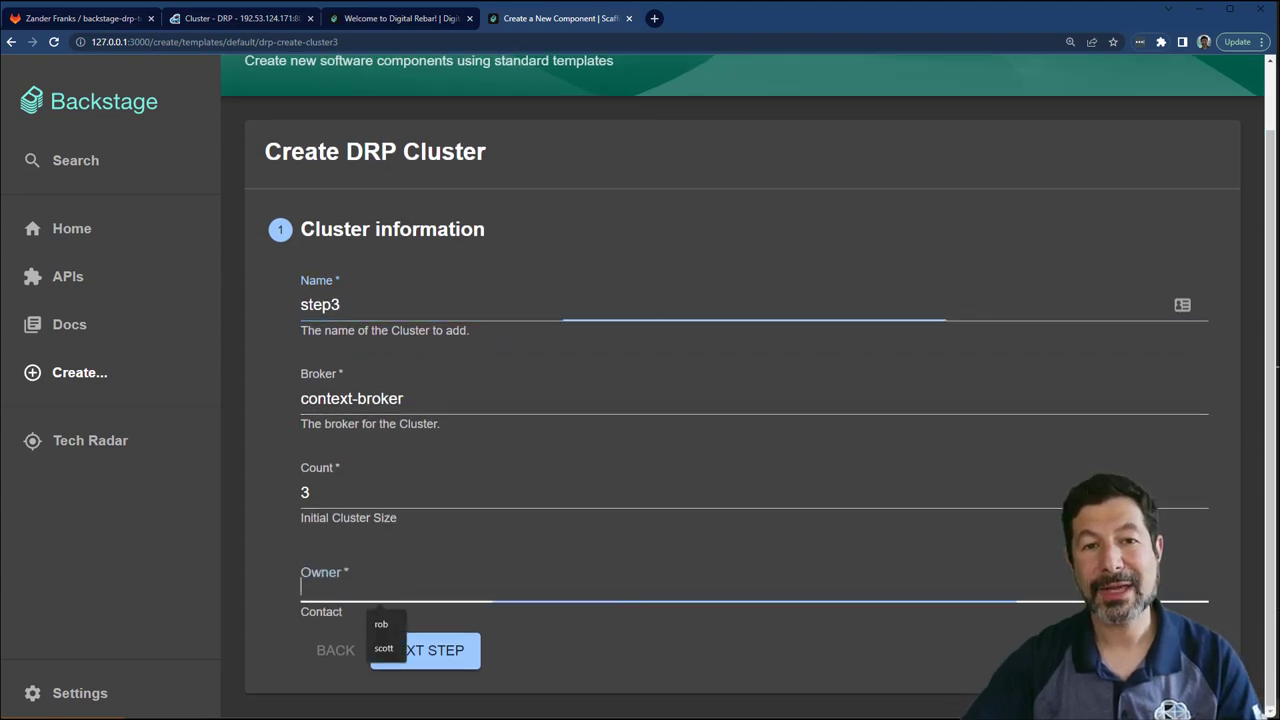
click(388, 624)
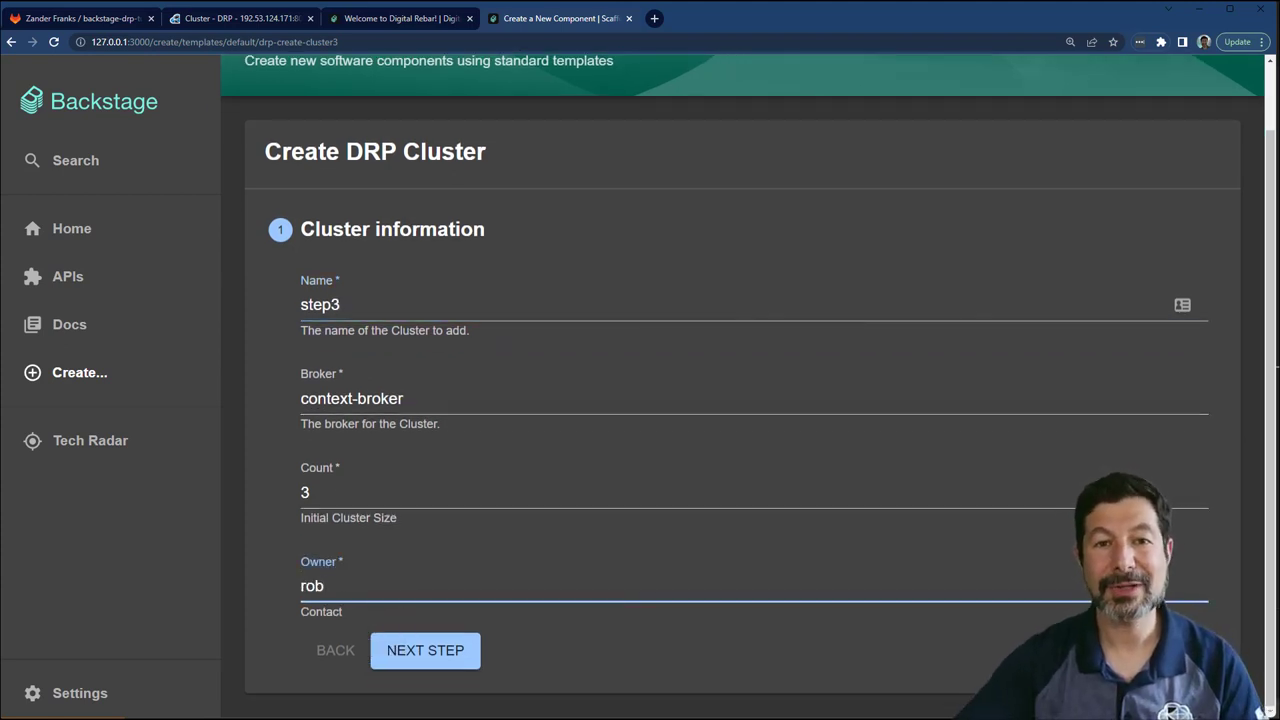
click(426, 650)
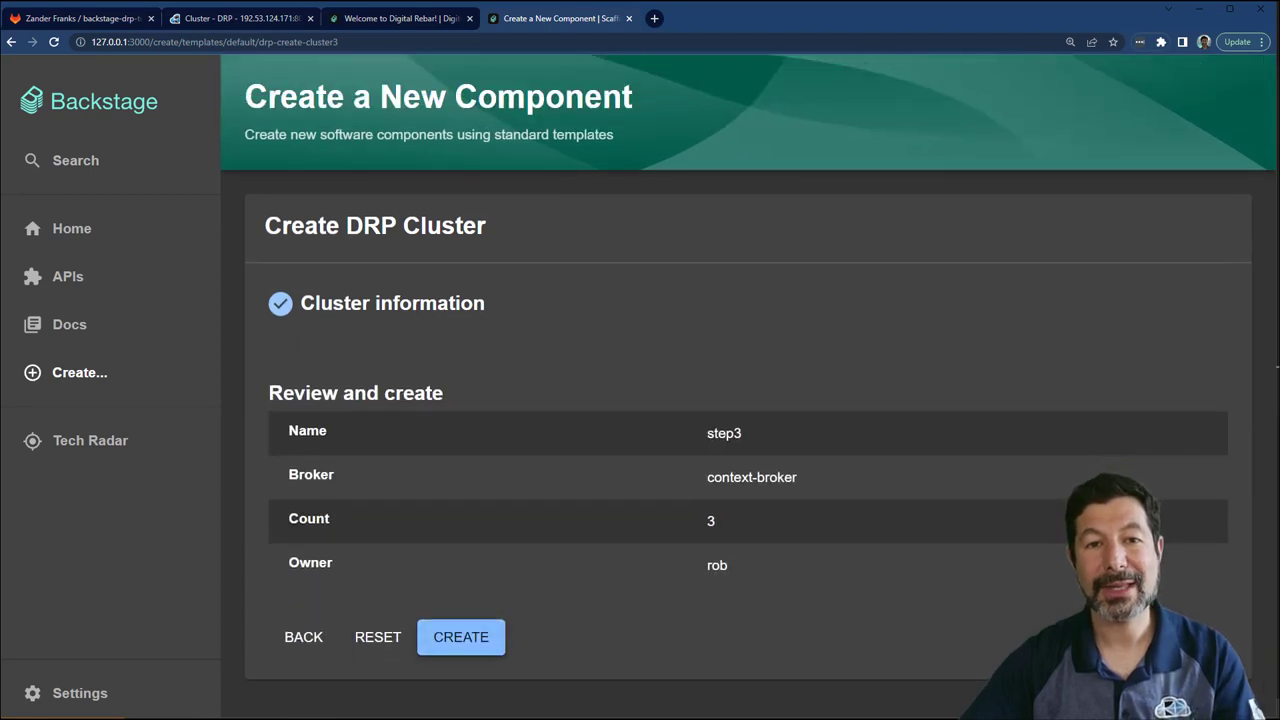
click(460, 636)
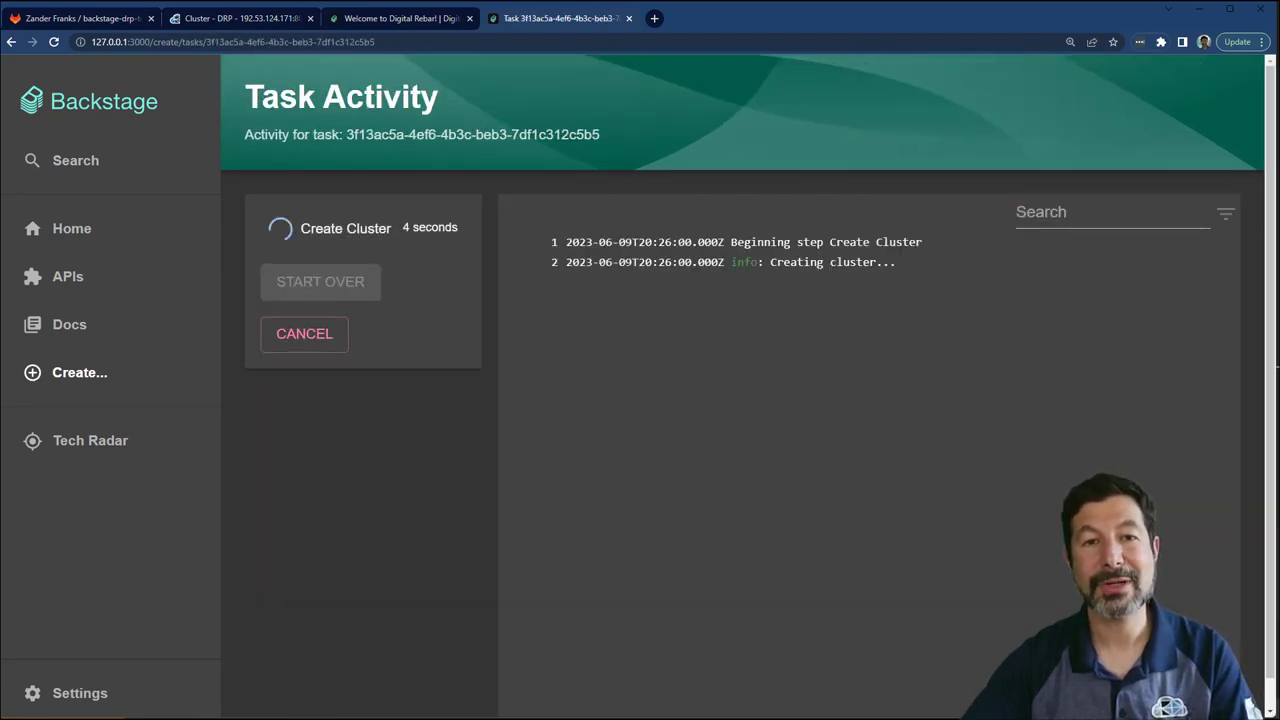
click(240, 18)
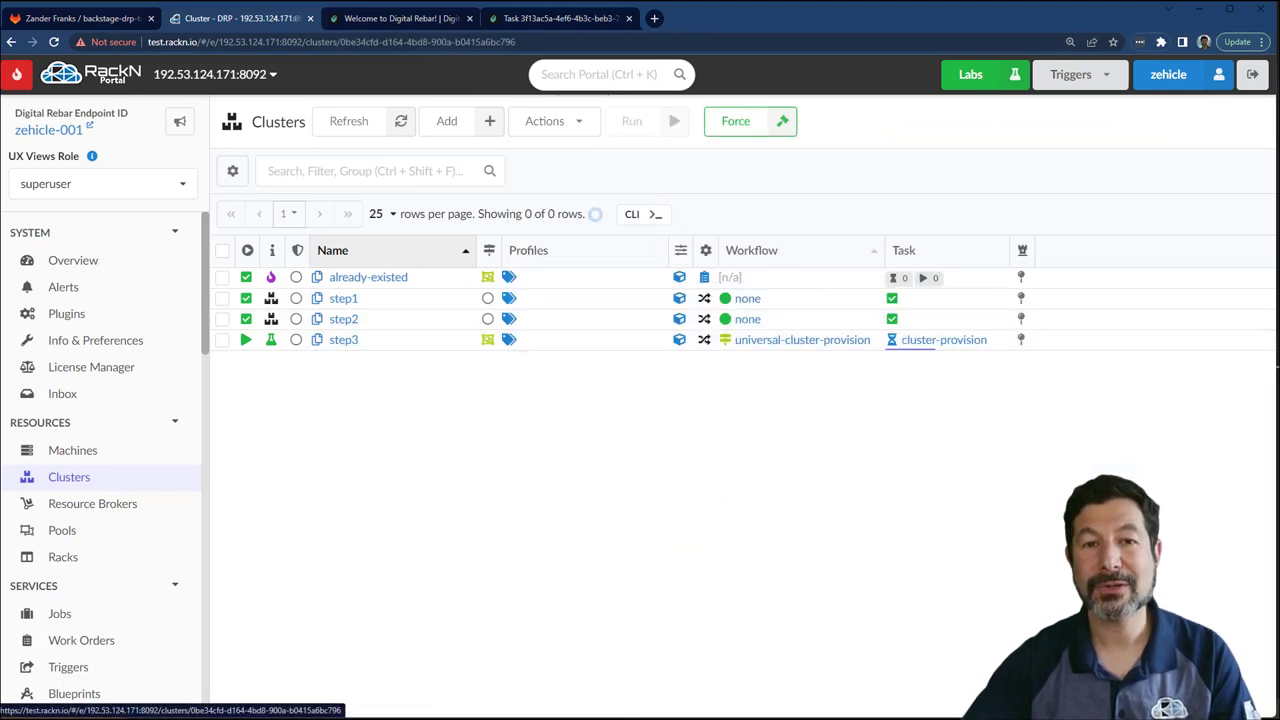
Check step3's Machines list showing step3-0 through step3-2, then return to Backstage's clusters page.
click(344, 340)
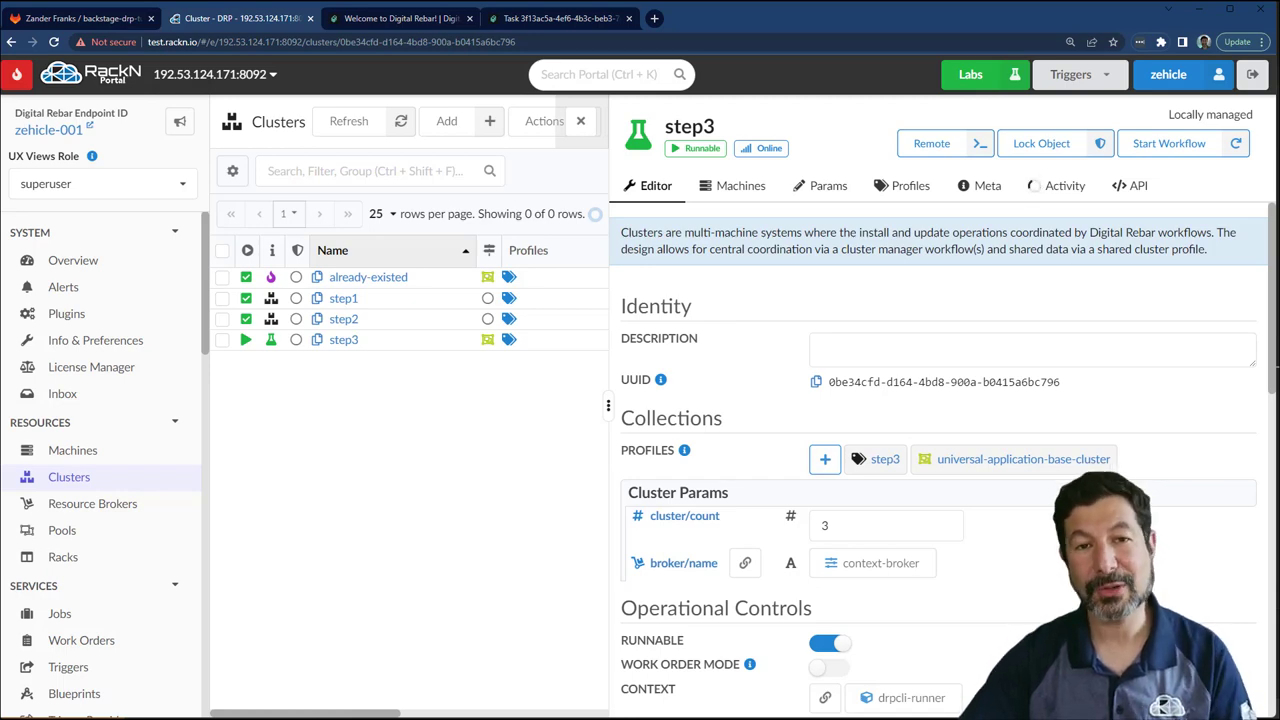
click(740, 184)
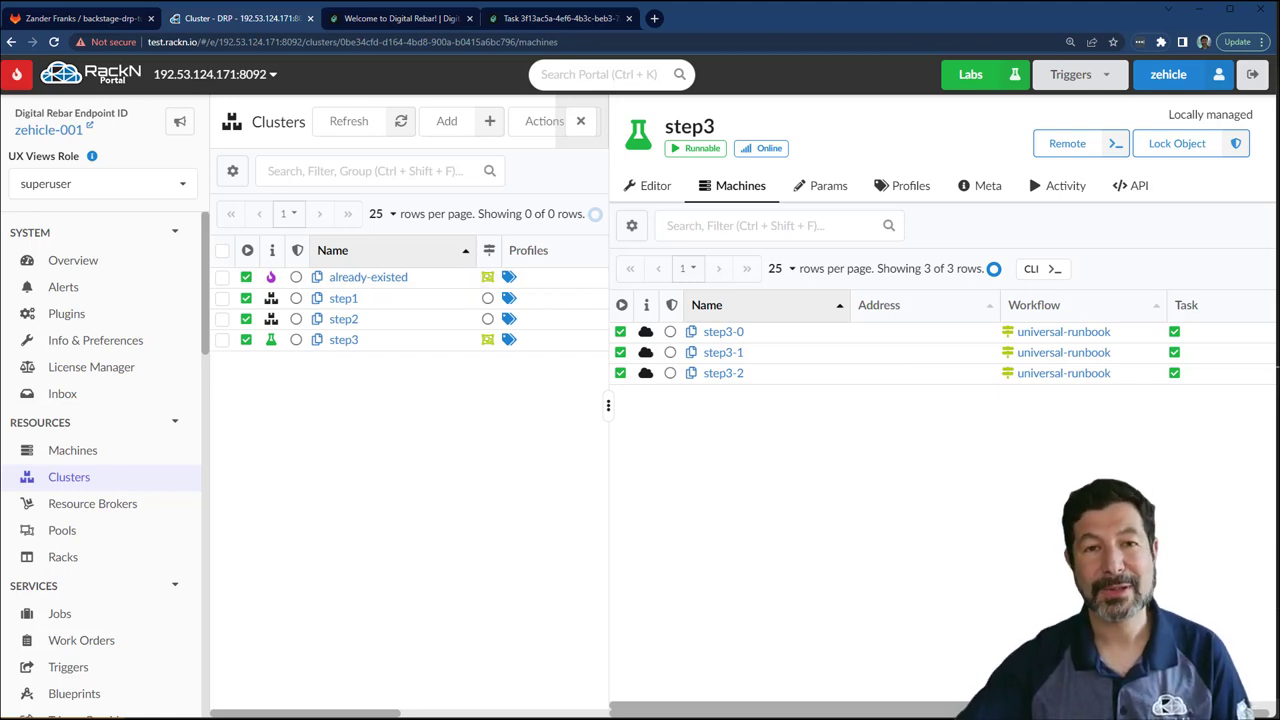
click(400, 16)
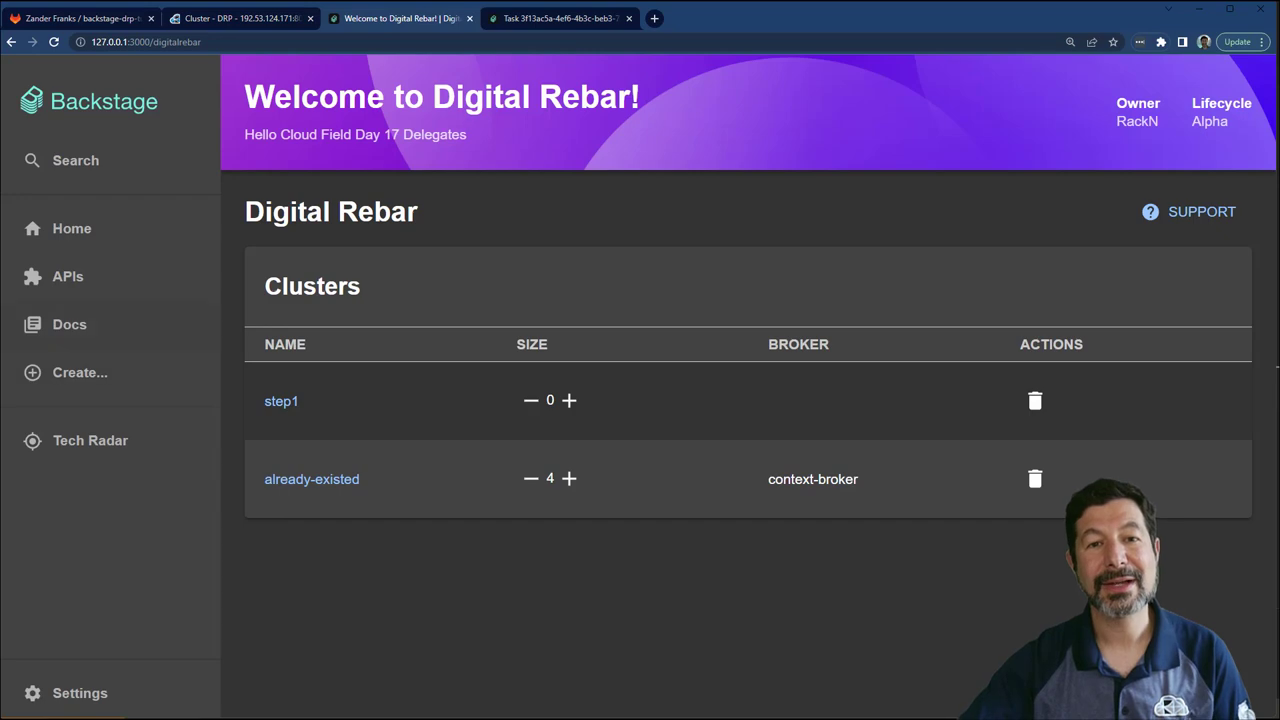
Start over with the Create DRP Cluster template, naming the cluster step4 with owner laura, and proceed to create it.
click(568, 20)
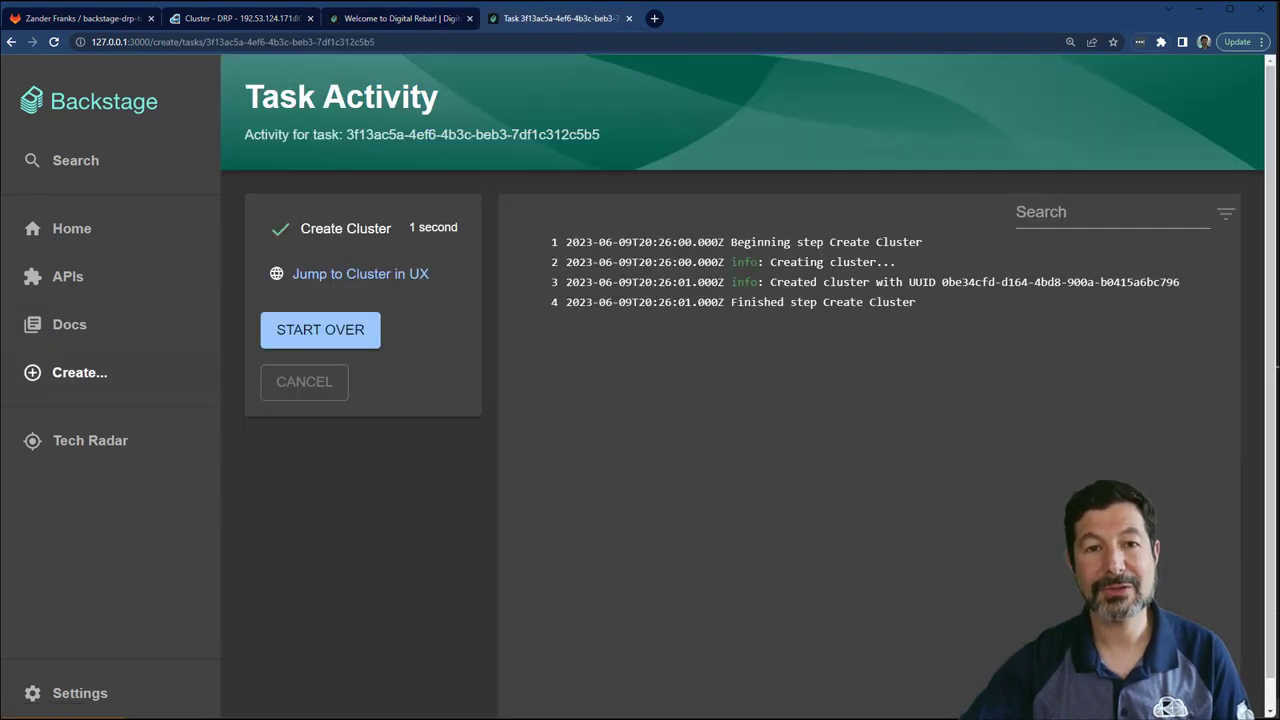
click(320, 330)
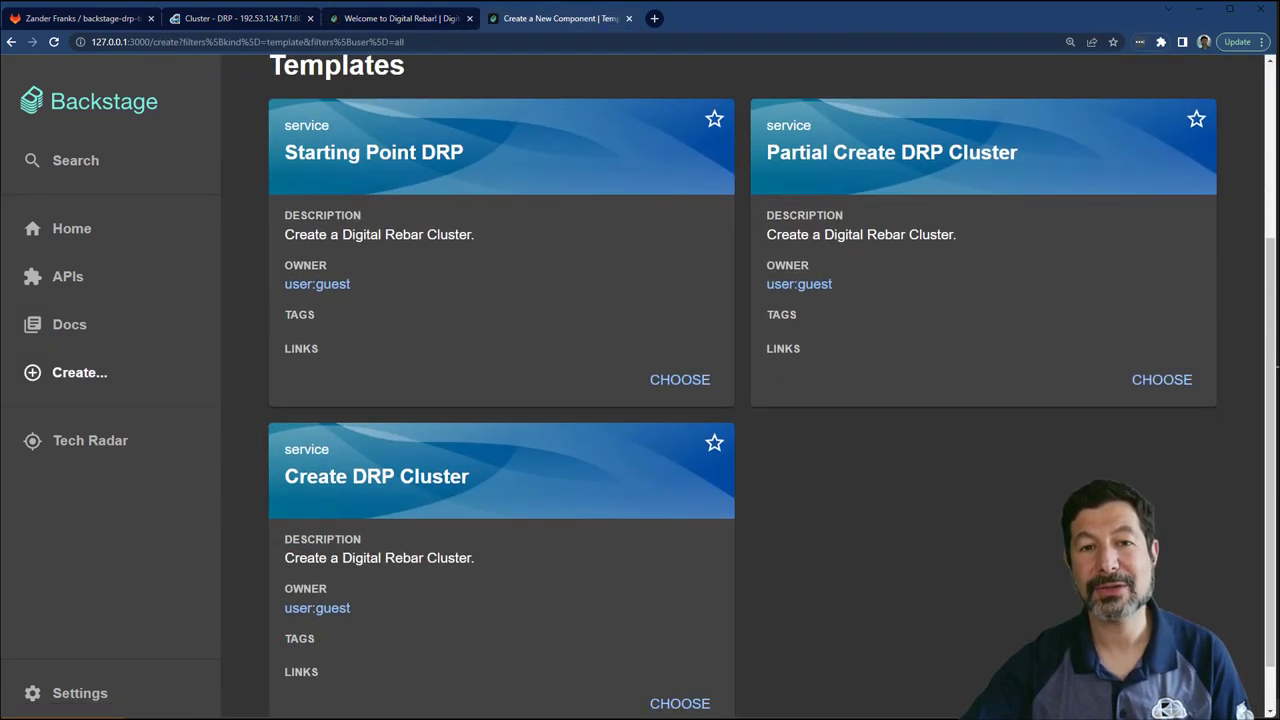
click(674, 704)
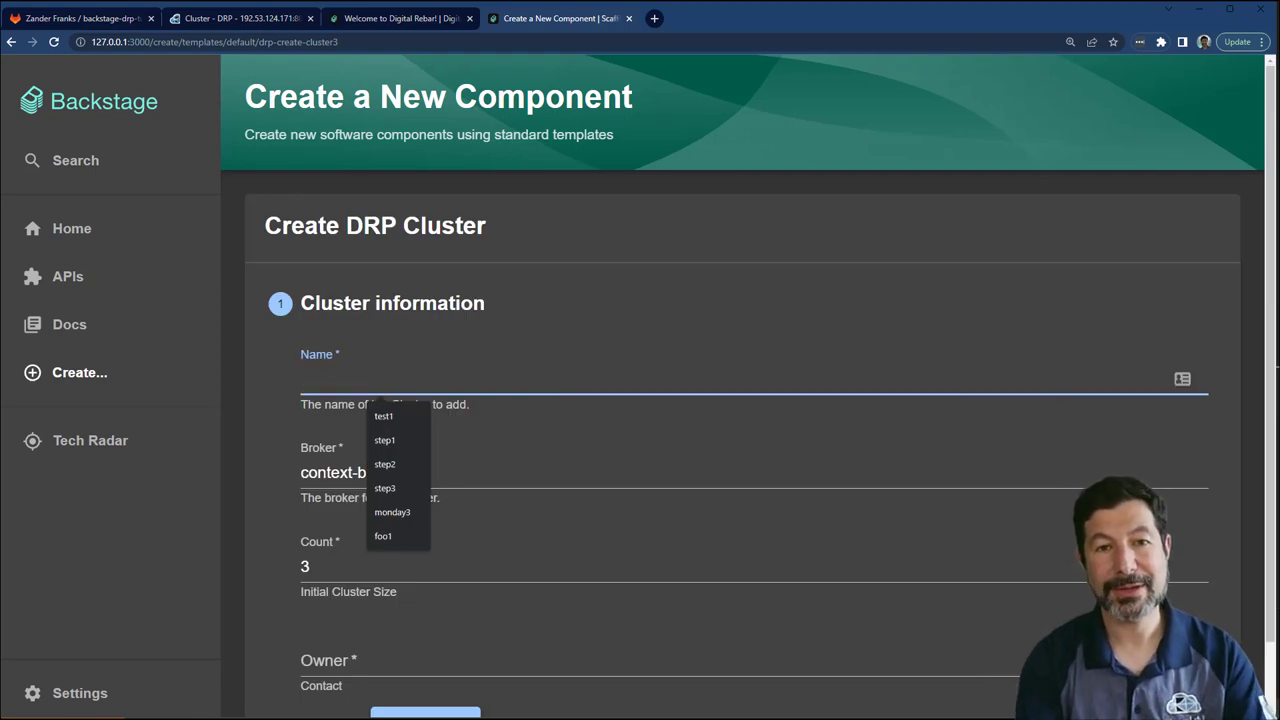
text(step4)
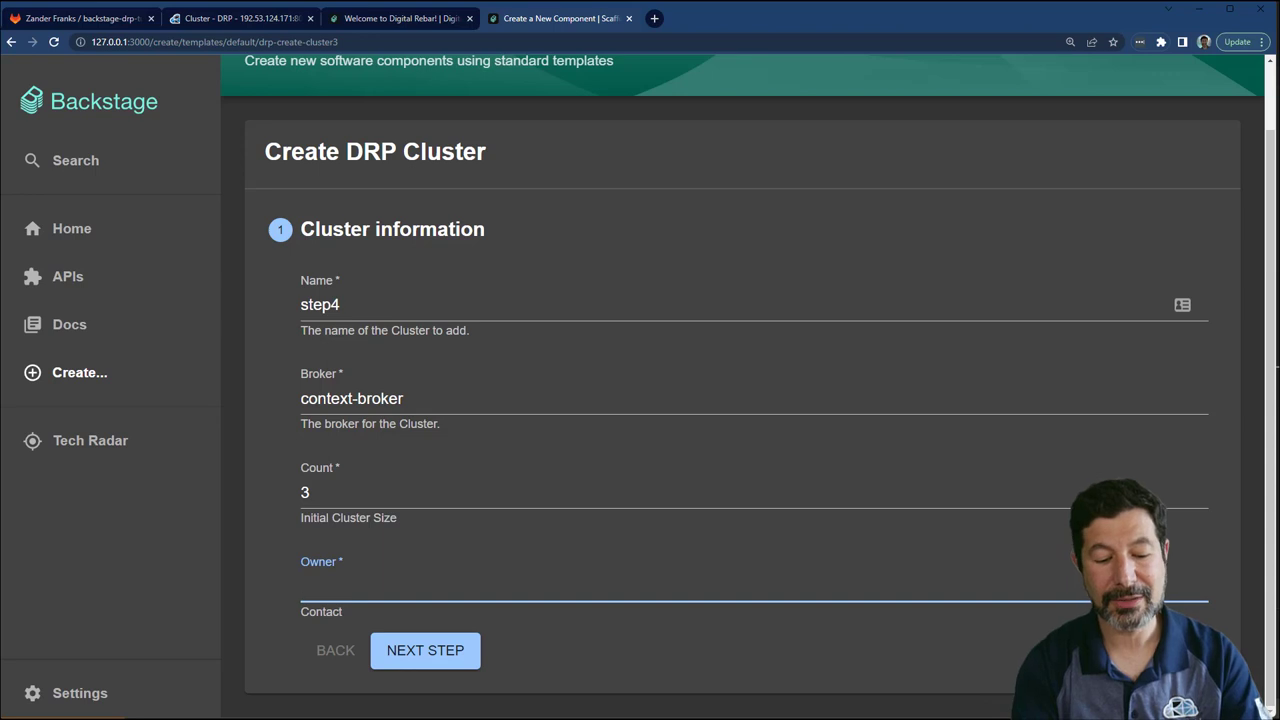
text(laura)
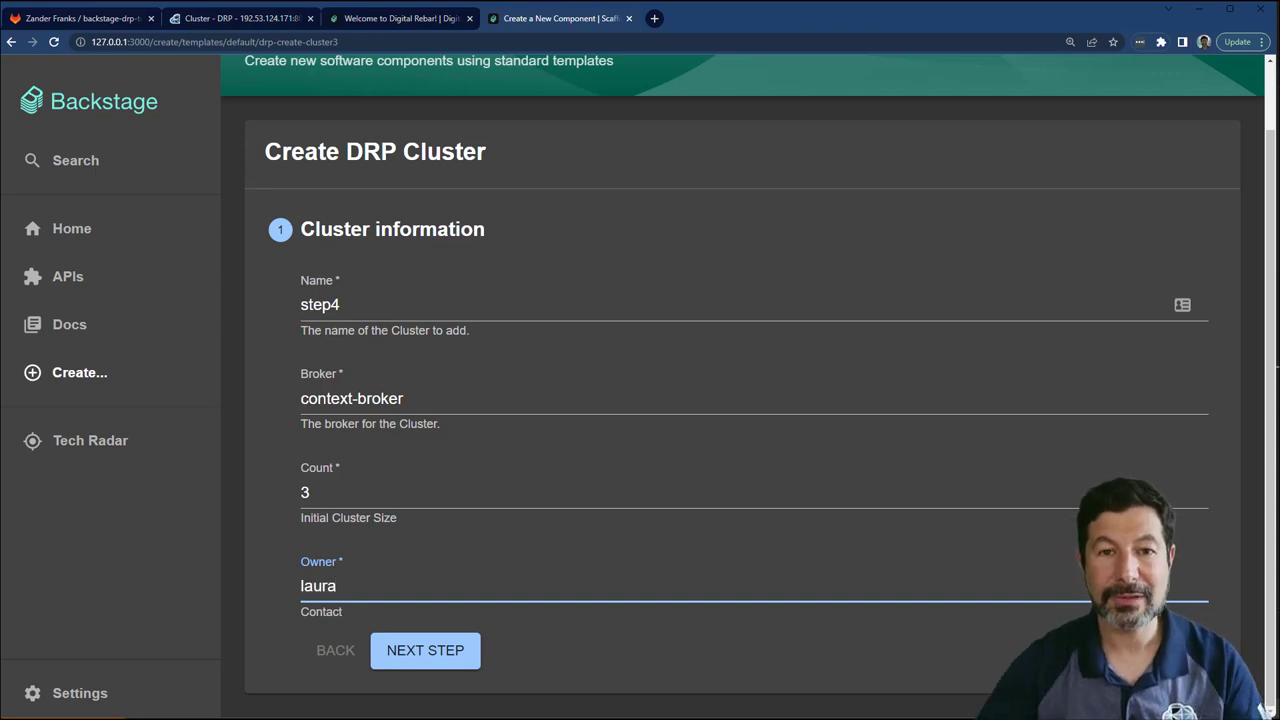
click(424, 650)
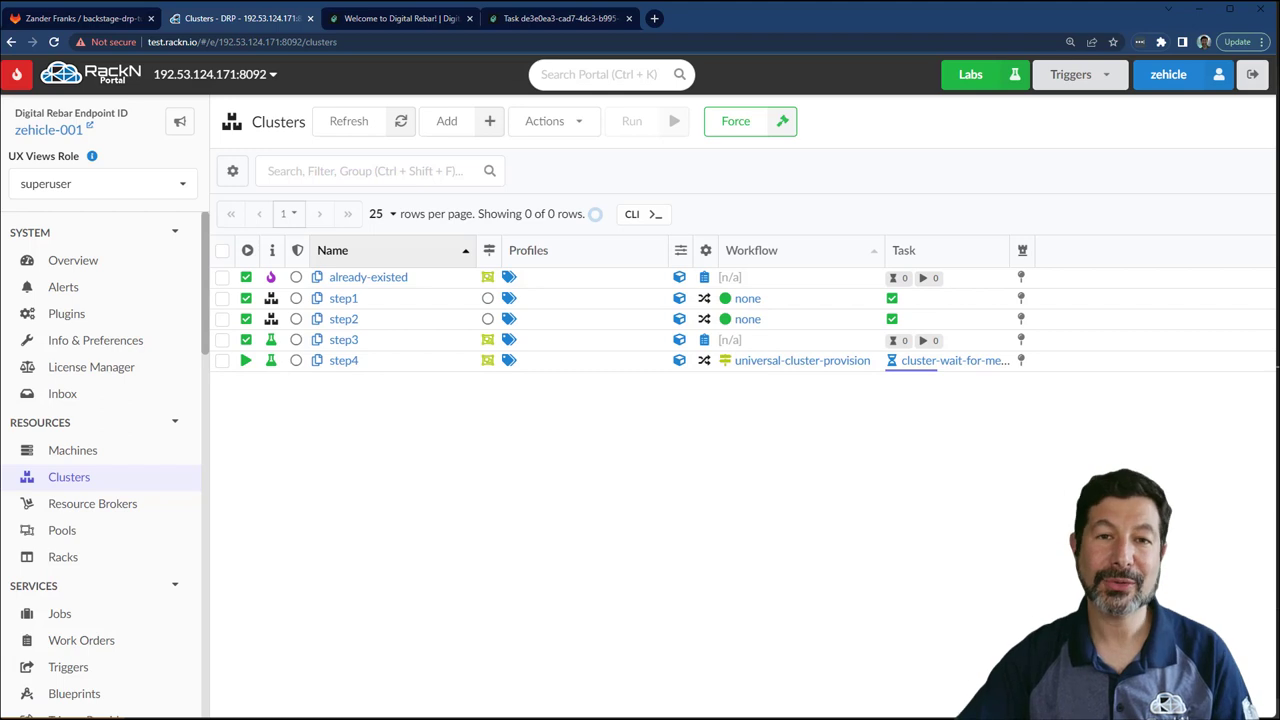
Filter on 'owner' and group the Clusters list by owner, expanding the groups.
click(376, 170)
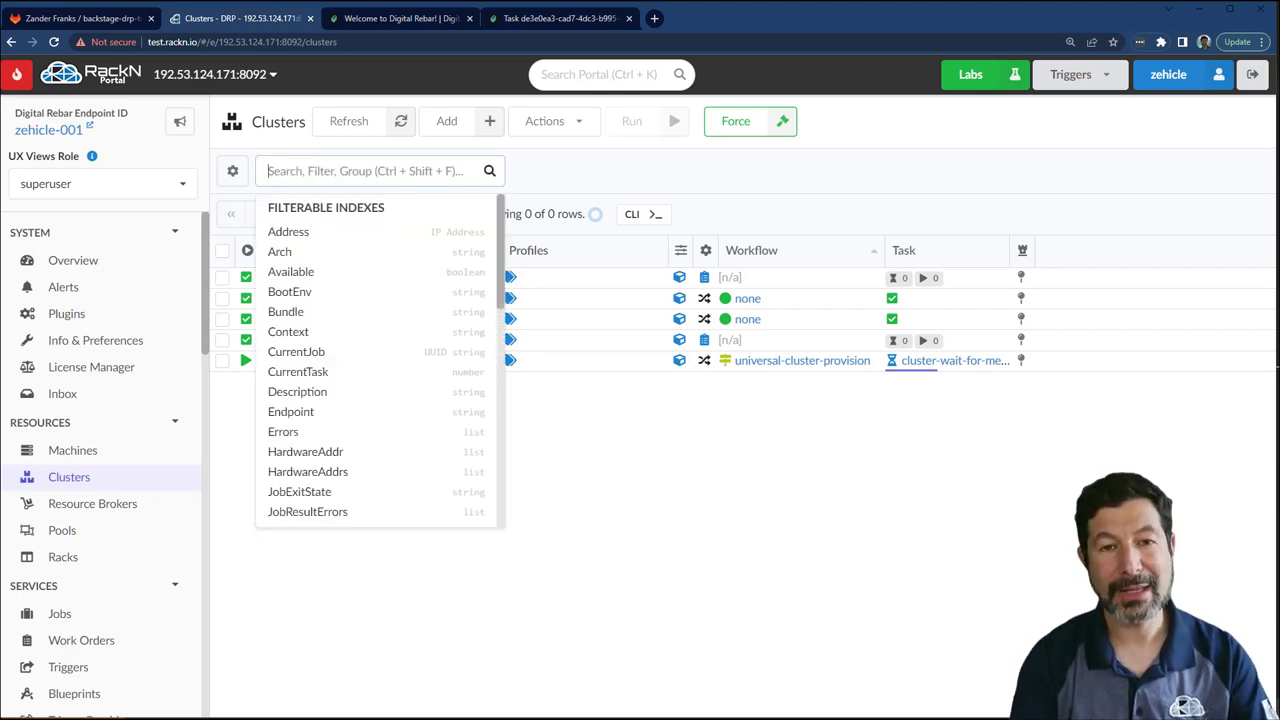
text(owner)
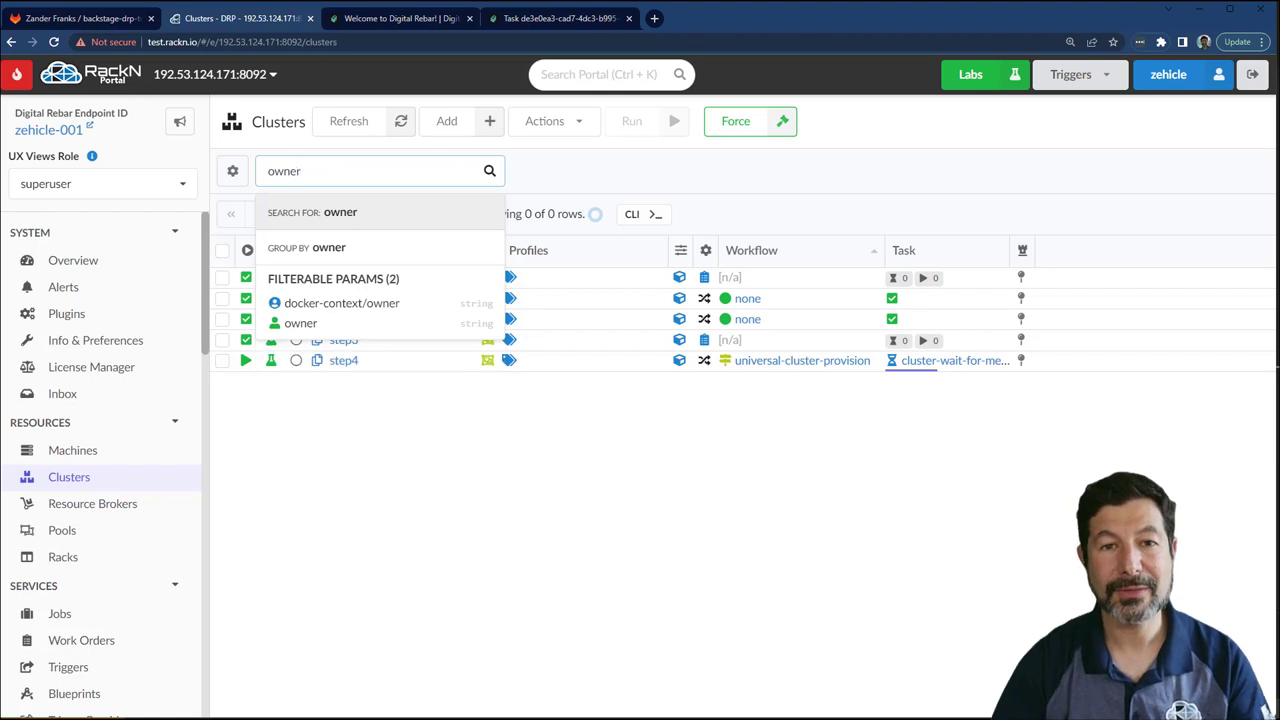
click(328, 248)
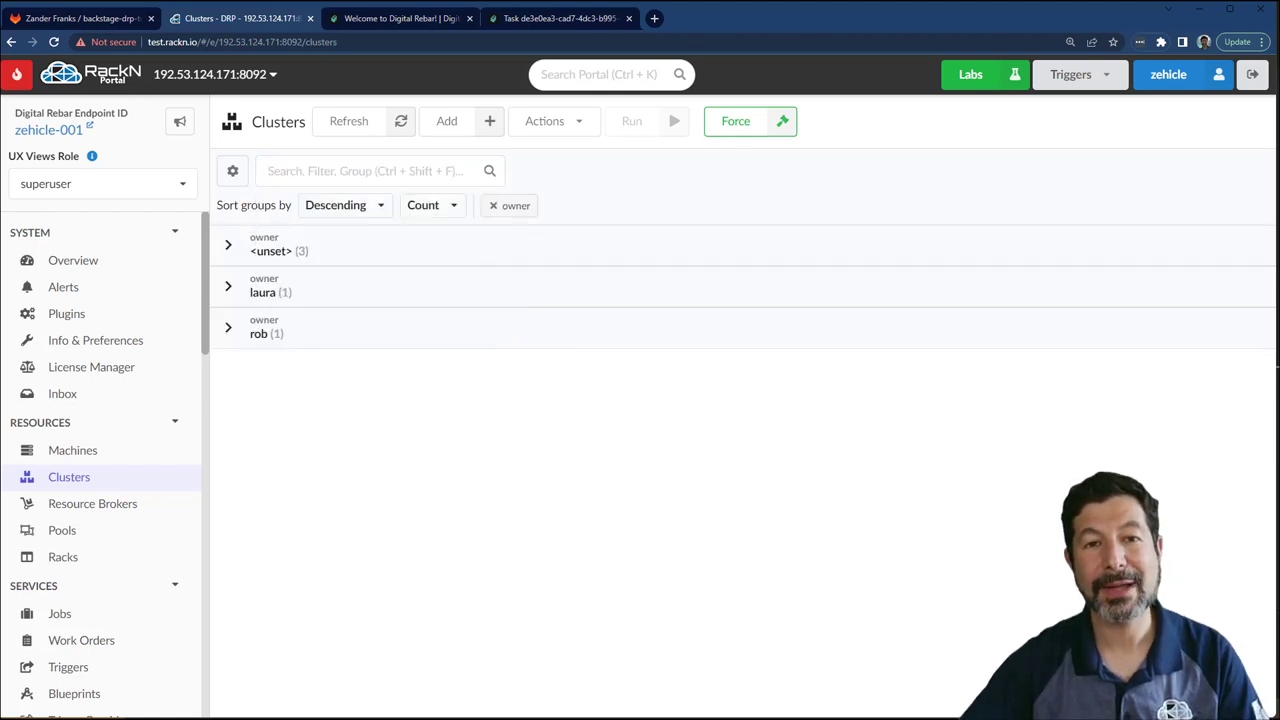
click(228, 286)
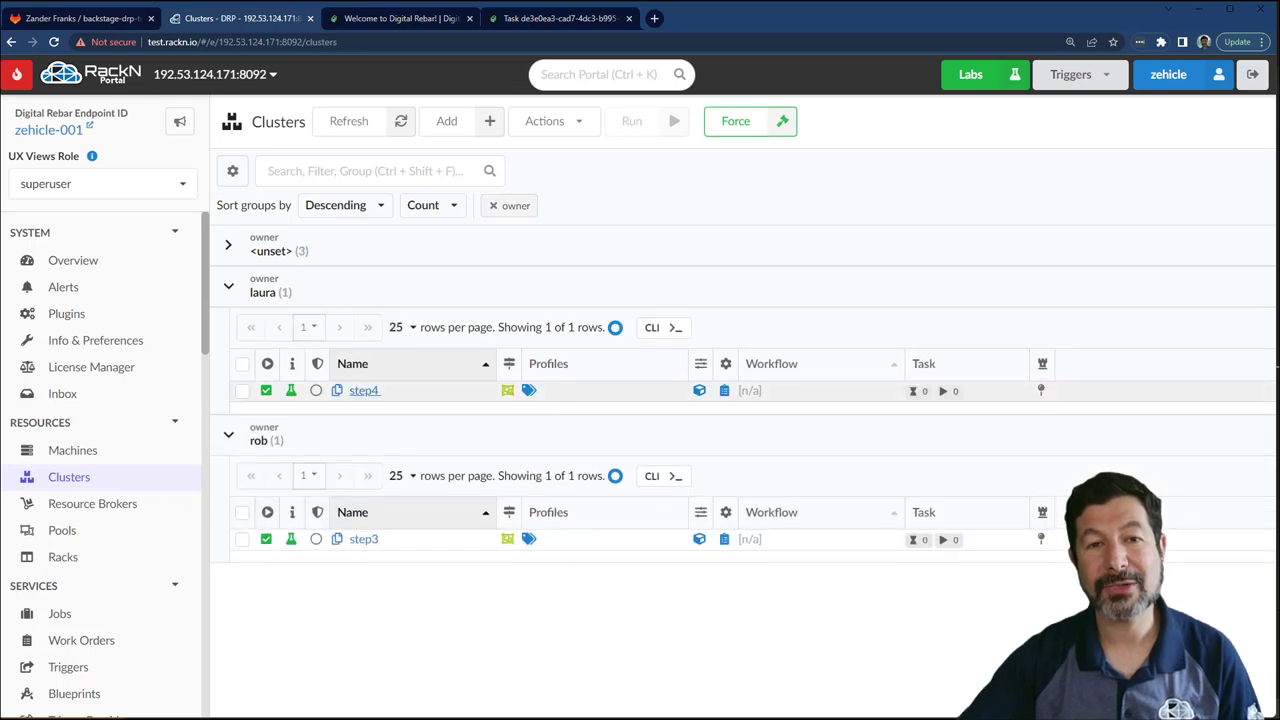
Review step4's Machines and Activity views, then close its details panel.
click(364, 390)
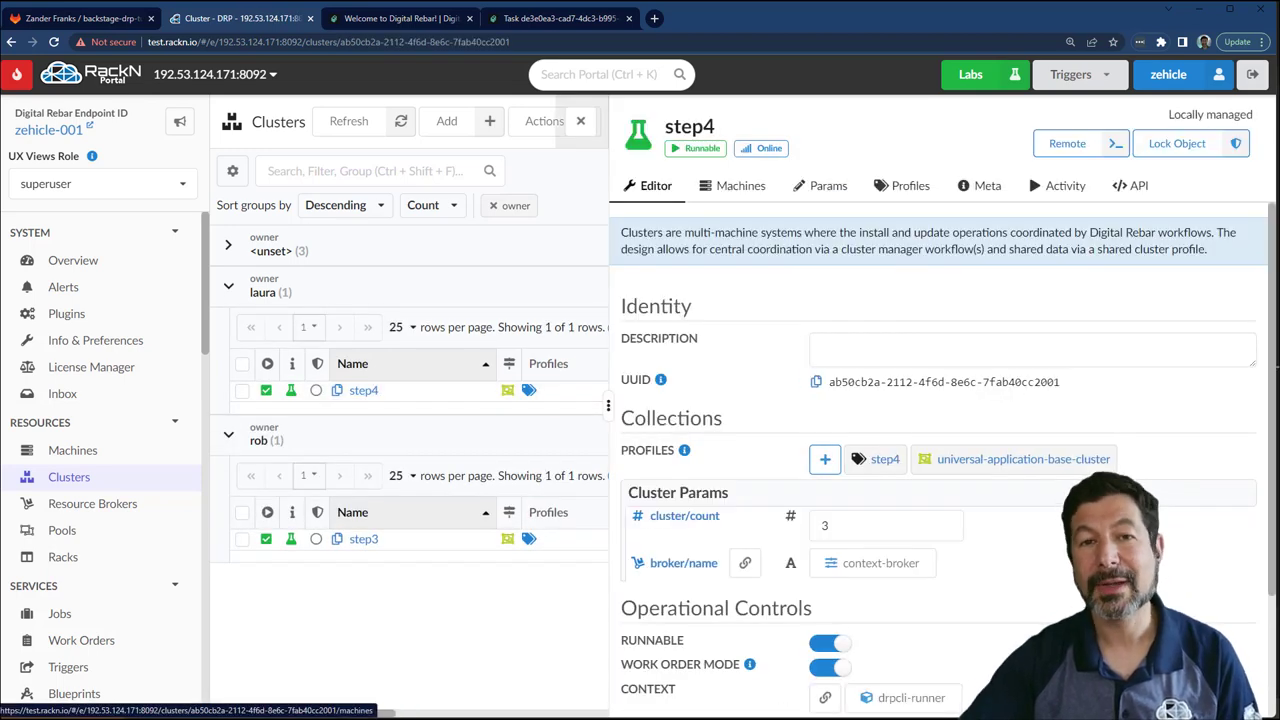
click(740, 184)
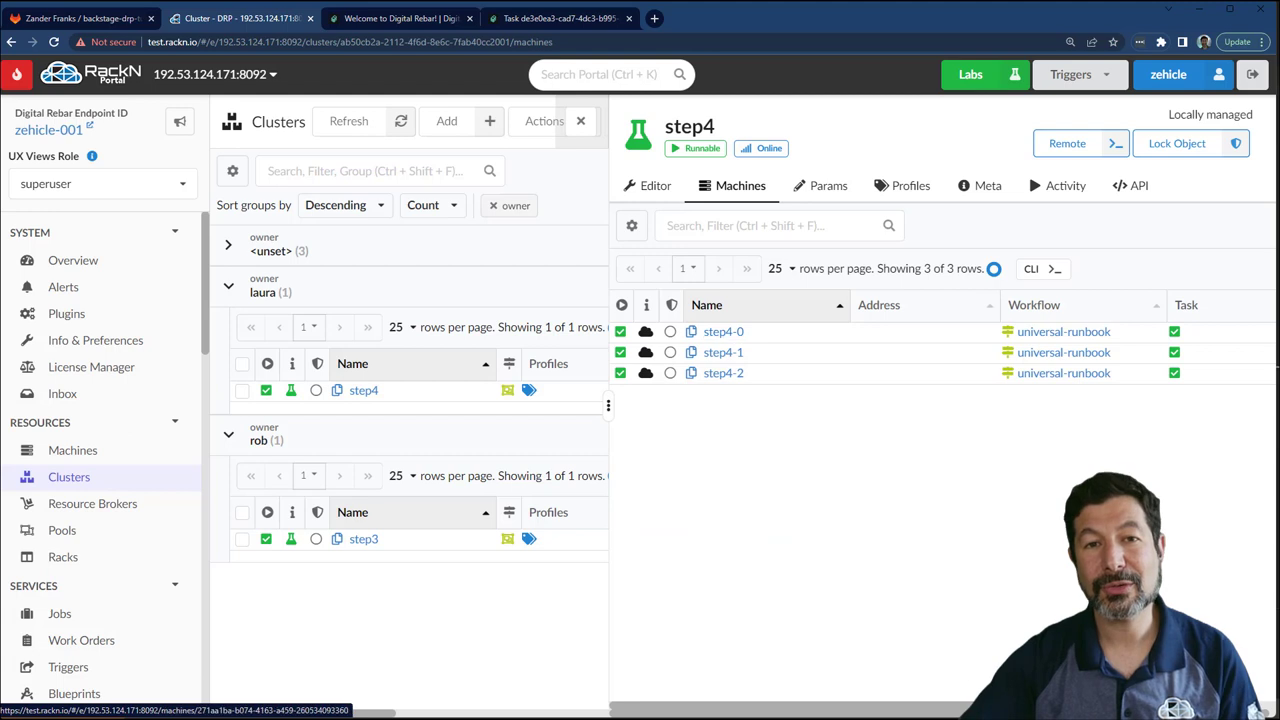
click(1066, 184)
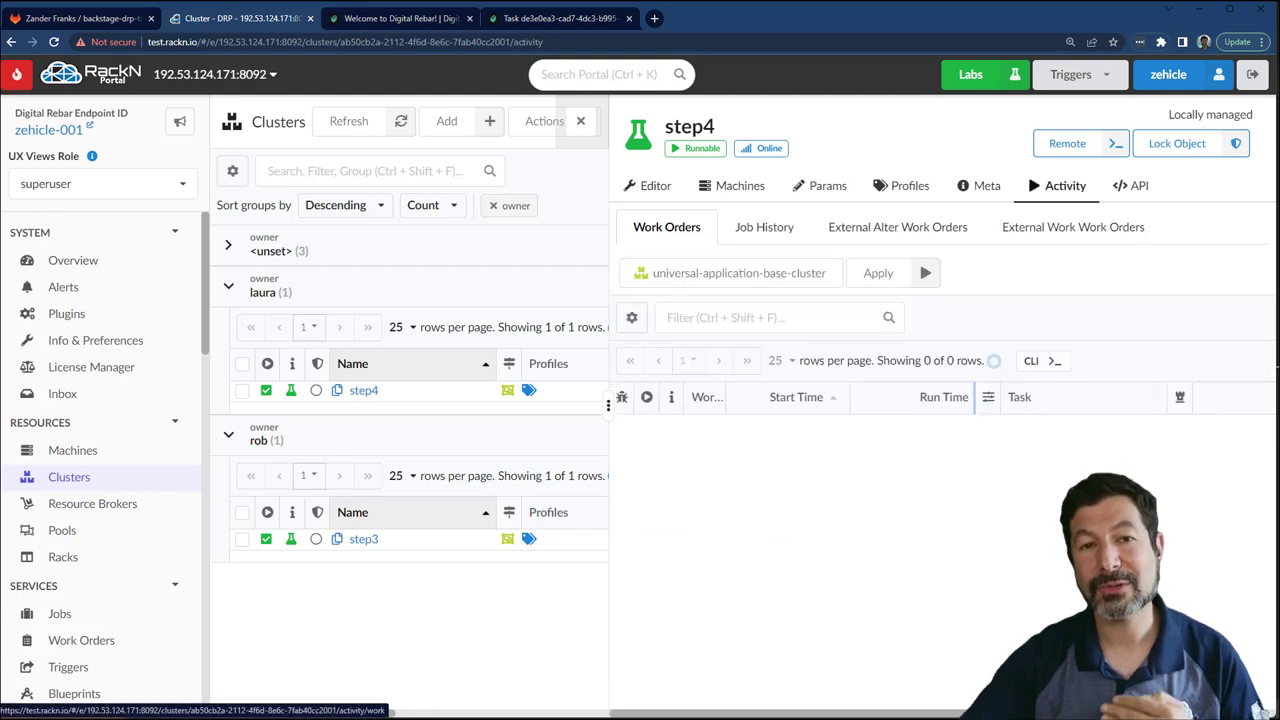
click(740, 184)
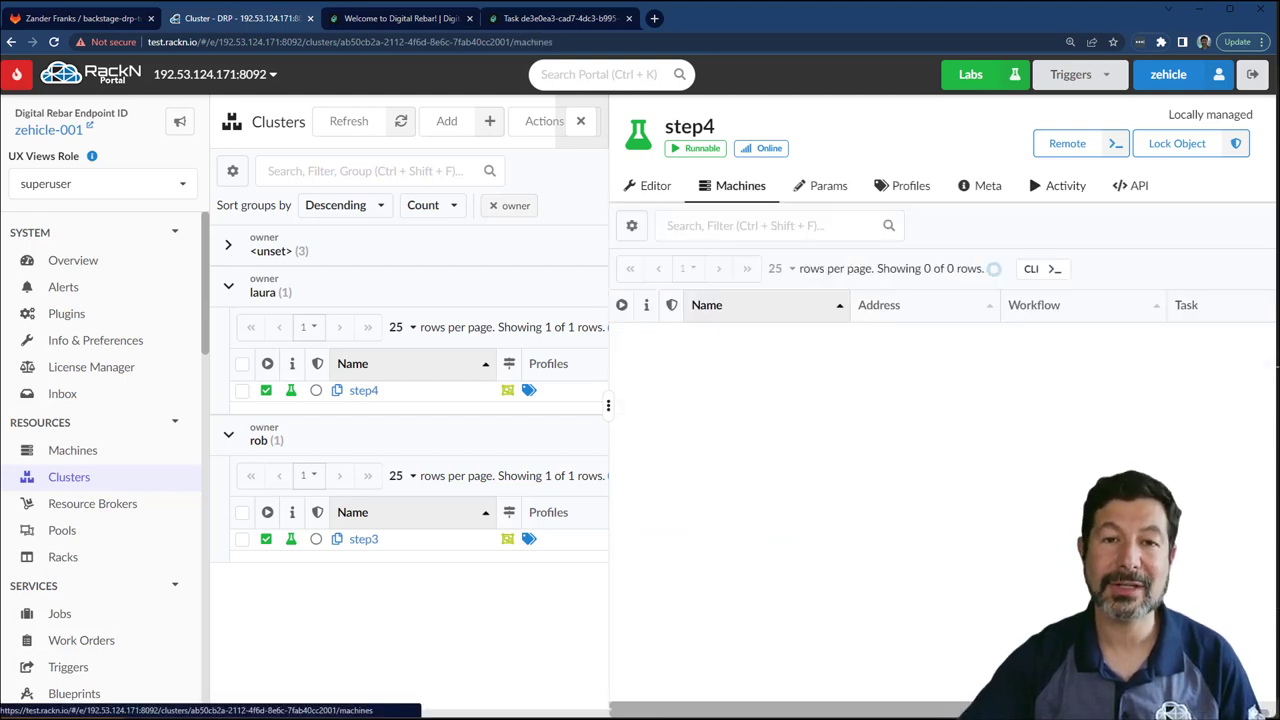
click(656, 184)
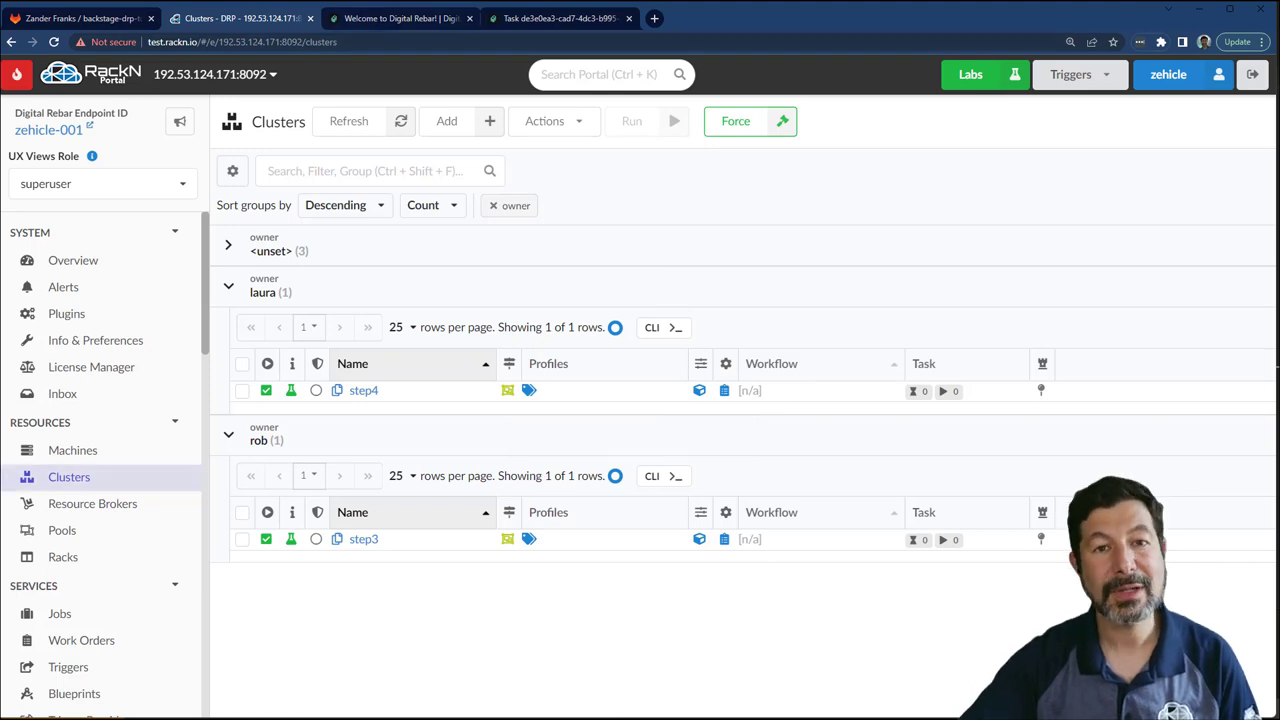
View all machines, refresh the Clusters list, then show Backstage listing step3, step4 and already-existed.
click(72, 450)
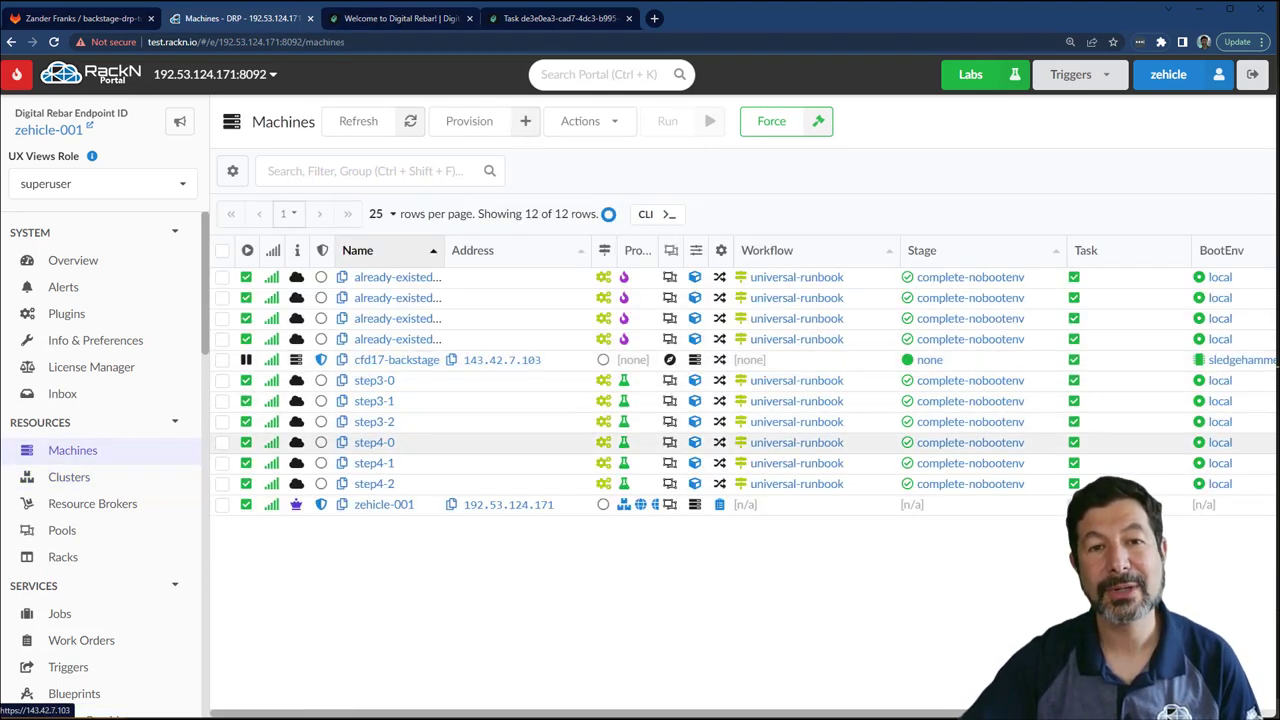
click(68, 476)
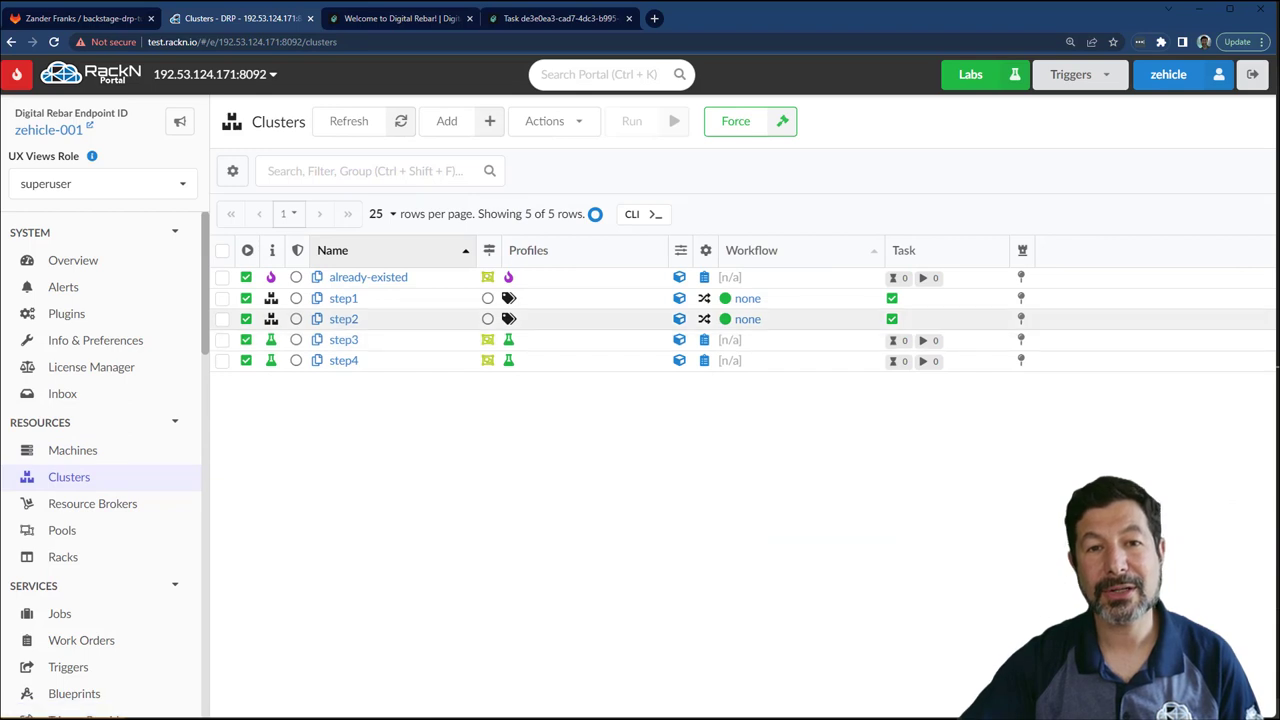
click(546, 122)
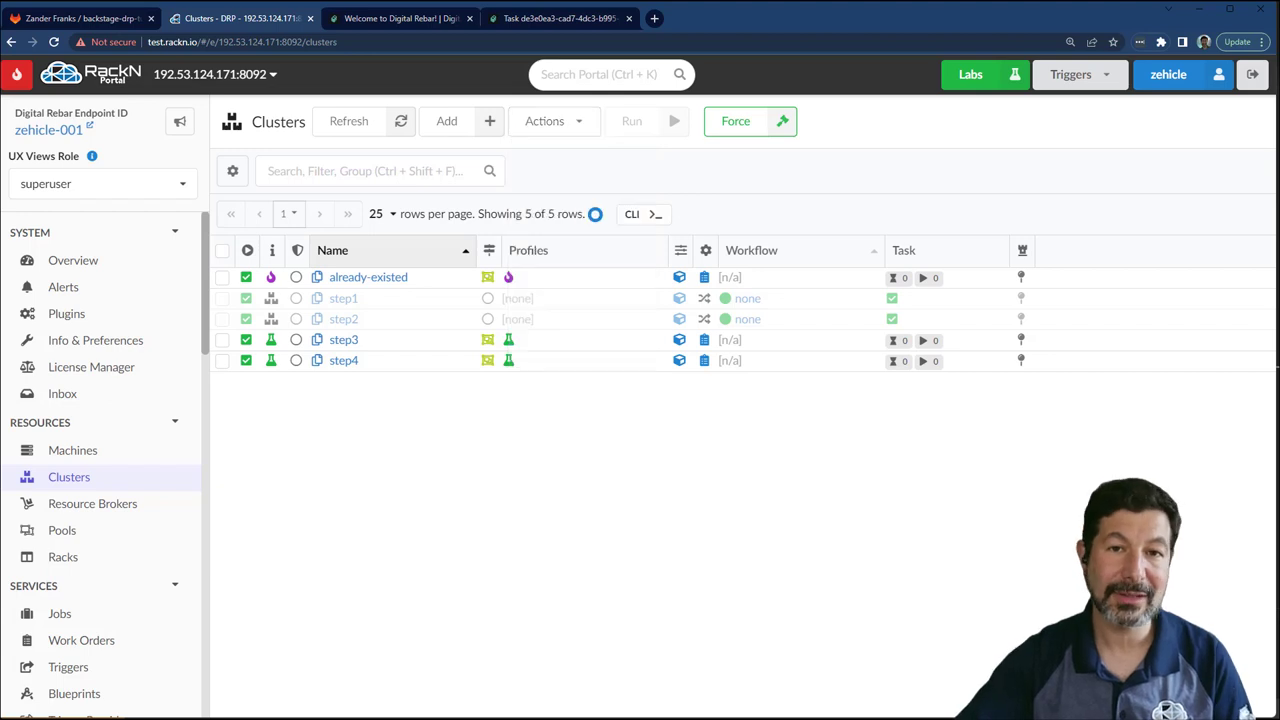
click(408, 18)
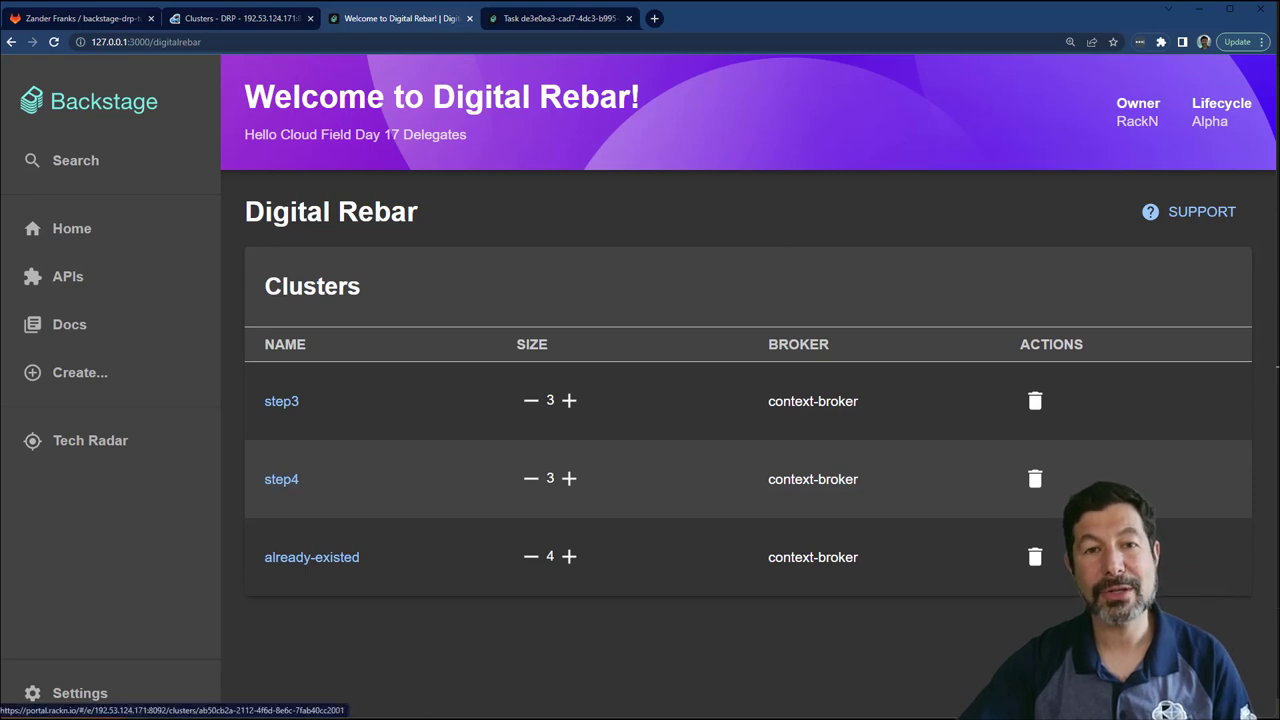
Increase step3 and step4 to size 4 each with the + controls.
click(570, 400)
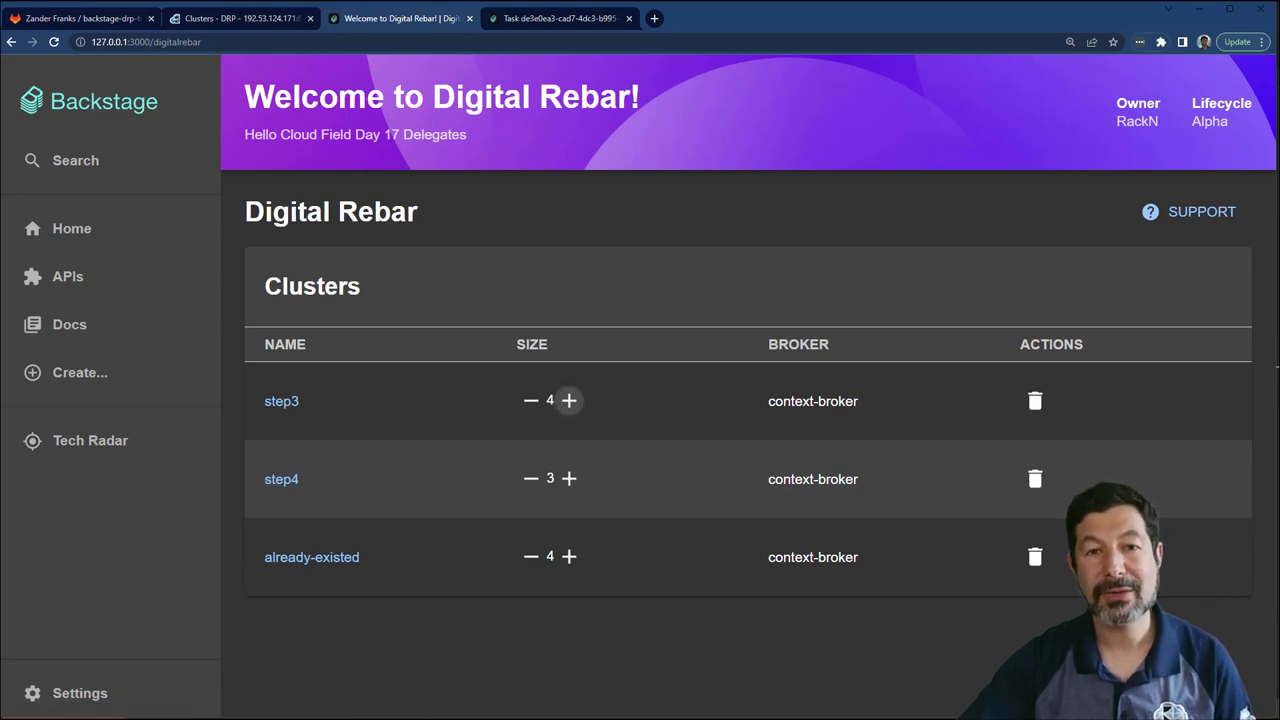
click(570, 480)
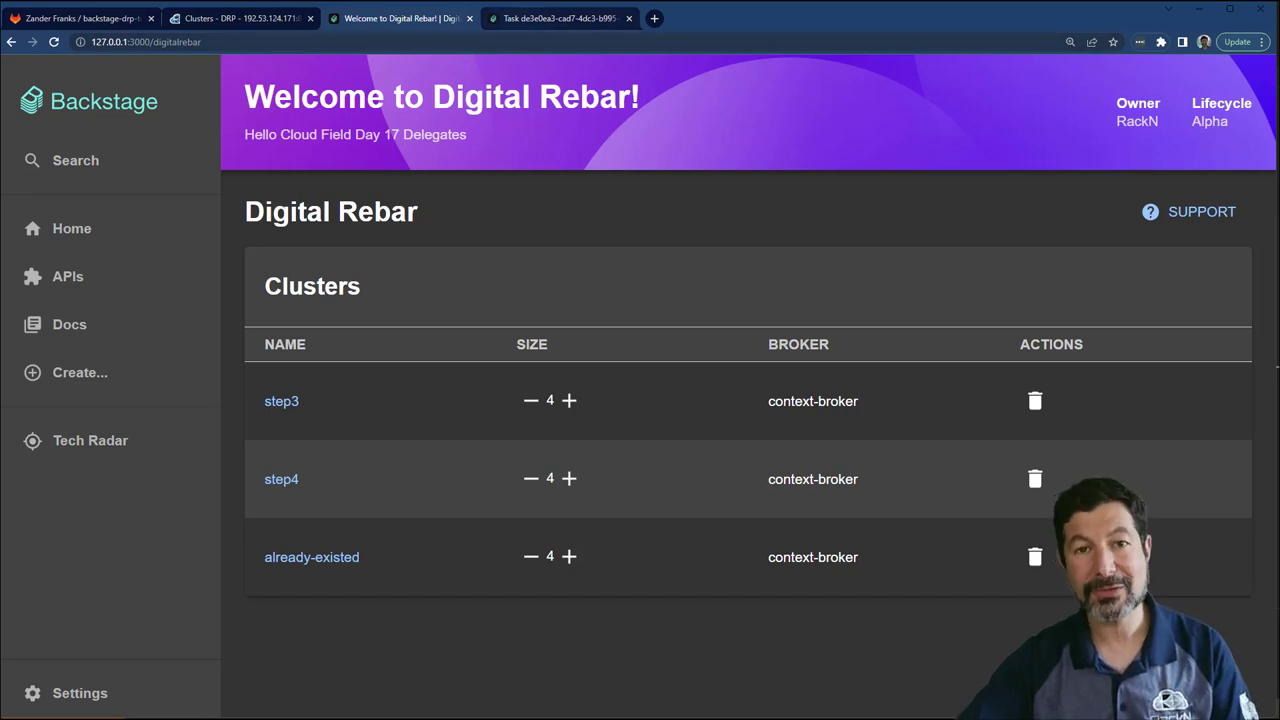
click(240, 16)
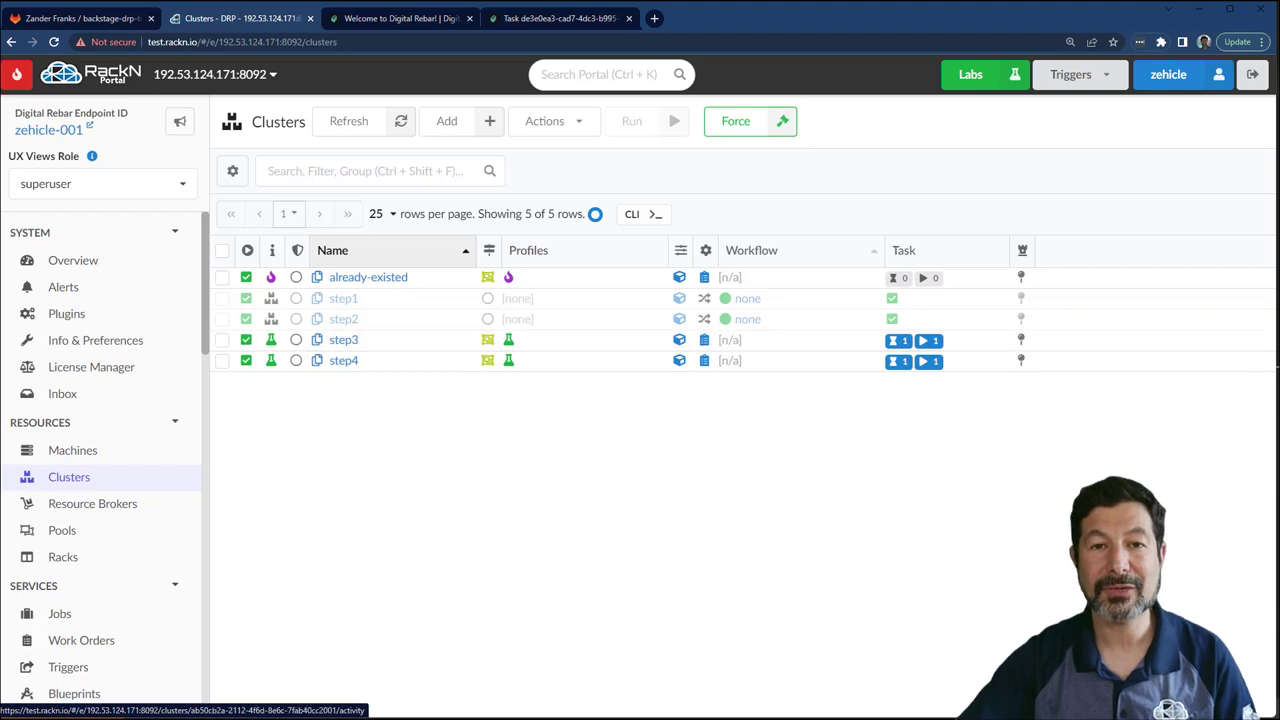
Confirm in RackN that step3 now has four machines, step3-0 through step3-3, and return to Backstage.
click(344, 340)
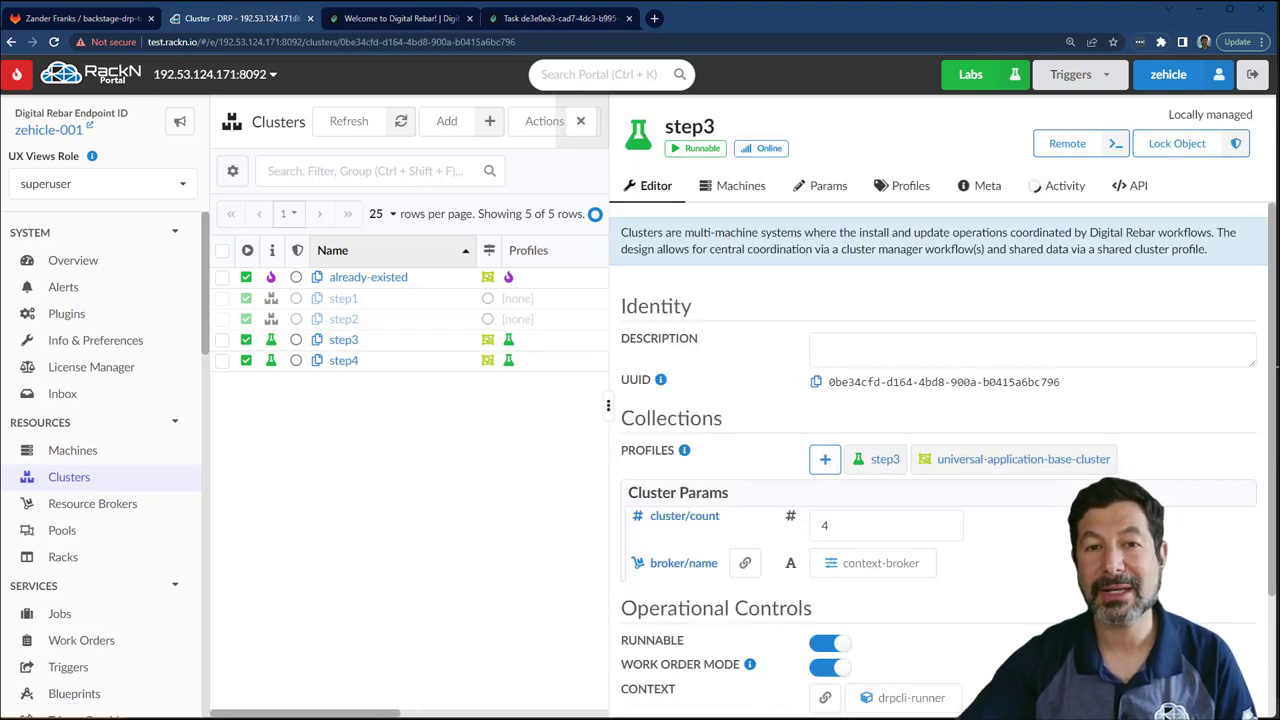
click(742, 184)
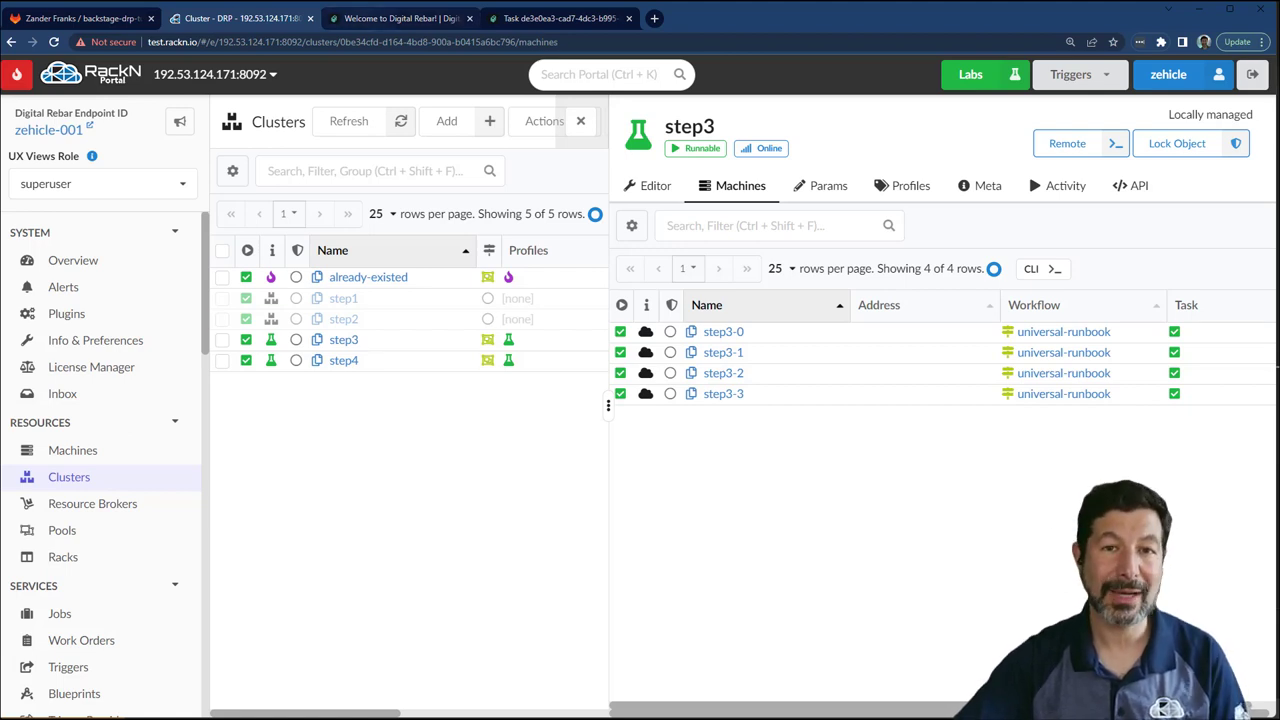
click(400, 18)
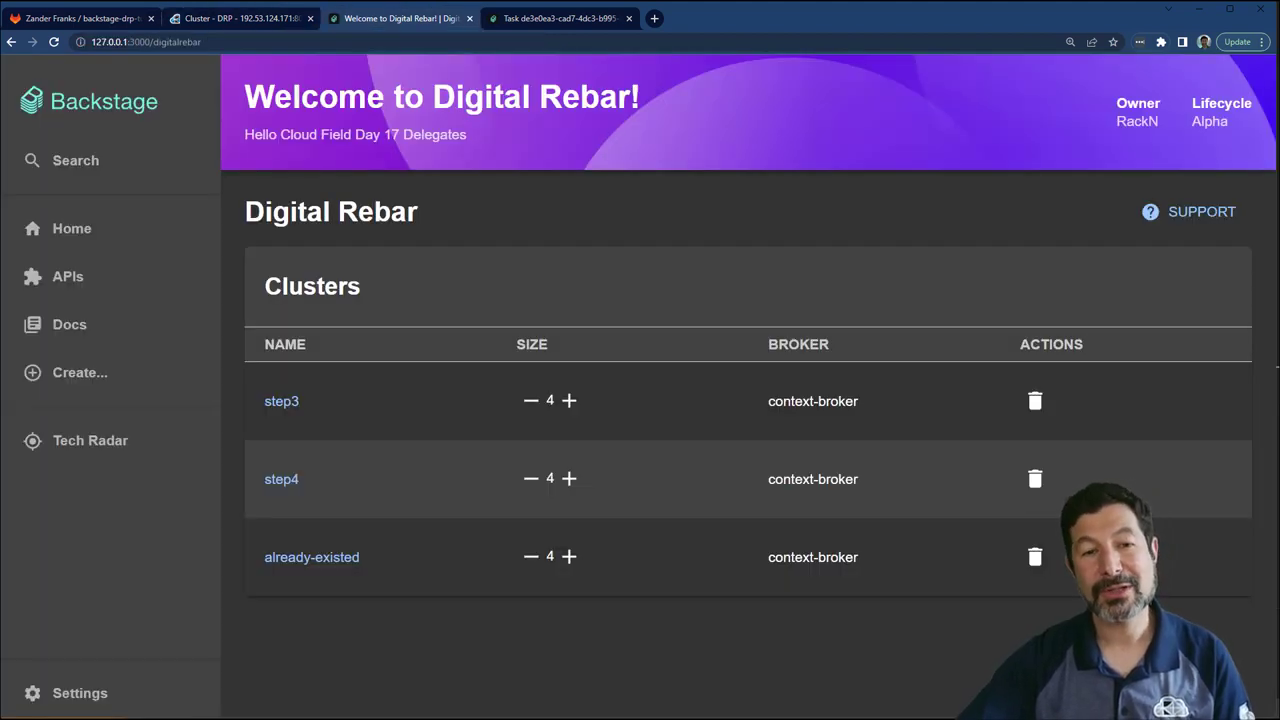
Remove step4 via its trash icon and watch its destroy workflow in RackN, leaving step3 and already-existed.
click(1036, 480)
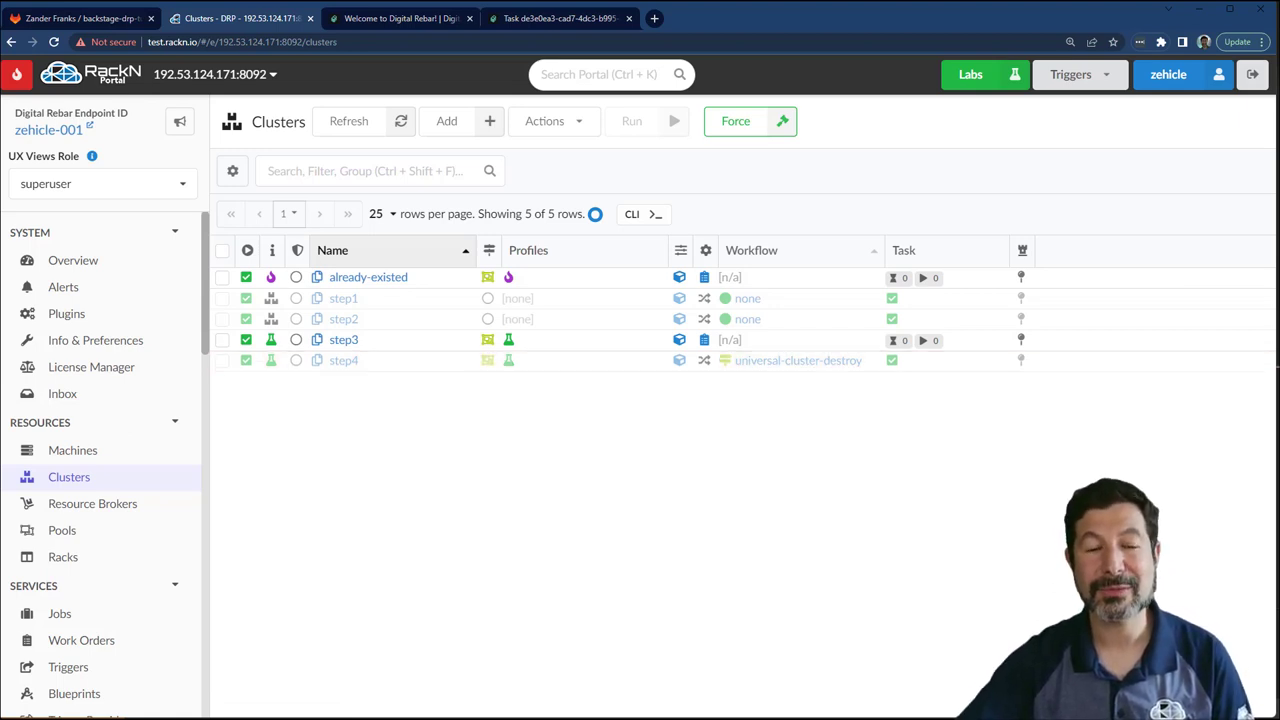
click(410, 18)
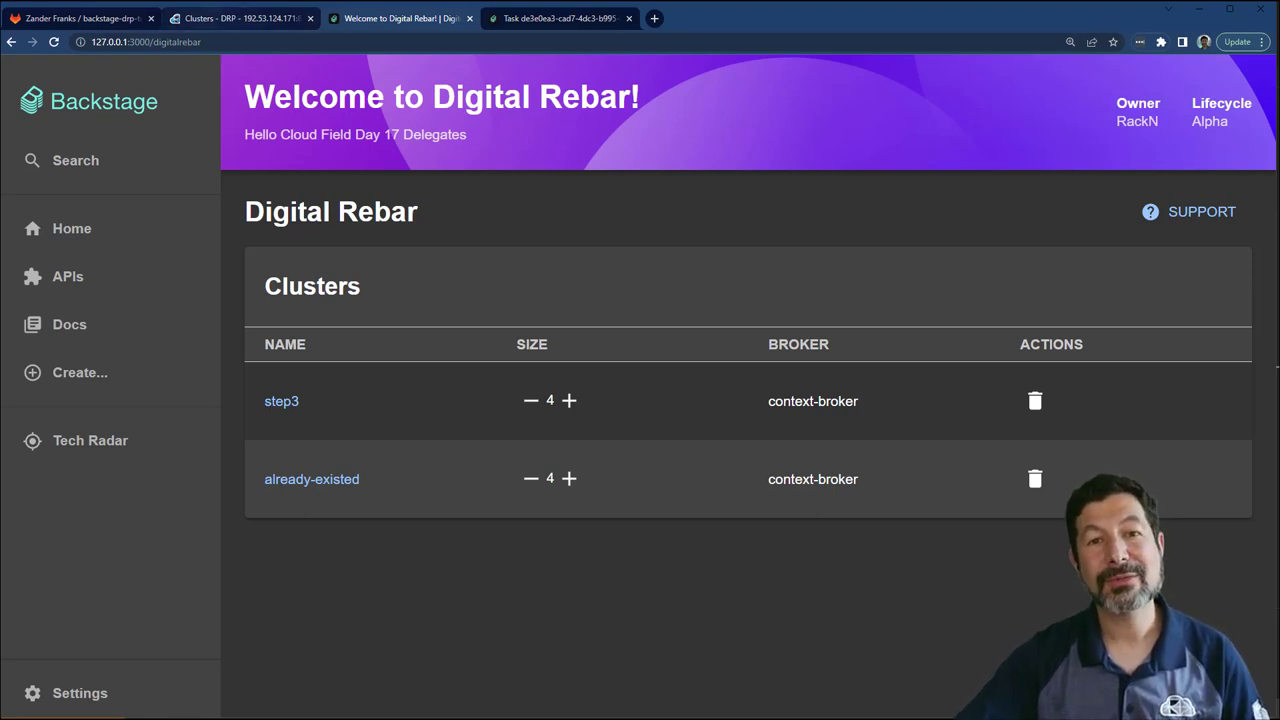
click(240, 18)
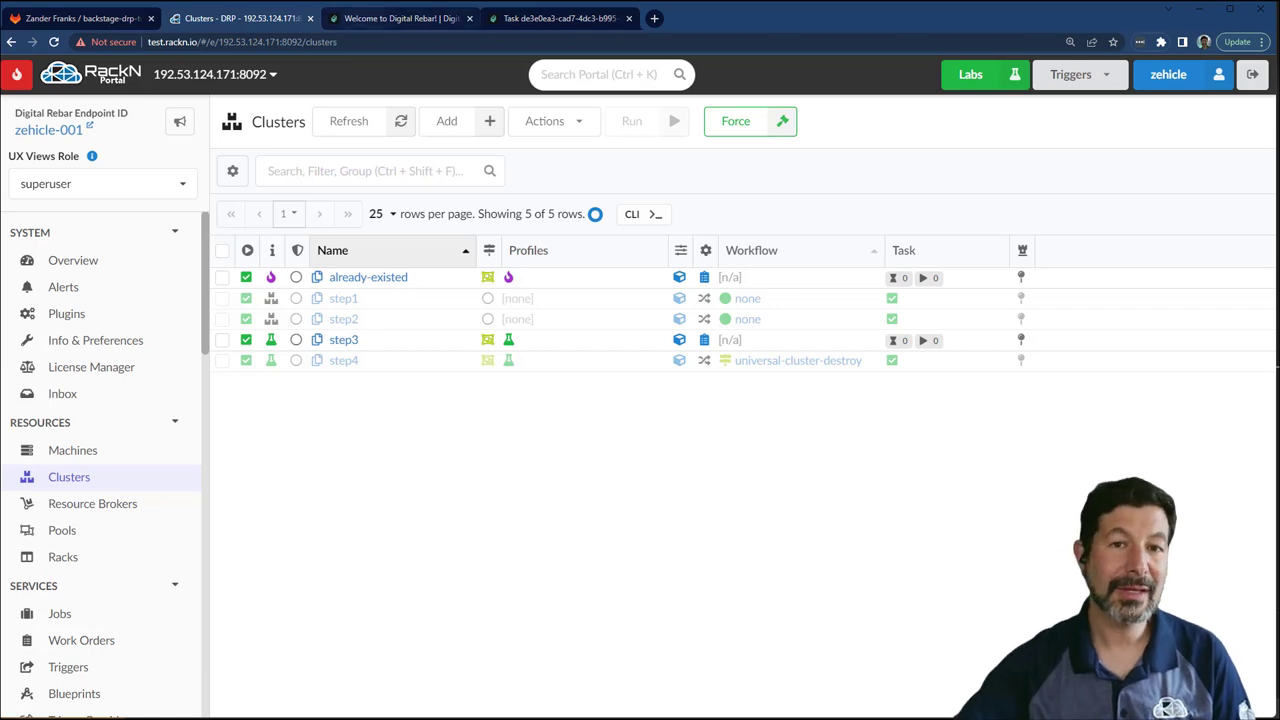
click(414, 16)
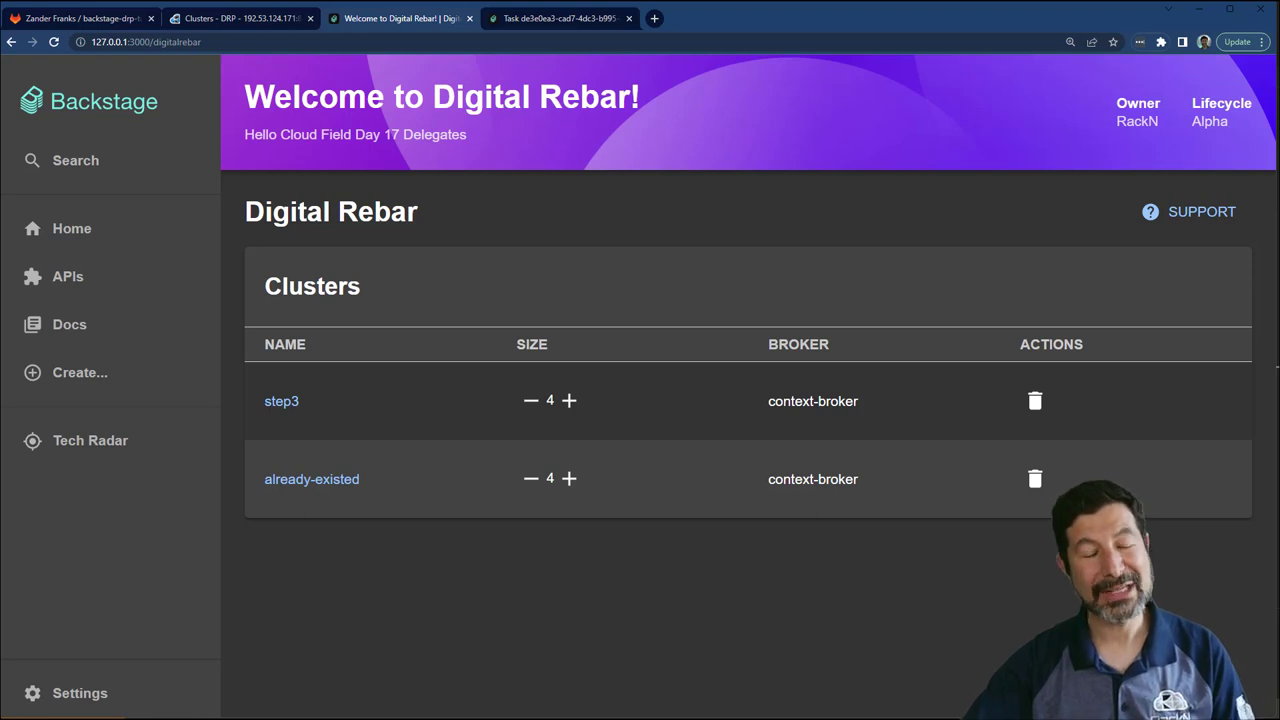
Review the DRP cluster templates list and RackN cluster list, then return to the backstage-drp-tutorial GitLab README.
click(558, 18)
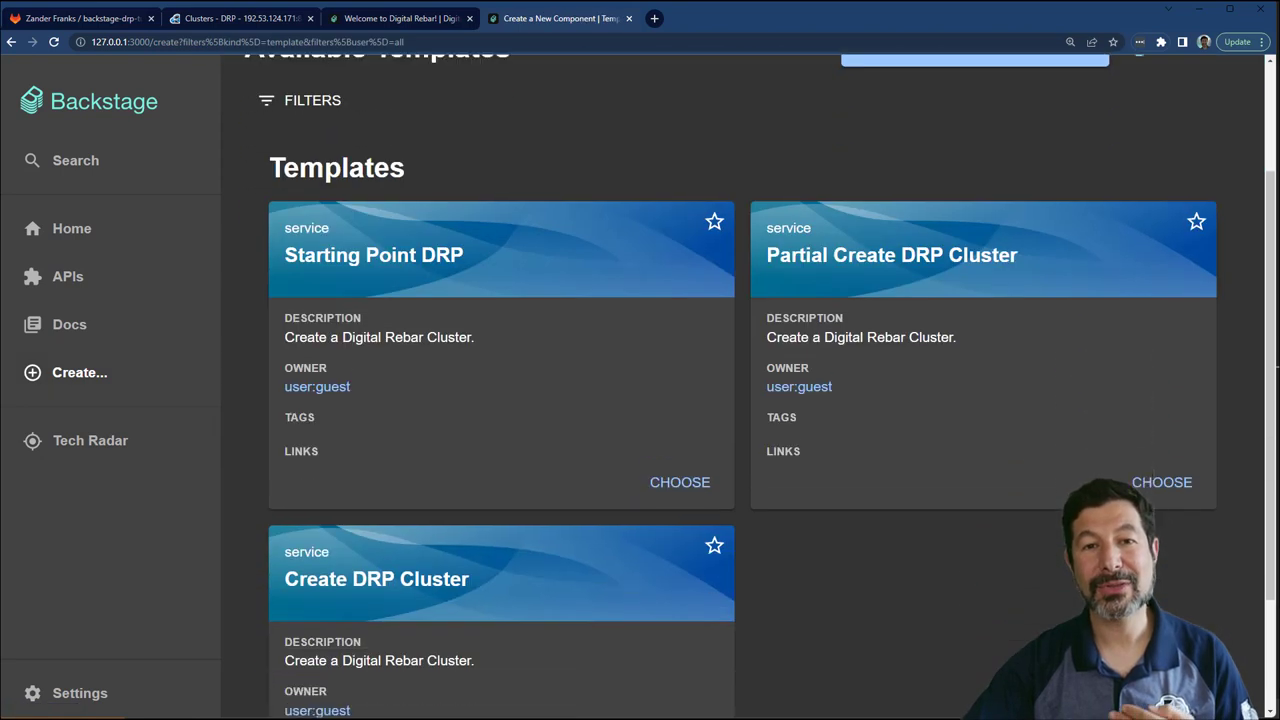
scroll(down, 3)
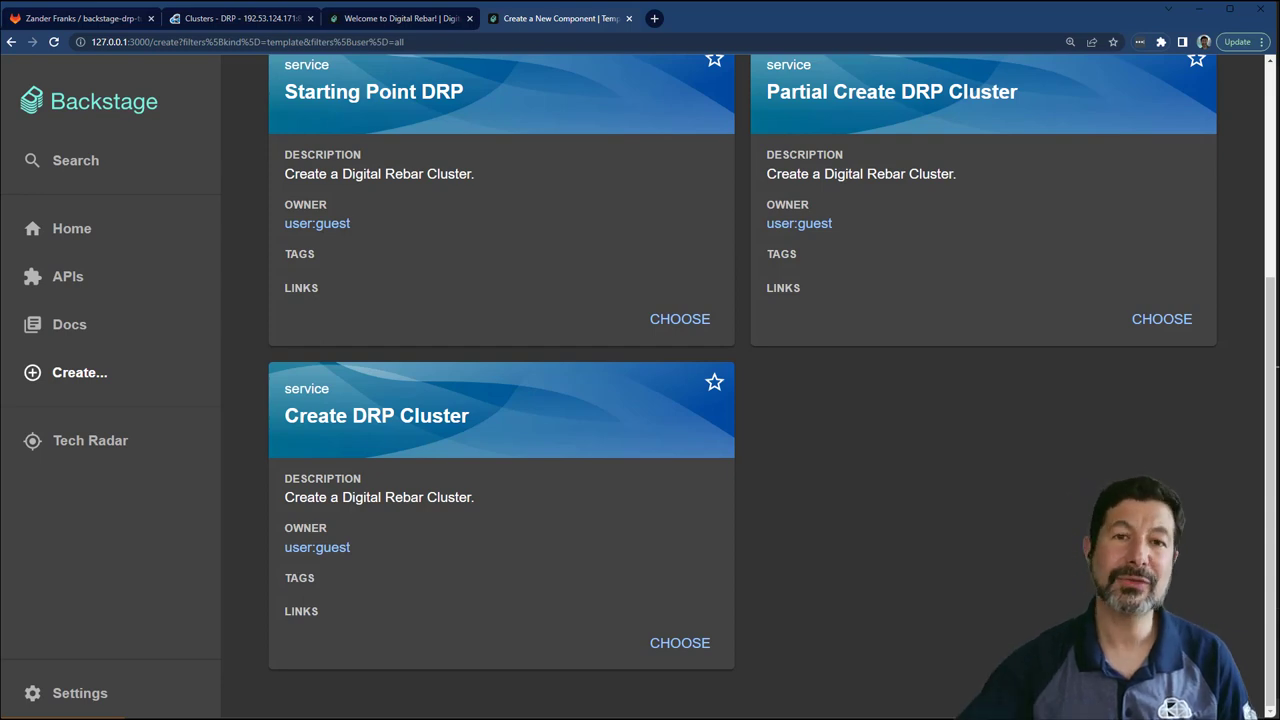
click(230, 20)
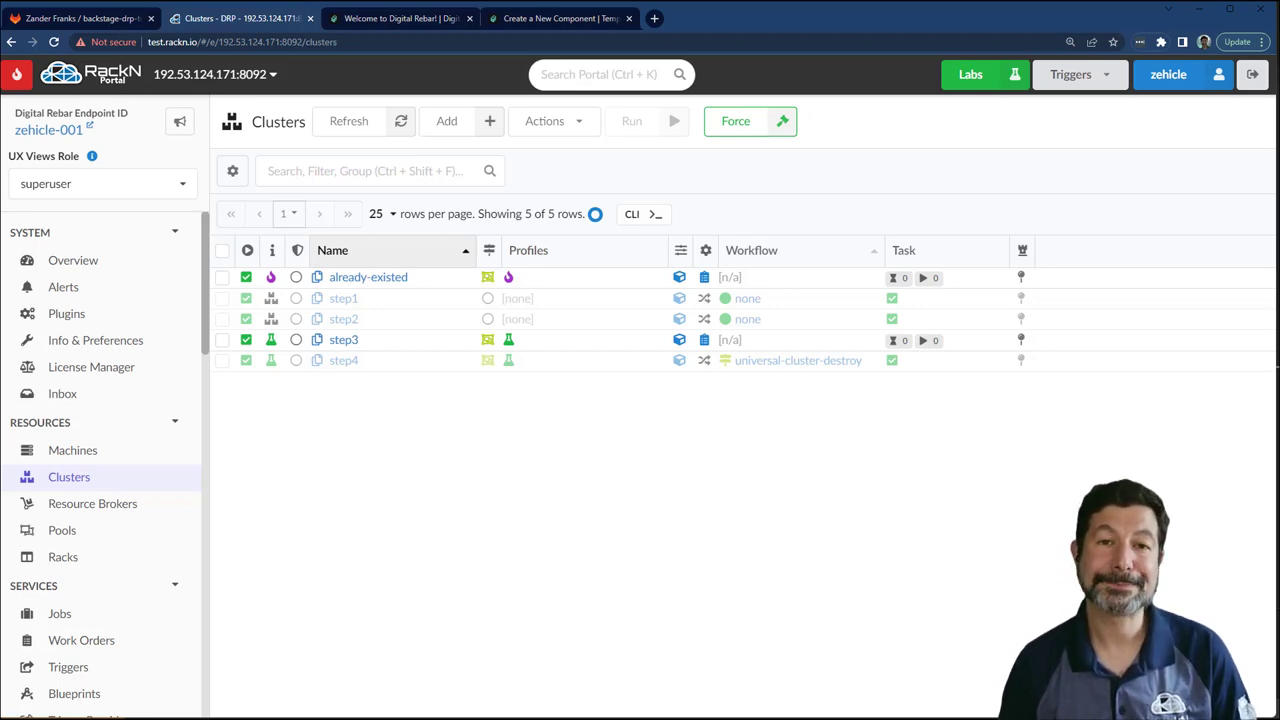
click(80, 16)
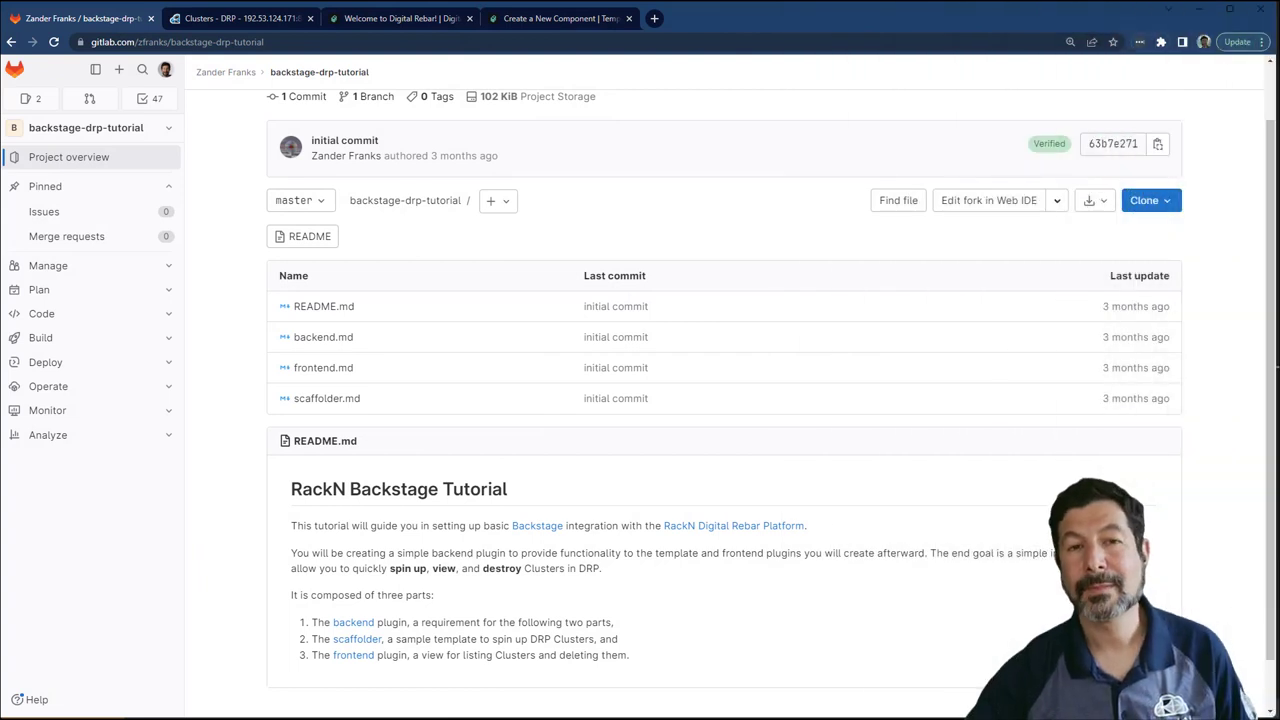